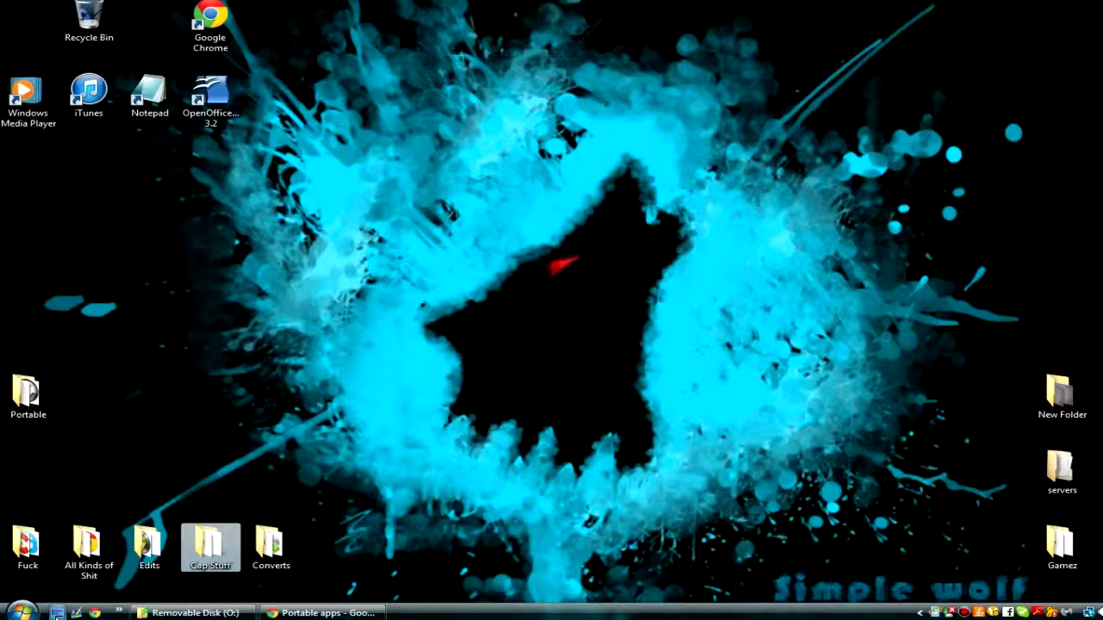
Bring the browser forward and switch to the Wikipedia 'Portable application' article
left_click(94, 339)
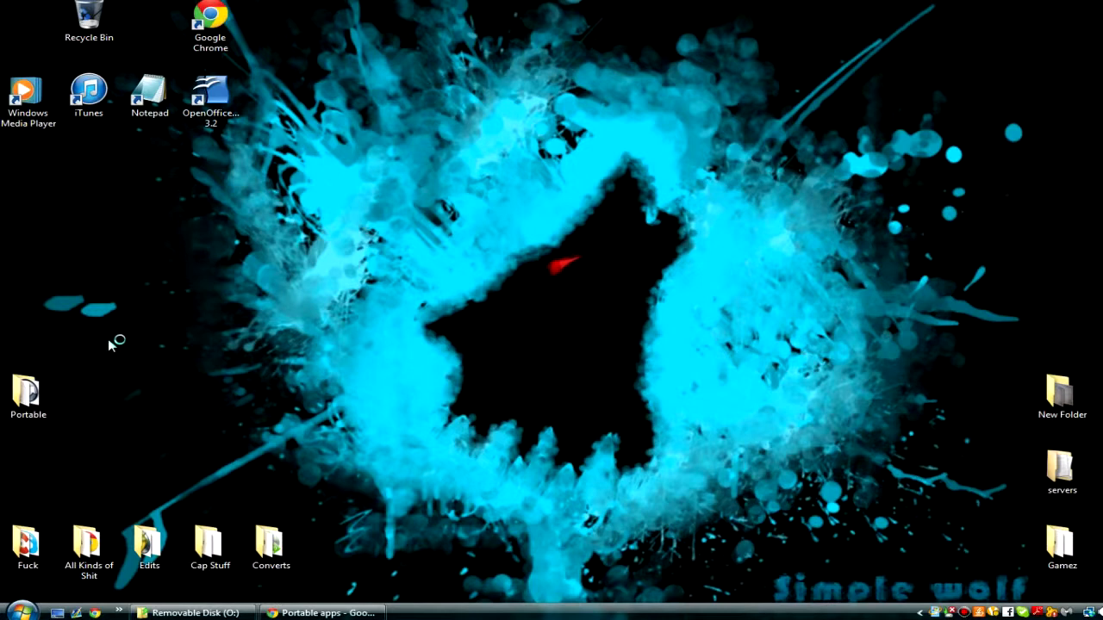
mouse_move(690, 240)
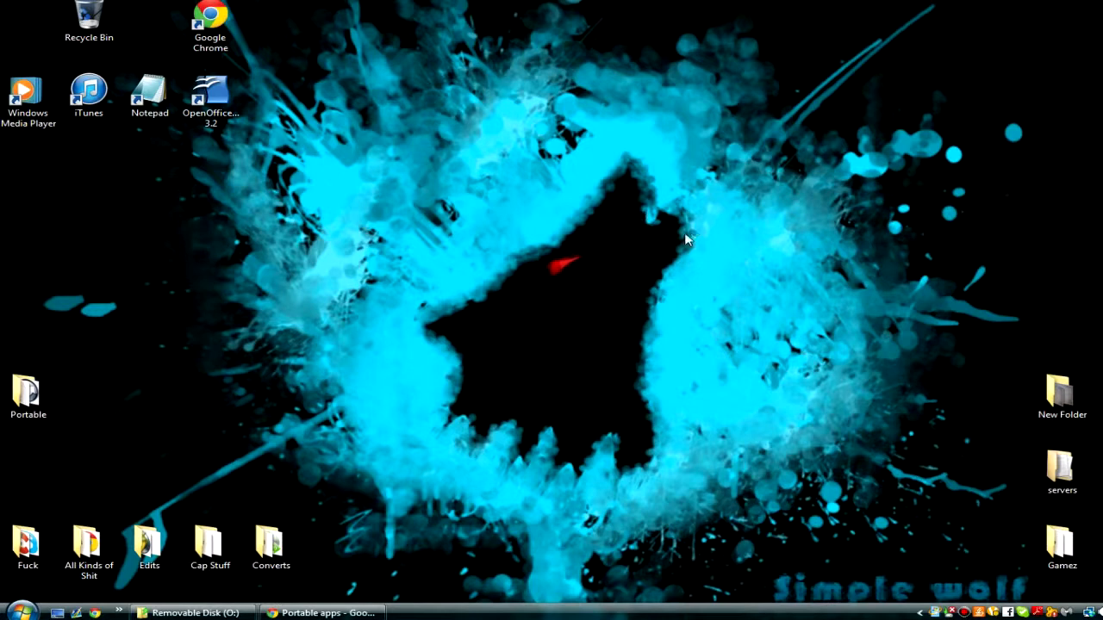
mouse_move(321, 403)
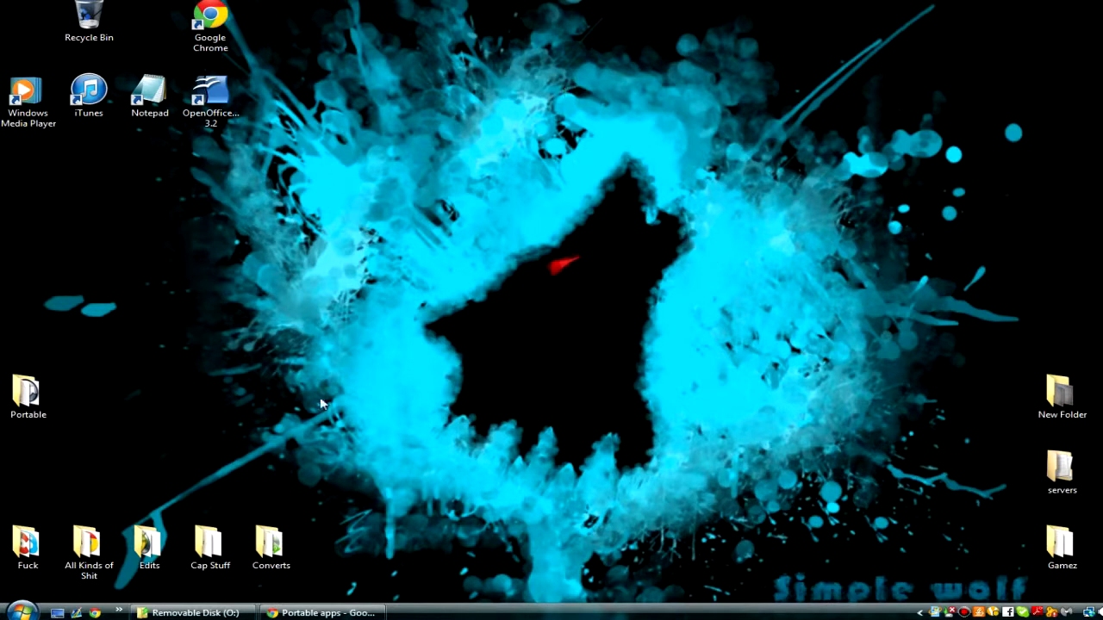
mouse_move(675, 341)
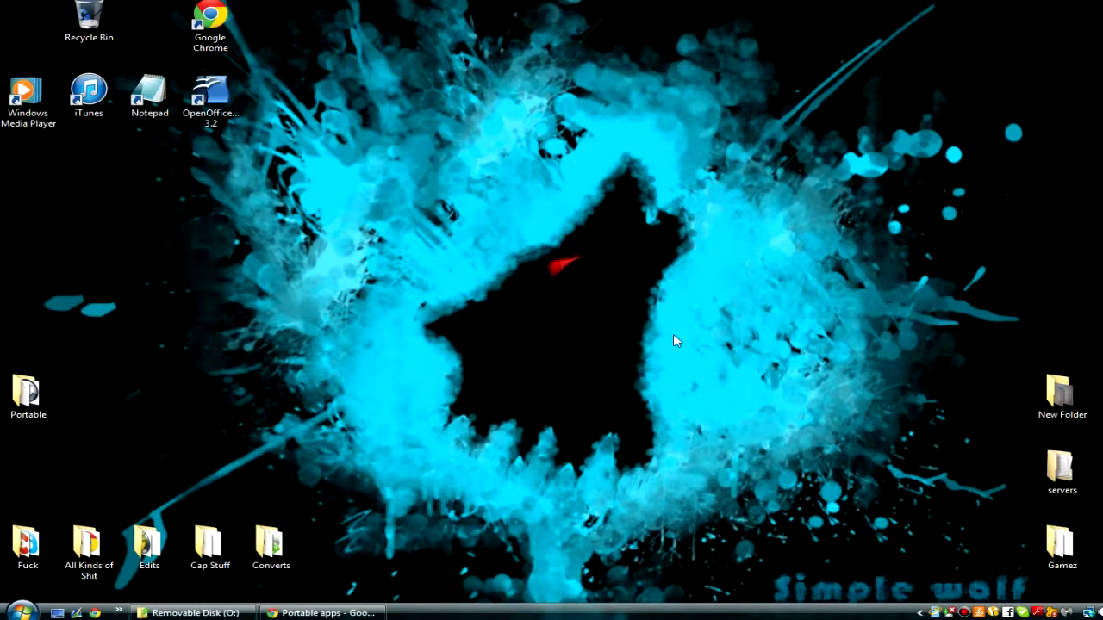
mouse_move(652, 376)
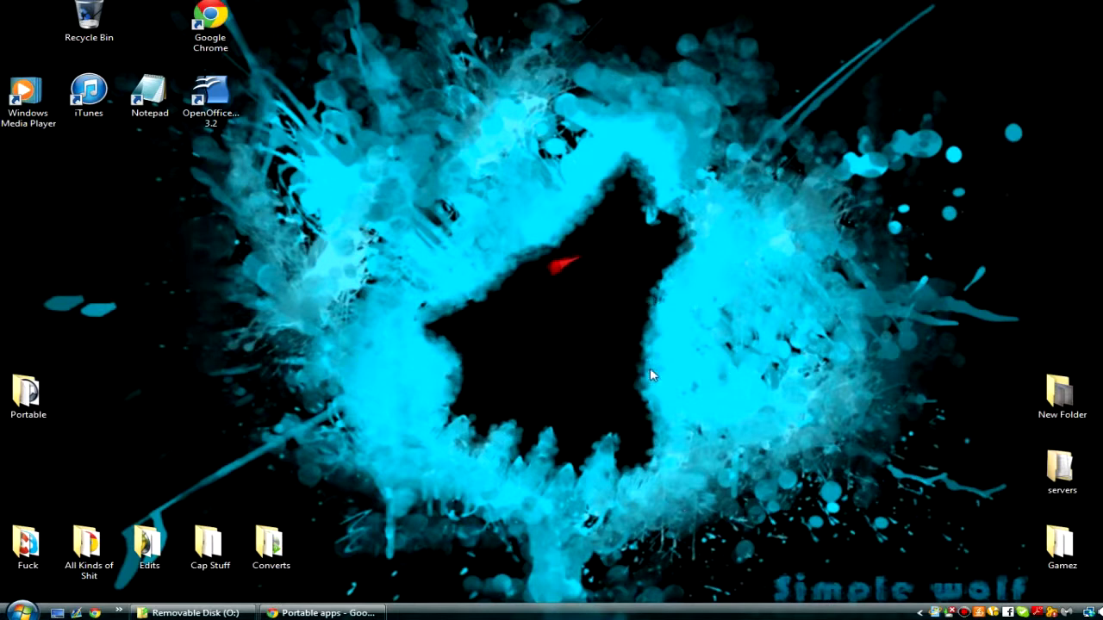
mouse_move(762, 356)
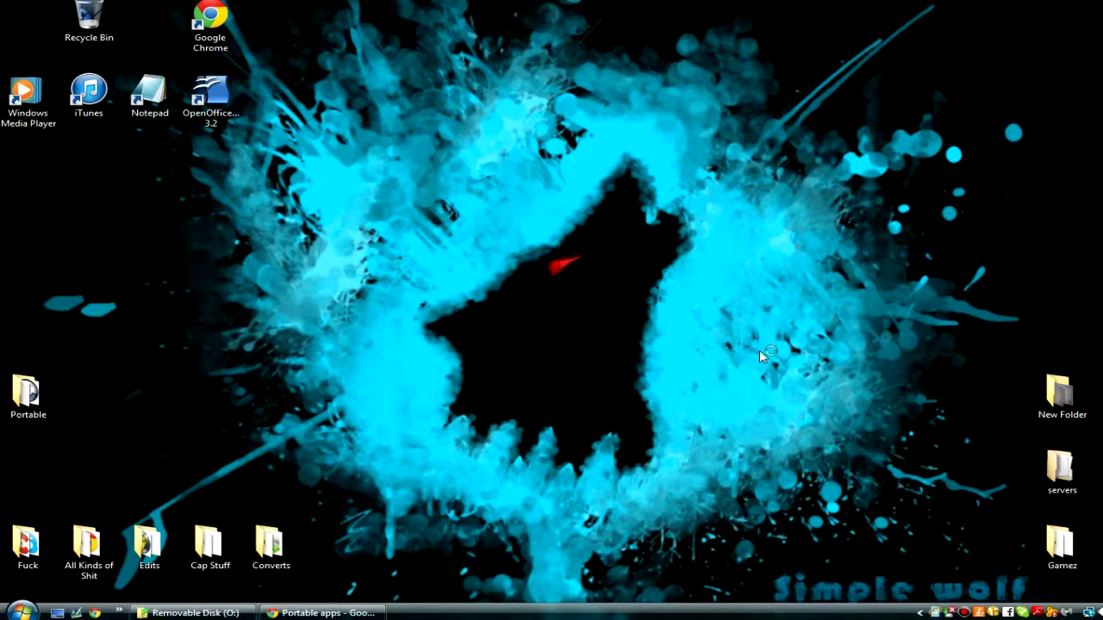
mouse_move(762, 356)
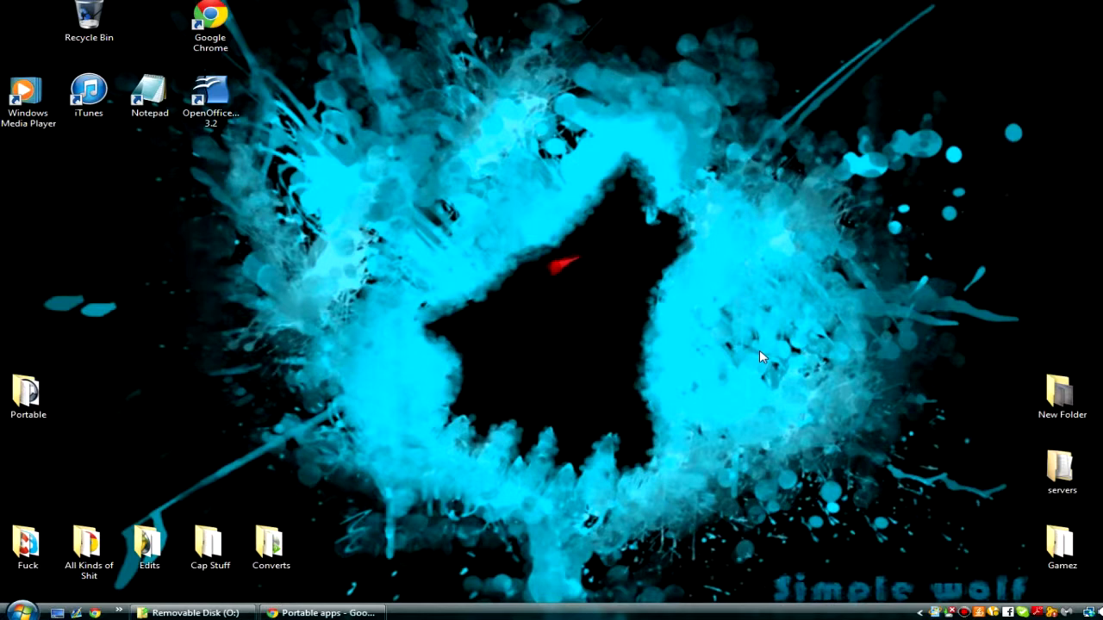
mouse_move(641, 272)
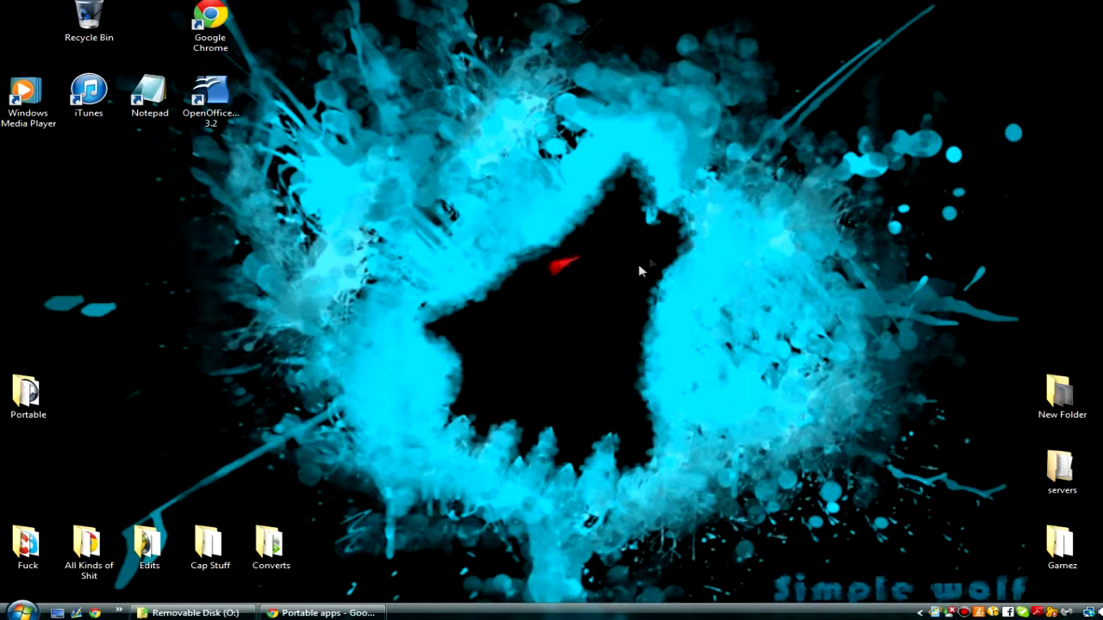
mouse_move(623, 203)
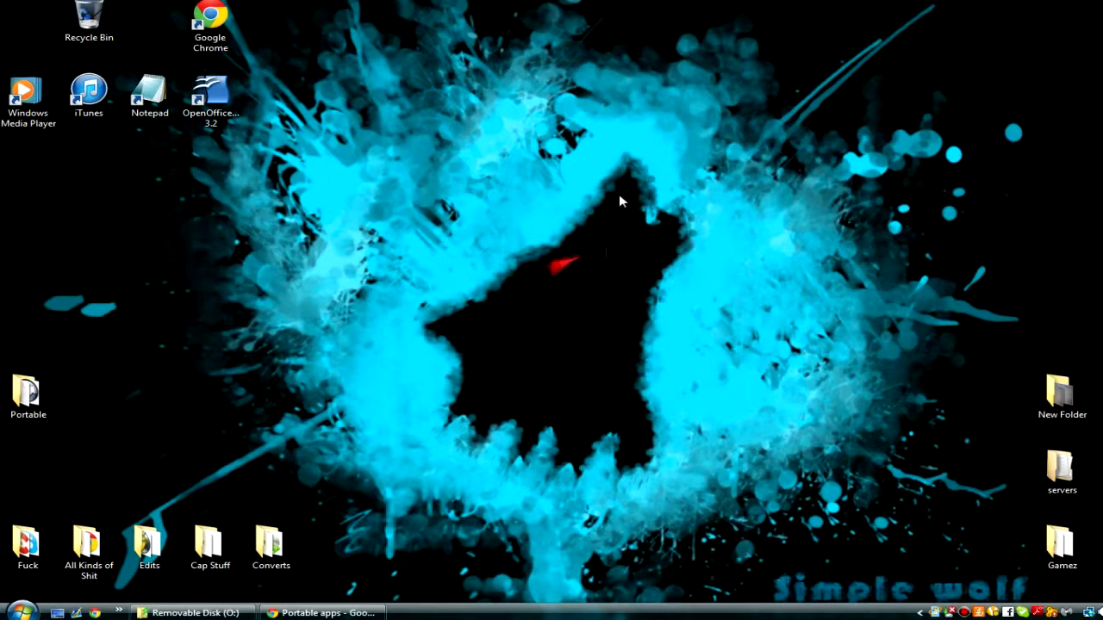
mouse_move(290, 362)
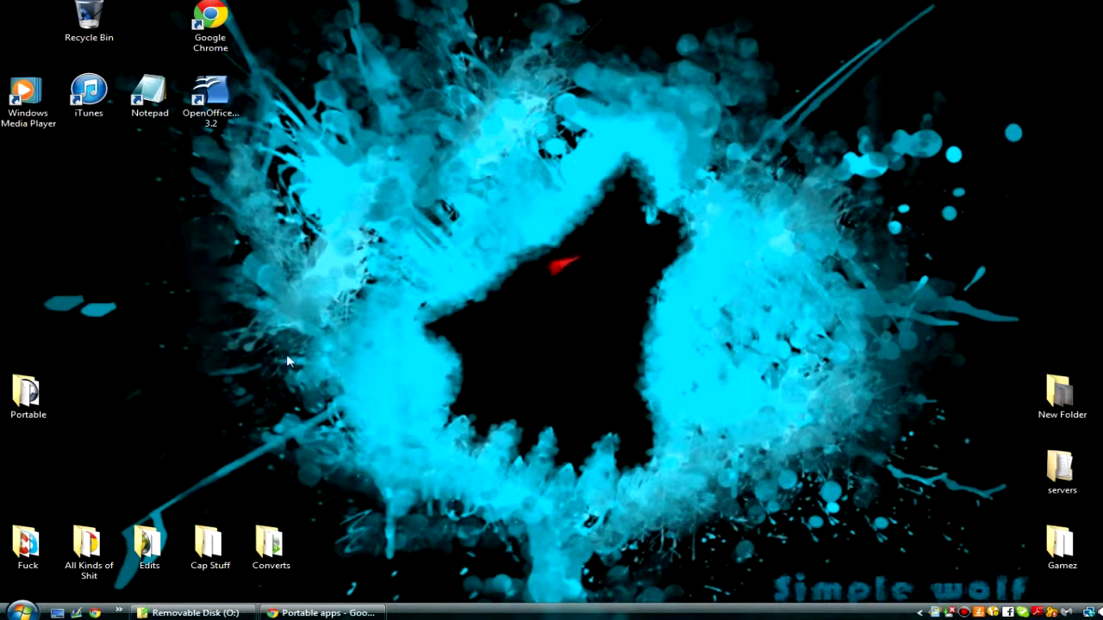
left_click(324, 613)
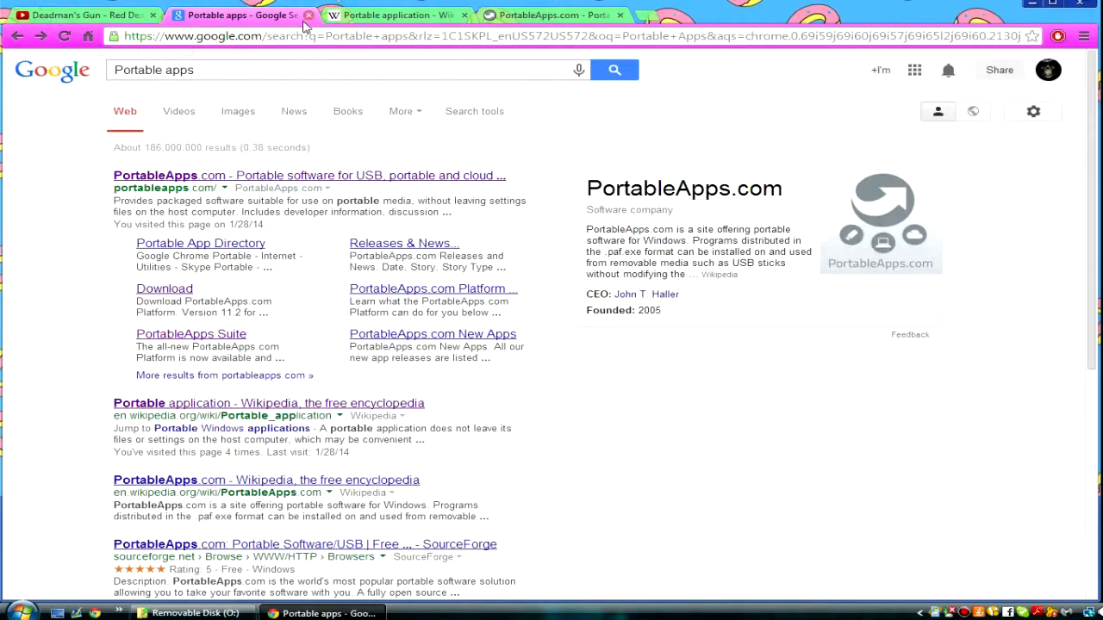
left_click(393, 14)
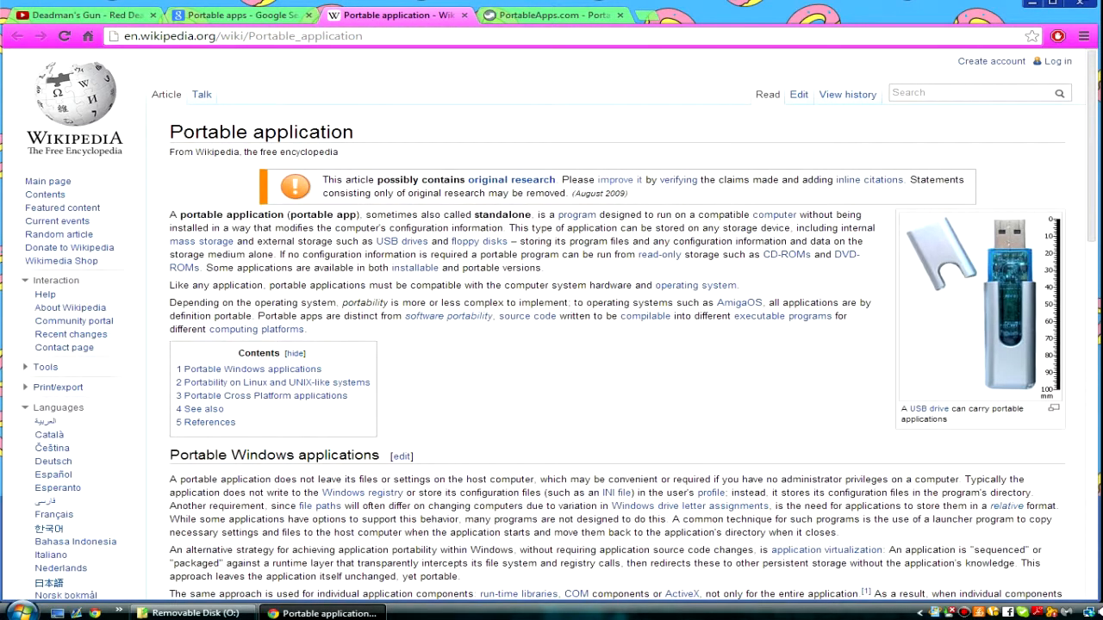
mouse_move(555, 376)
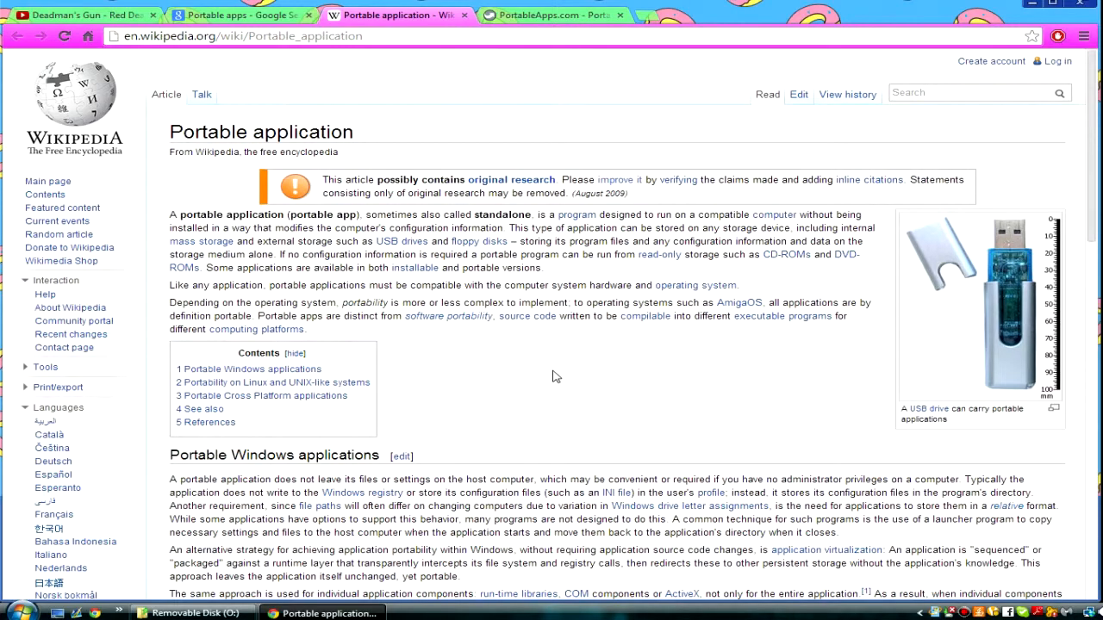
mouse_move(629, 274)
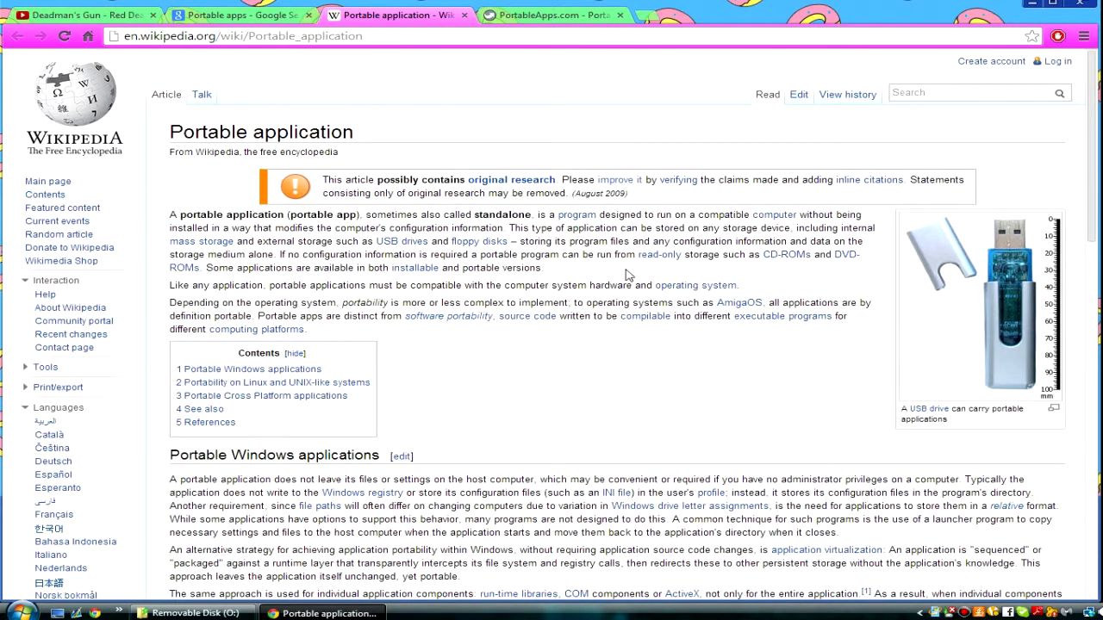
scroll("down", 3)
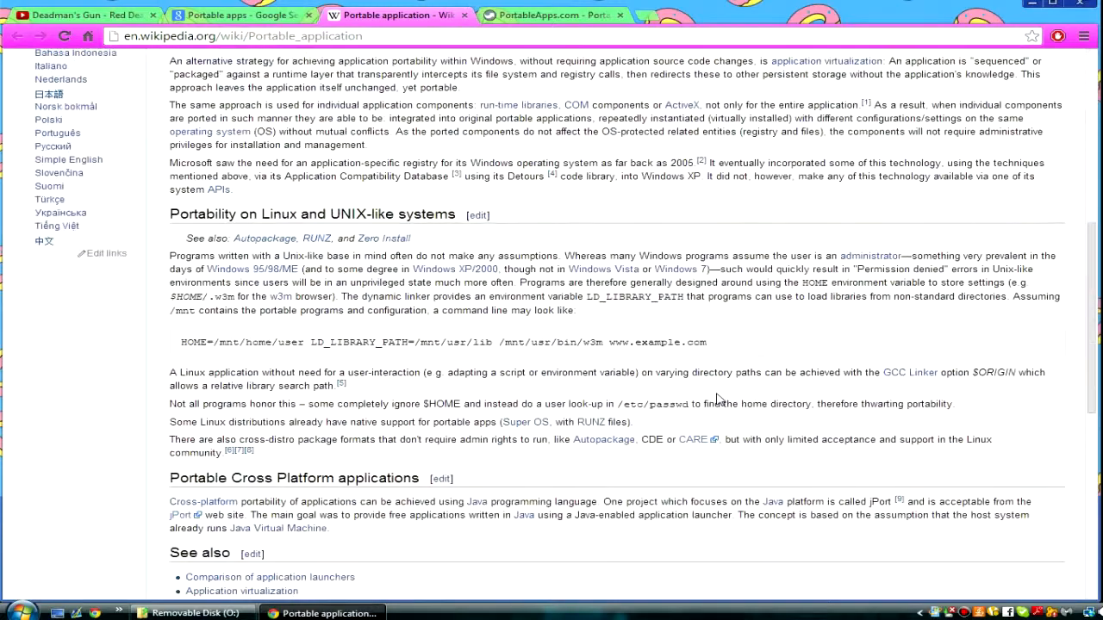
scroll("up", 3)
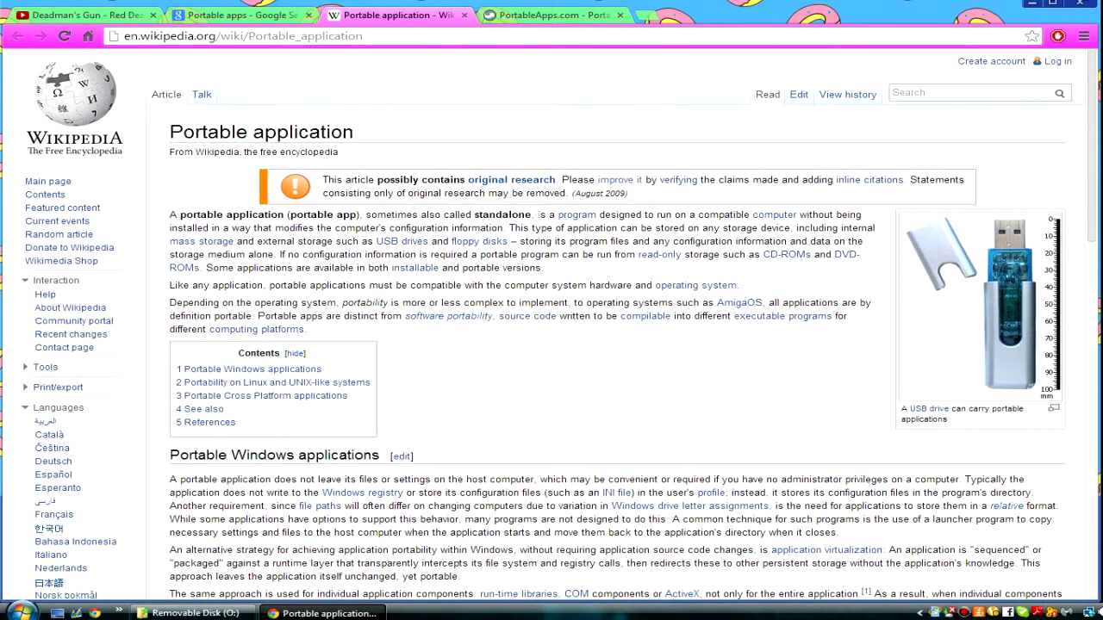
mouse_move(600, 396)
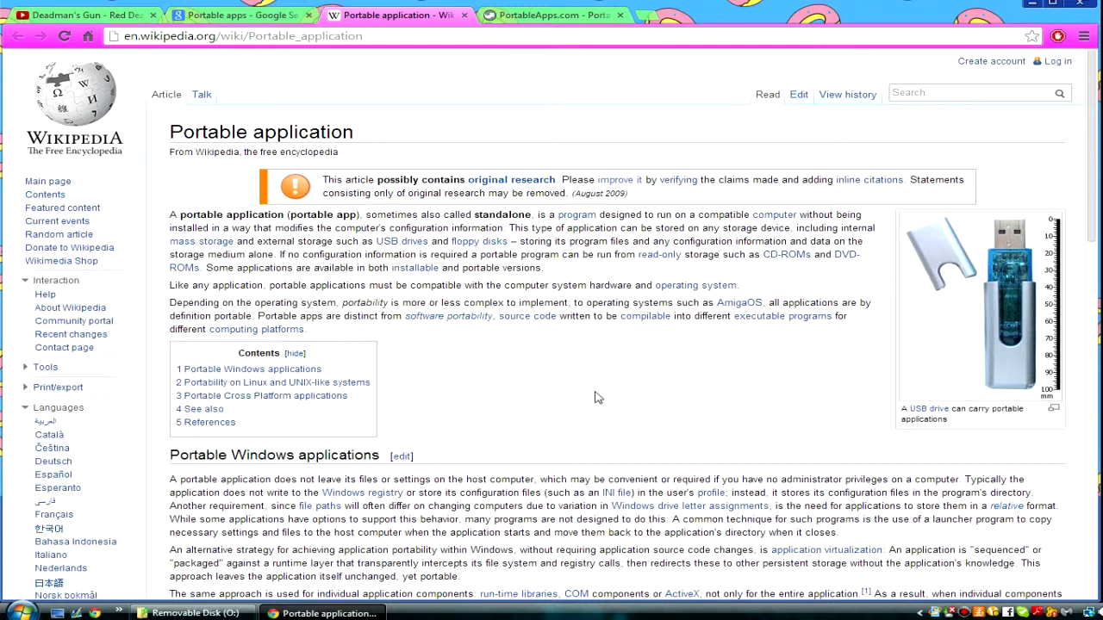
Highlight the article's definition sentence, clear the selection and read down to Portable Windows applications
double_click(662, 214)
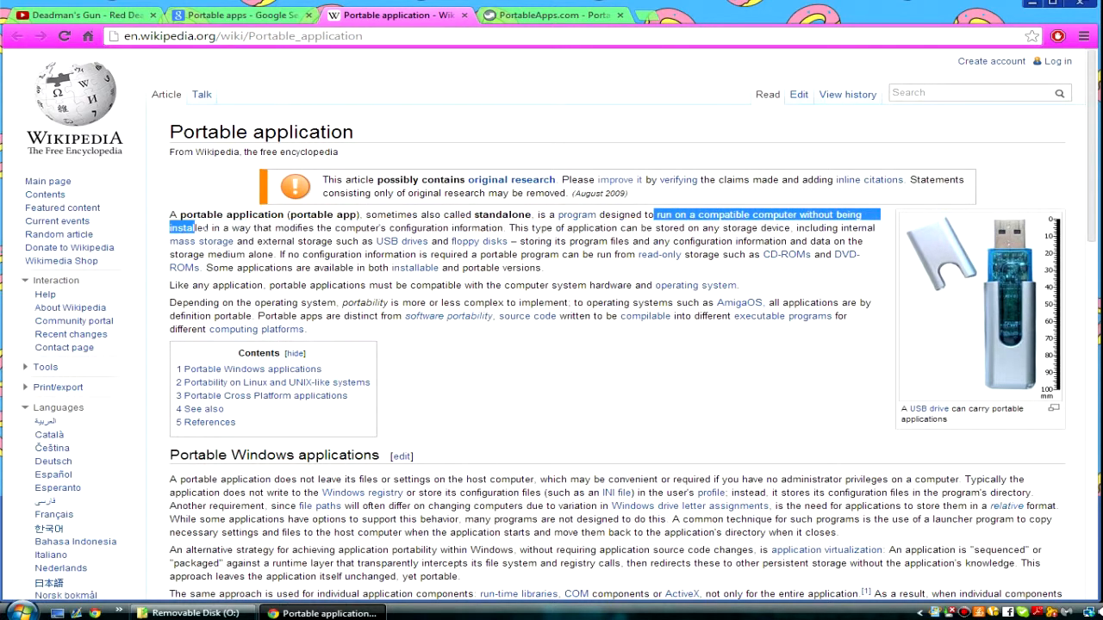
left_click_drag(169, 228, 296, 227)
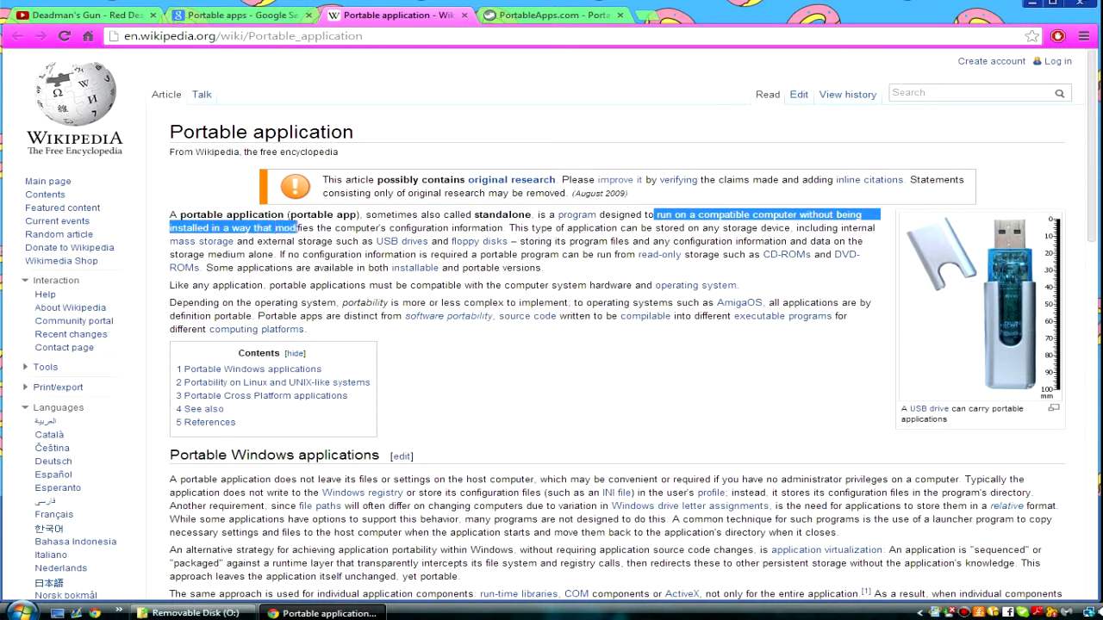
left_click_drag(284, 227, 509, 227)
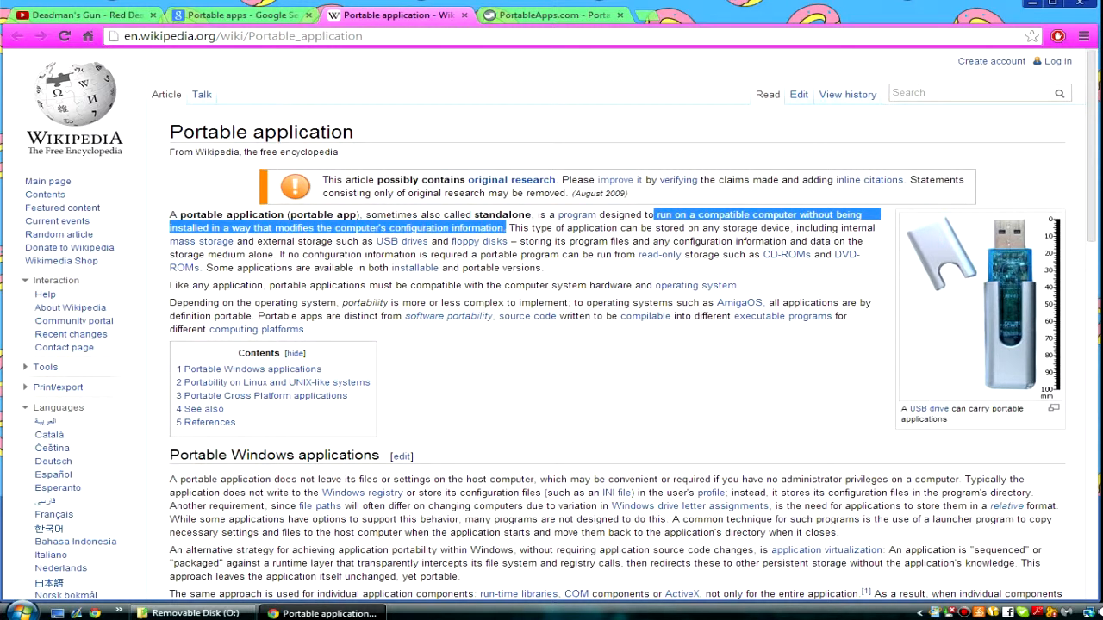
left_click(567, 414)
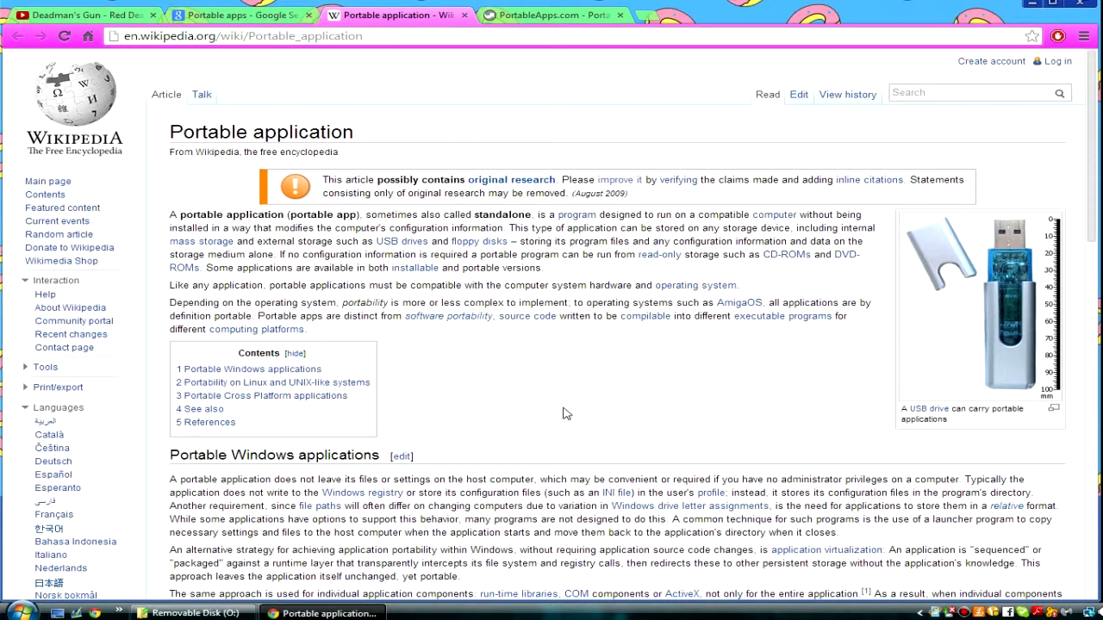
mouse_move(1006, 393)
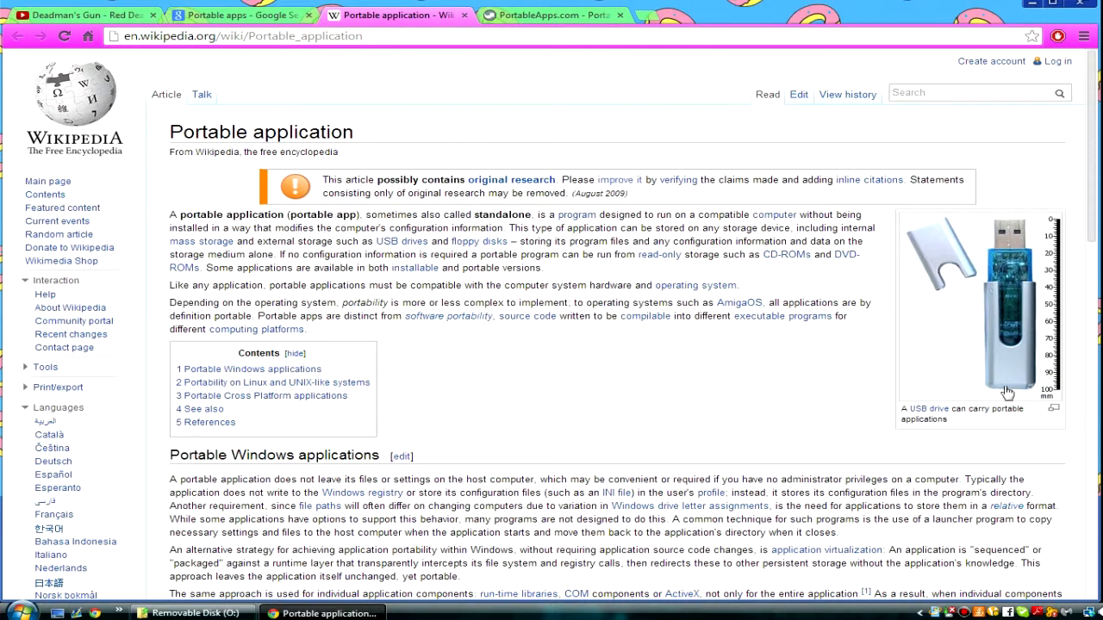
mouse_move(1003, 360)
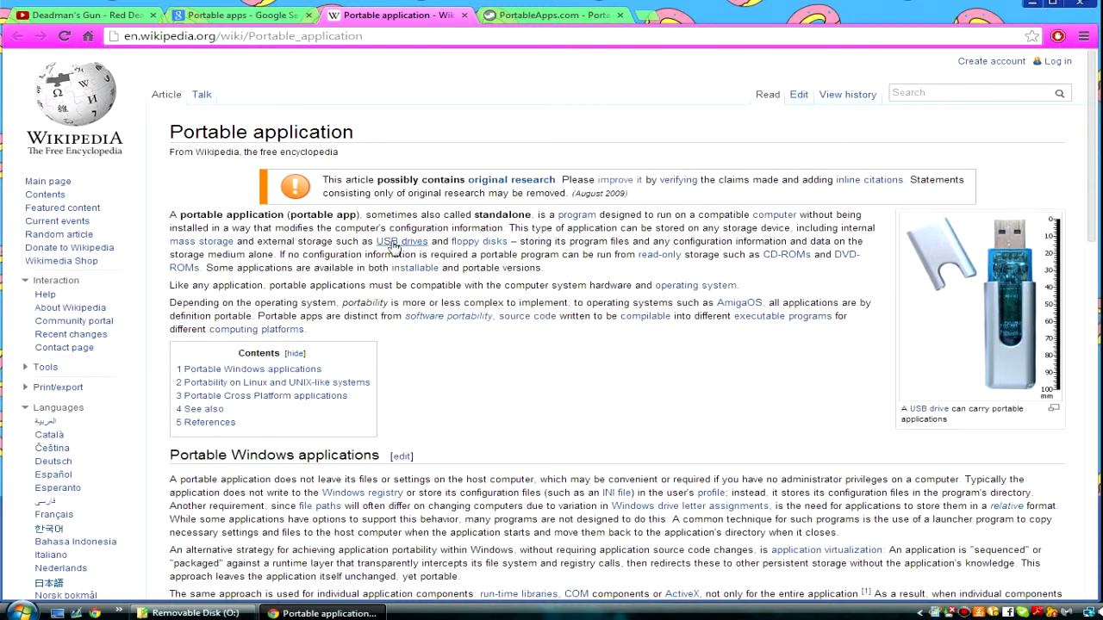
mouse_move(200, 241)
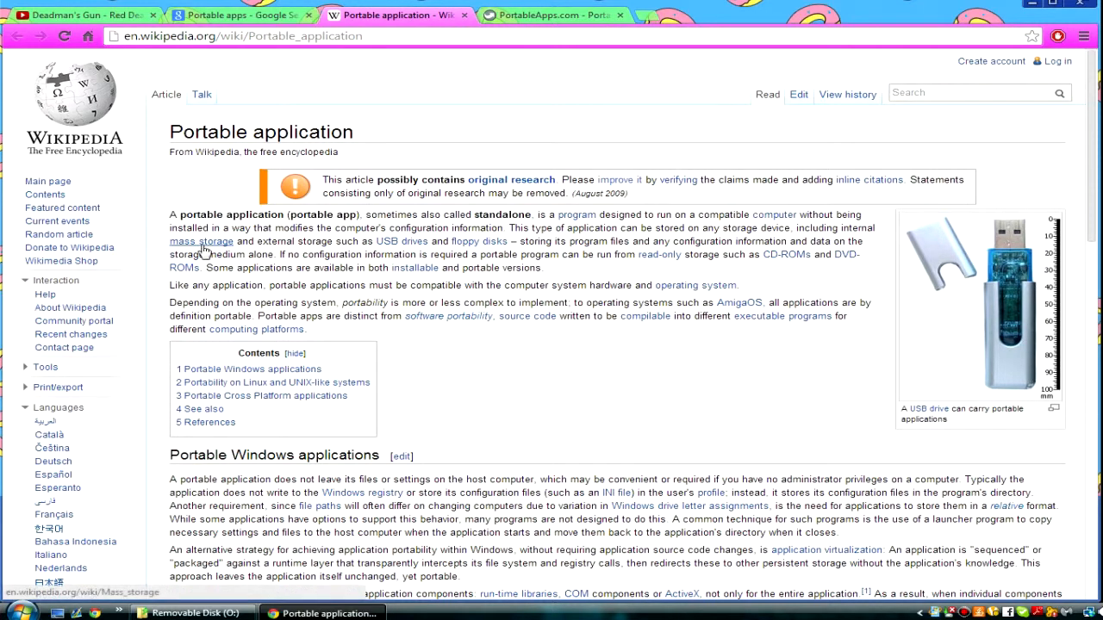
mouse_move(479, 241)
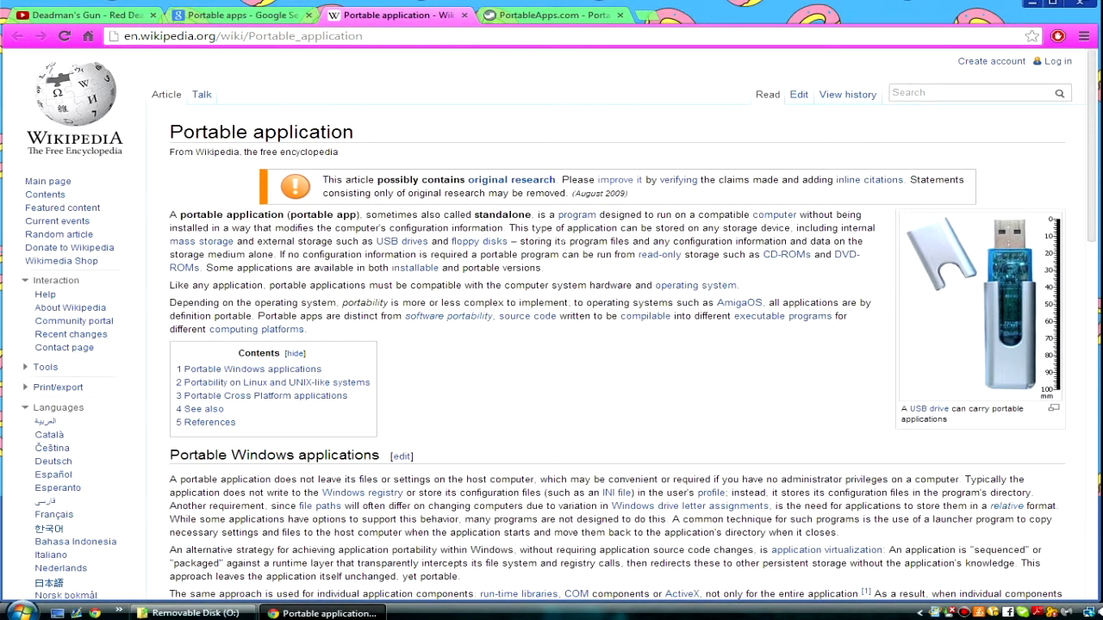
scroll("down", 3)
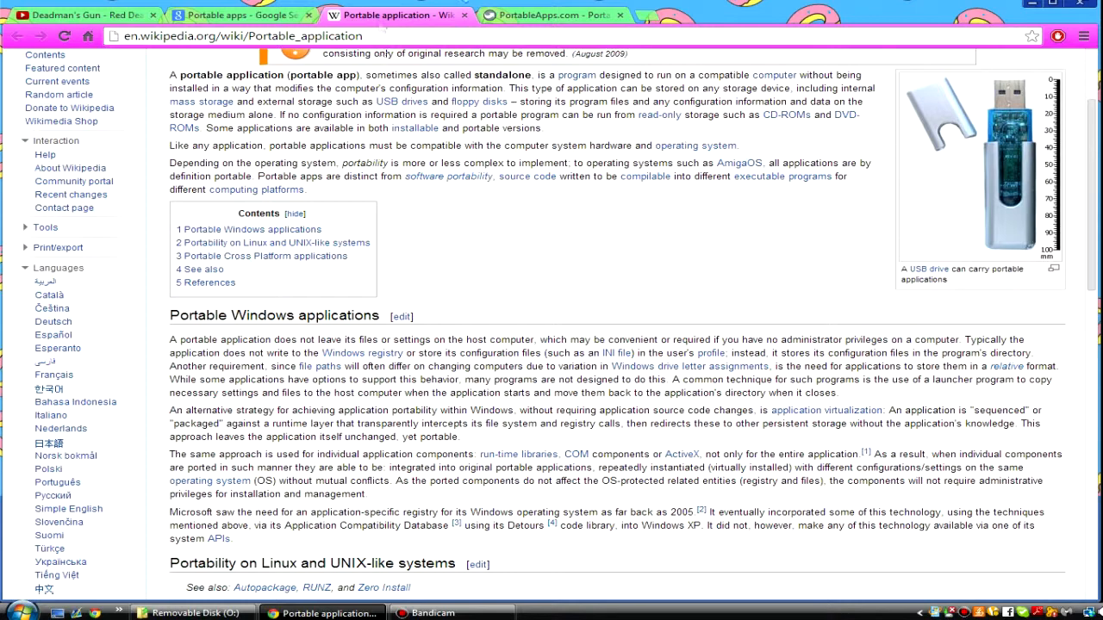
Search Google for 'Portable Apps' in a new tab
left_click(552, 14)
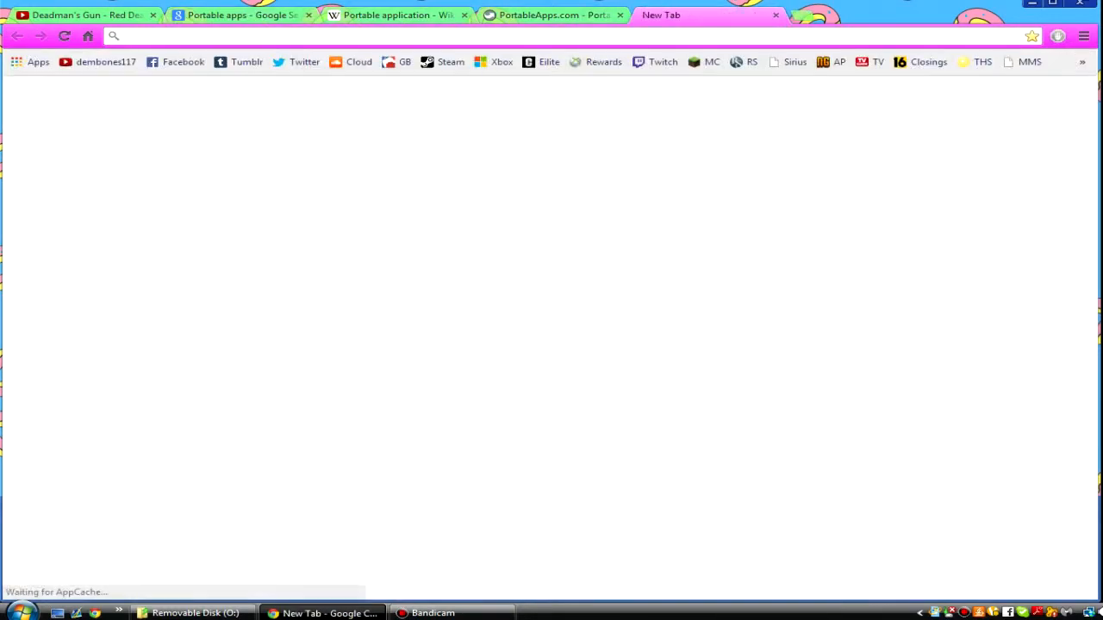
type("Portable SNES emulator")
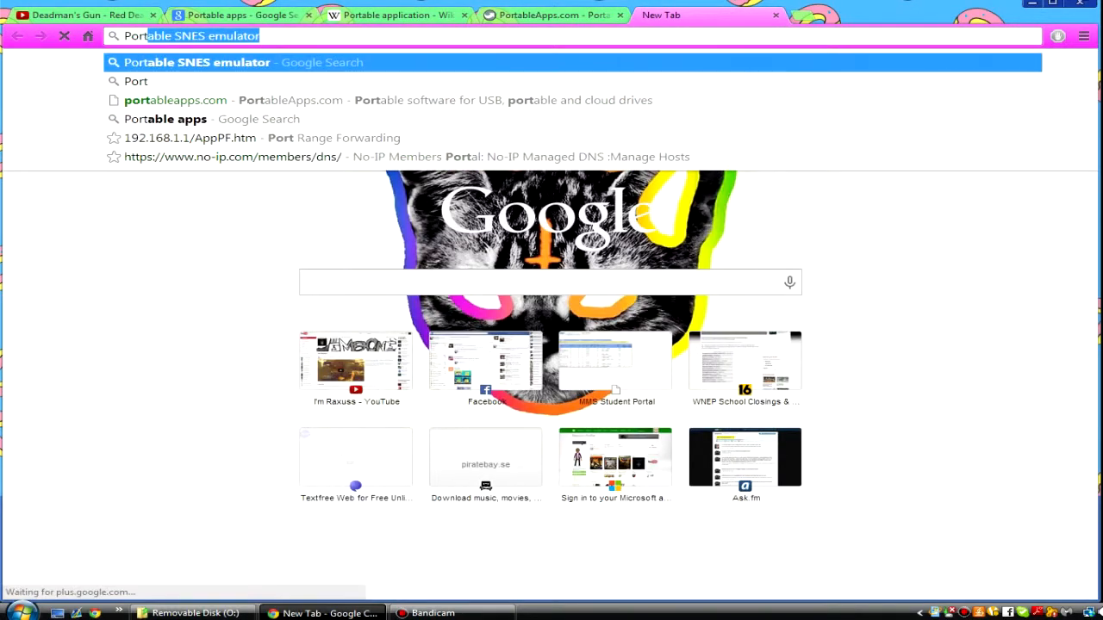
type("Portable Apps")
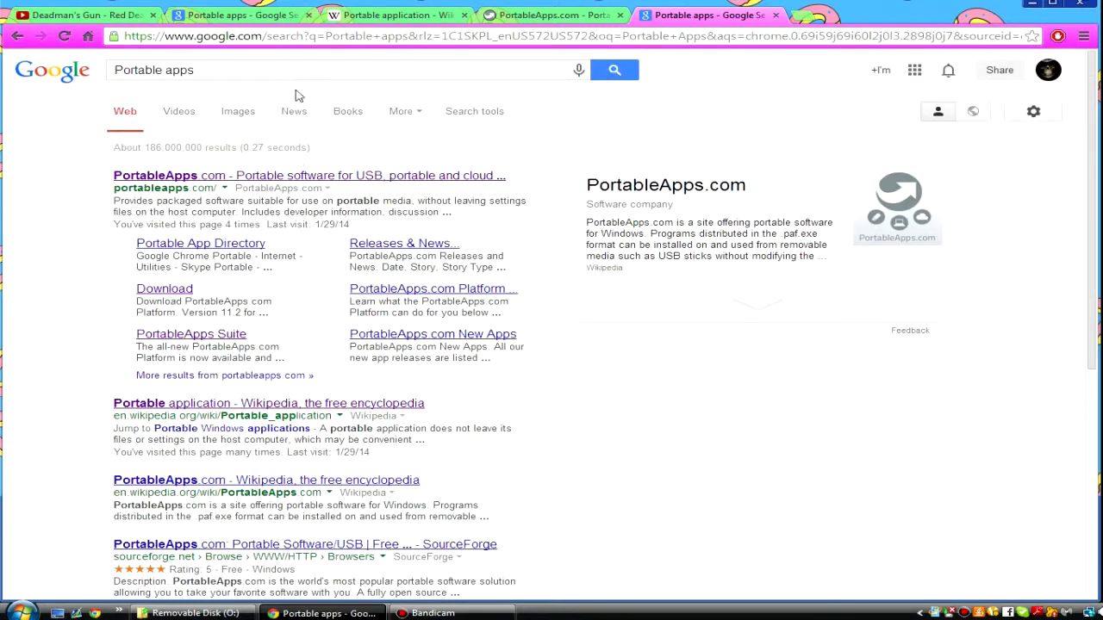
mouse_move(207, 179)
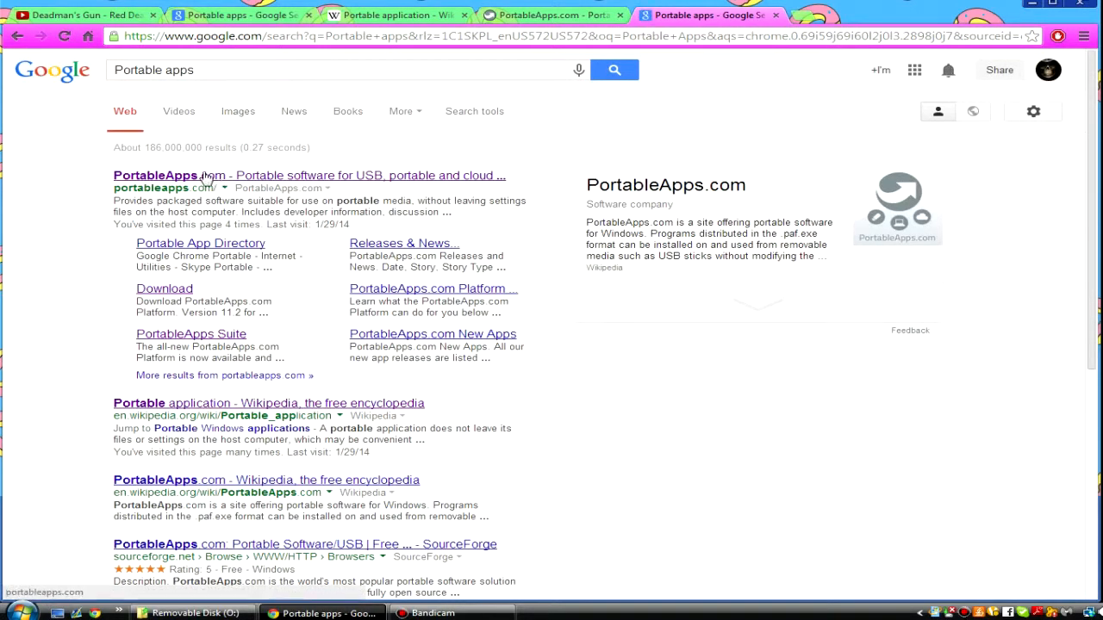
mouse_move(204, 181)
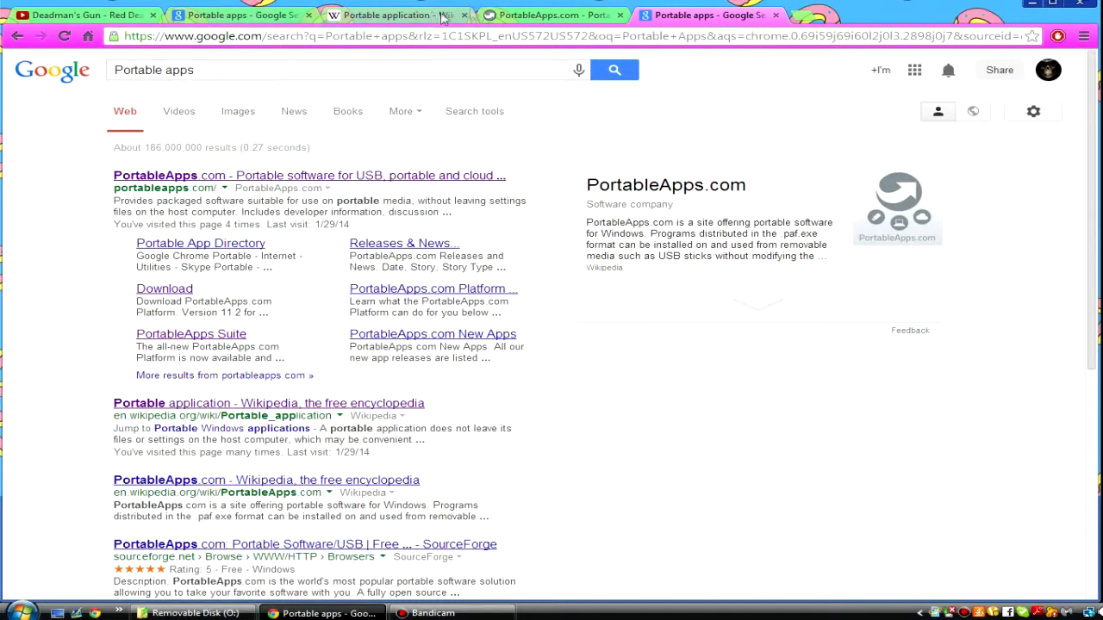
Go to PortableApps.com and start the free Platform download
left_click(552, 13)
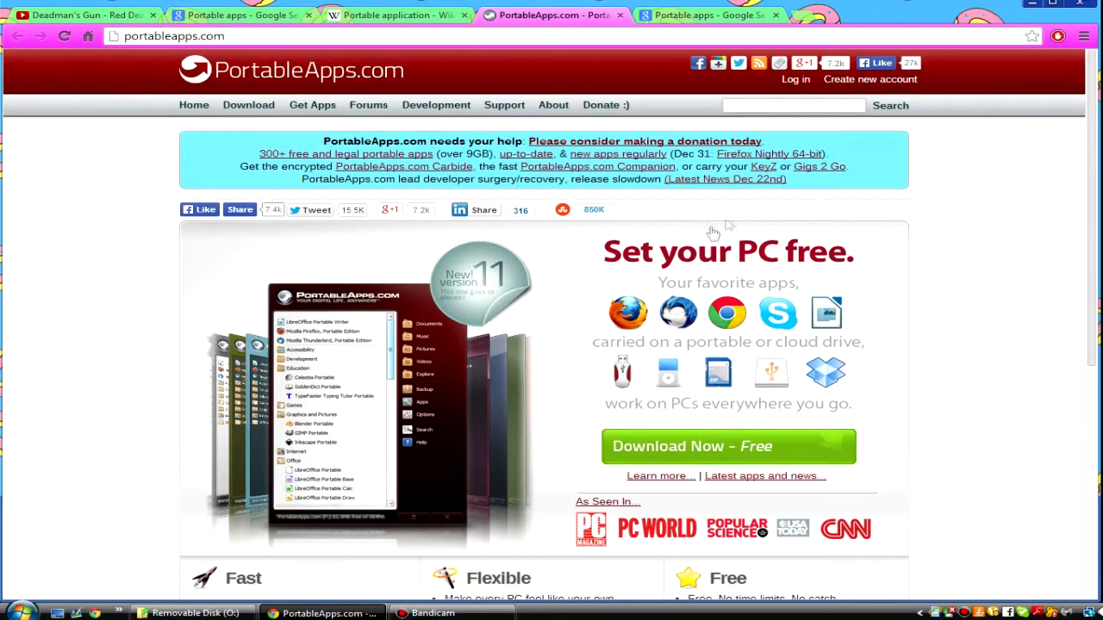
mouse_move(963, 136)
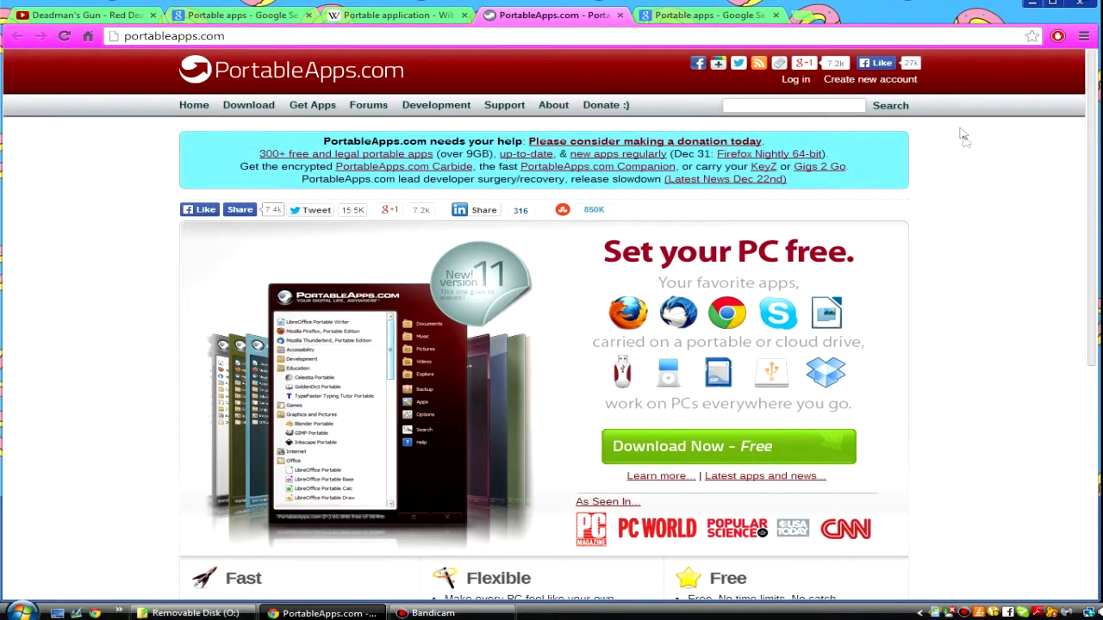
mouse_move(730, 452)
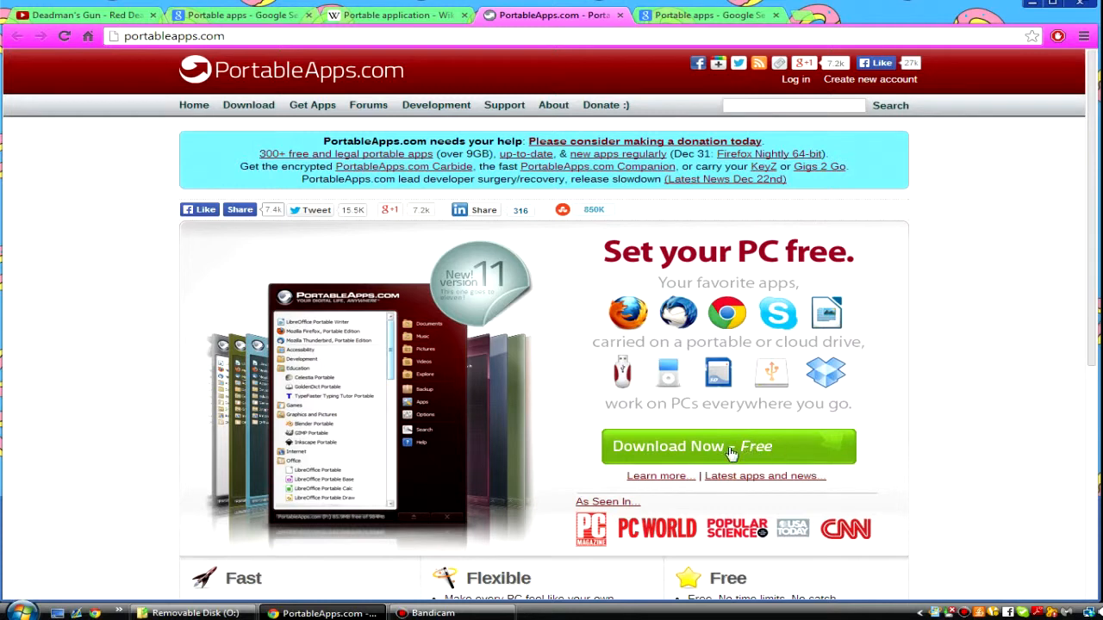
mouse_move(779, 444)
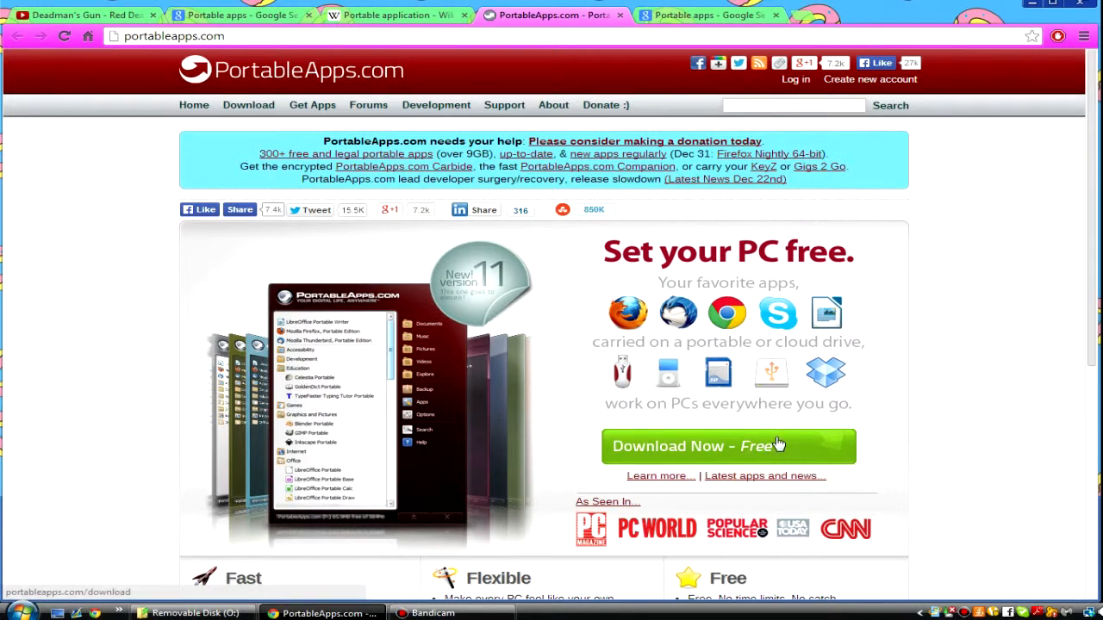
left_click(727, 444)
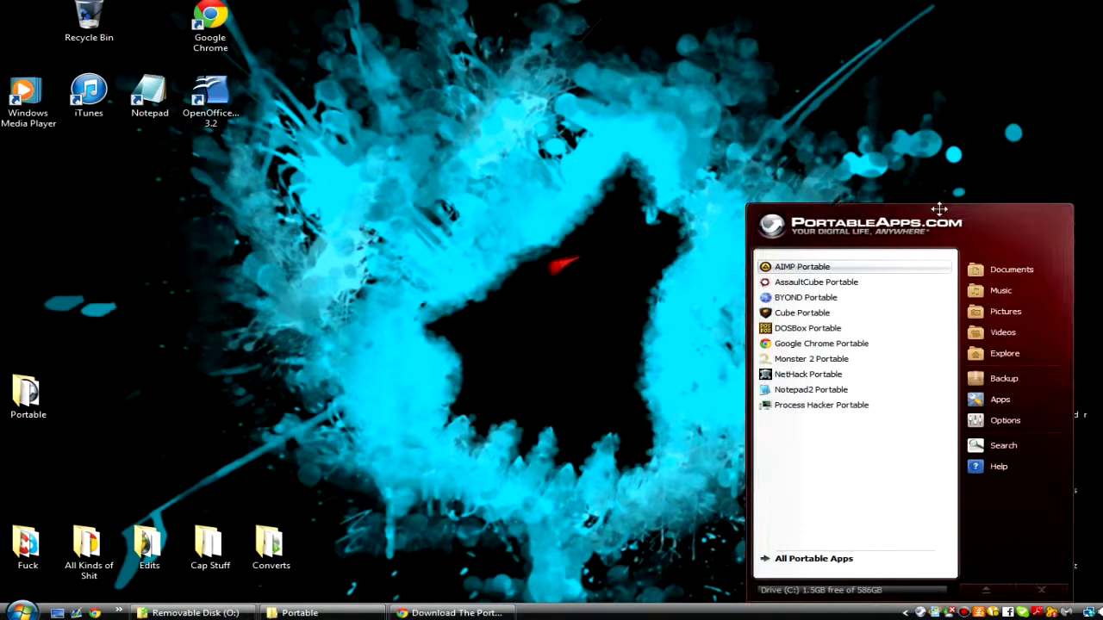
Drag the PortableApps.com menu to the centre of the desktop
left_click_drag(910, 220, 590, 129)
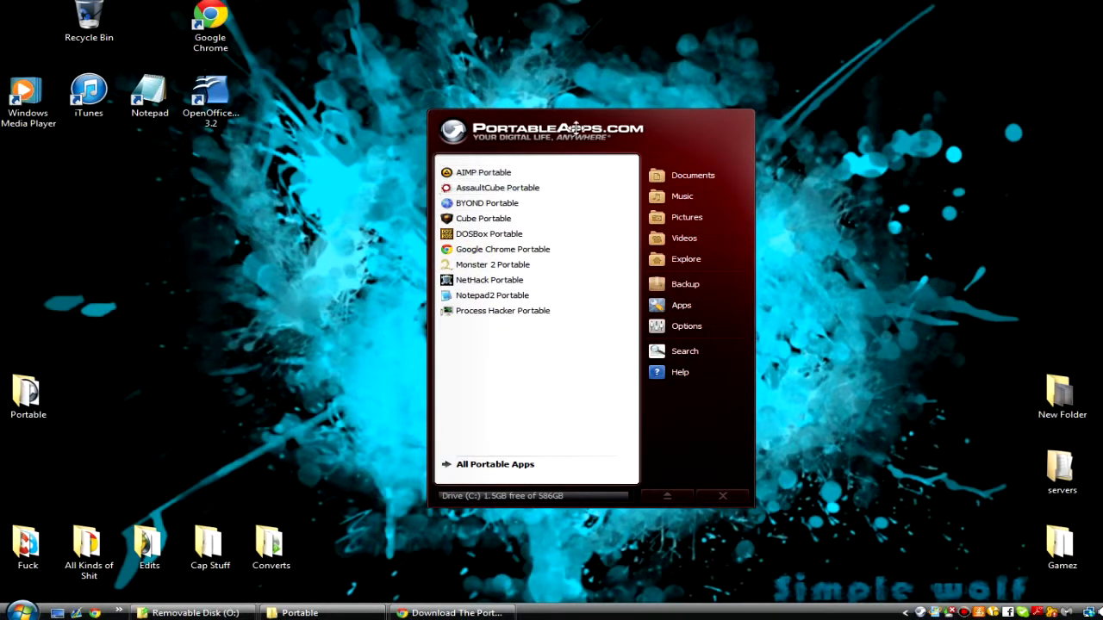
mouse_move(586, 152)
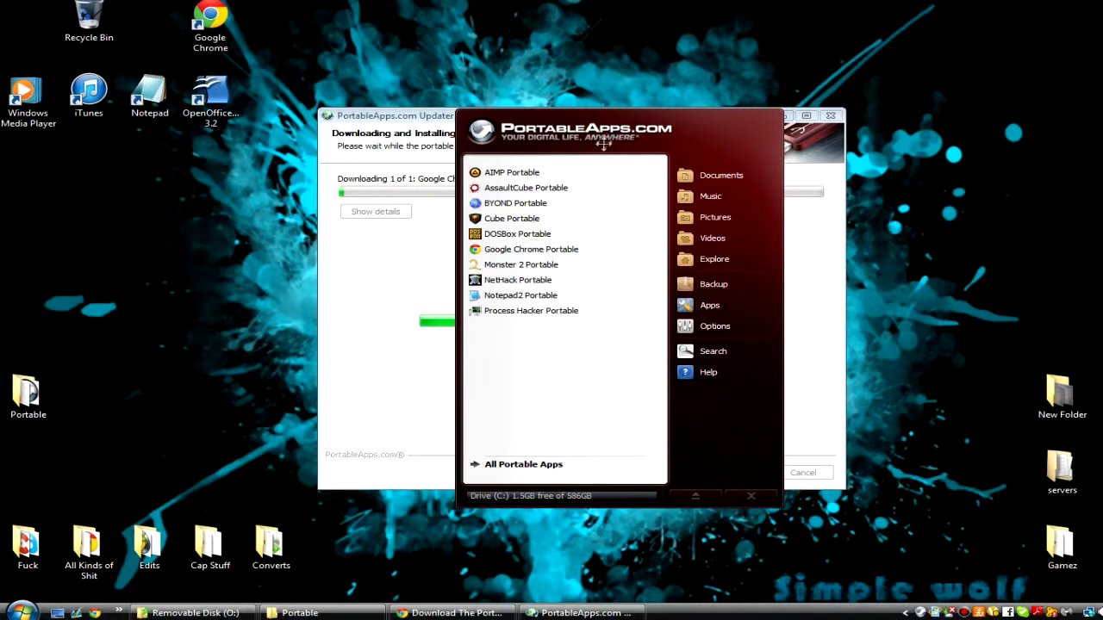
mouse_move(520, 310)
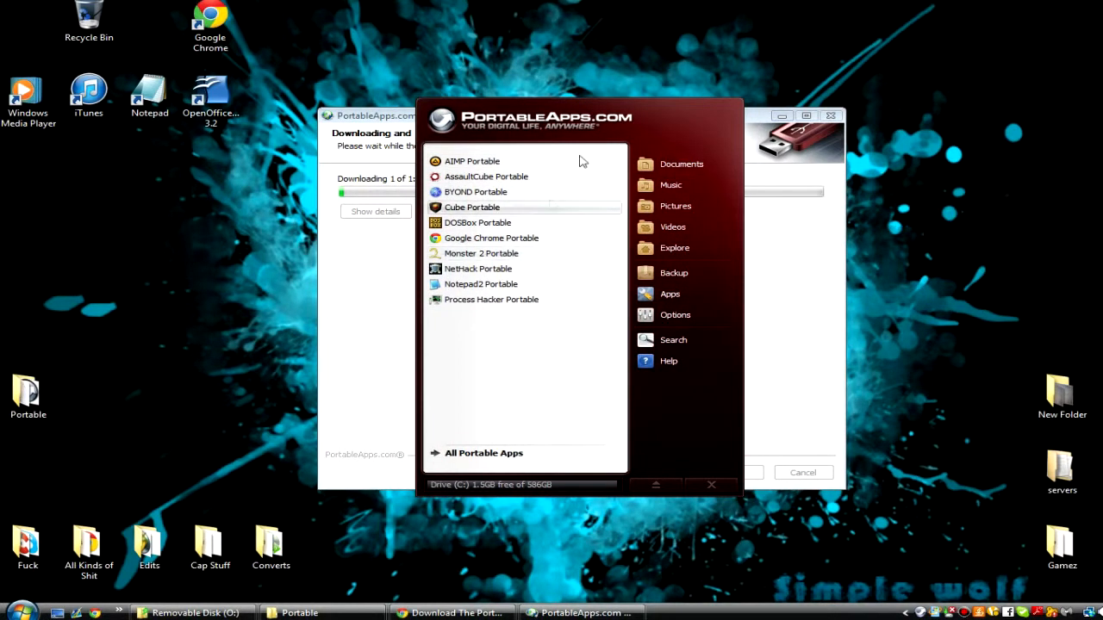
mouse_move(528, 290)
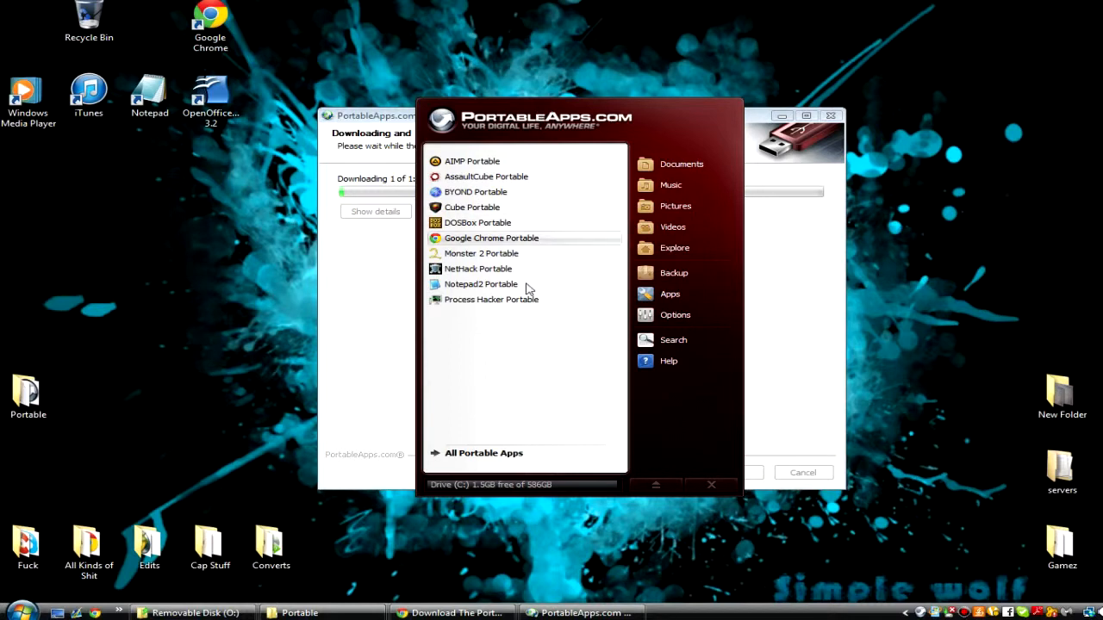
mouse_move(669, 356)
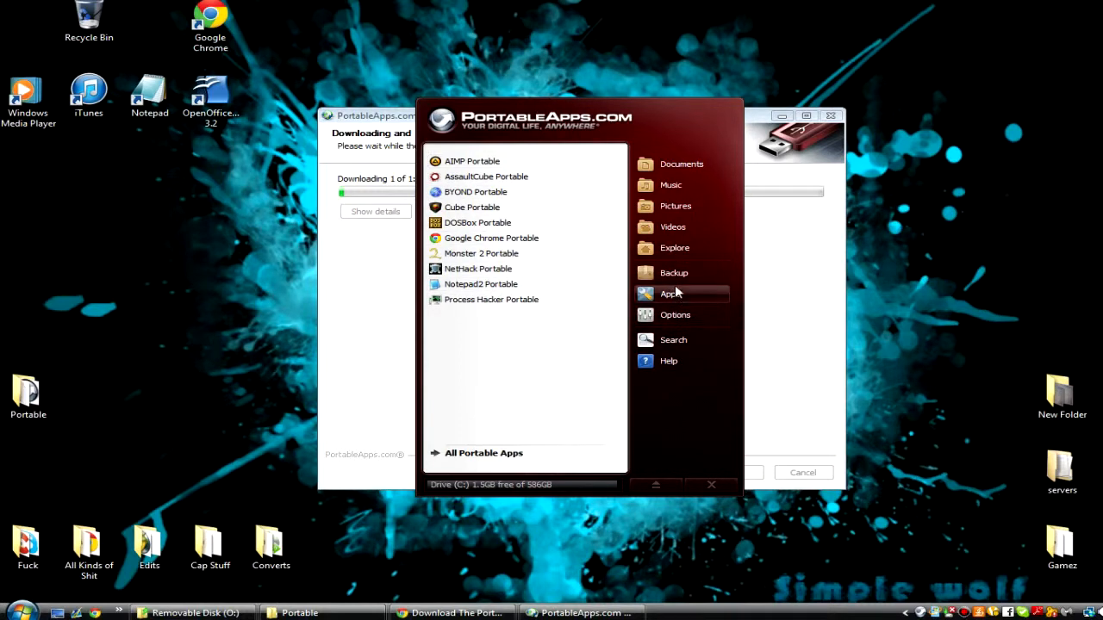
Show the Apps management options while the update downloads
left_click(671, 293)
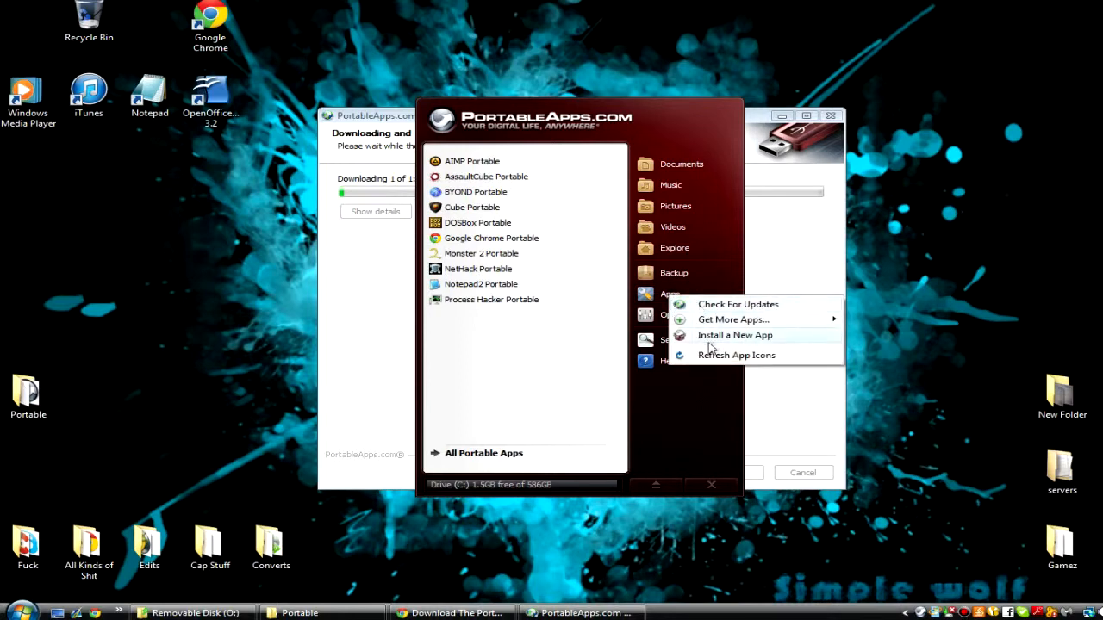
mouse_move(600, 399)
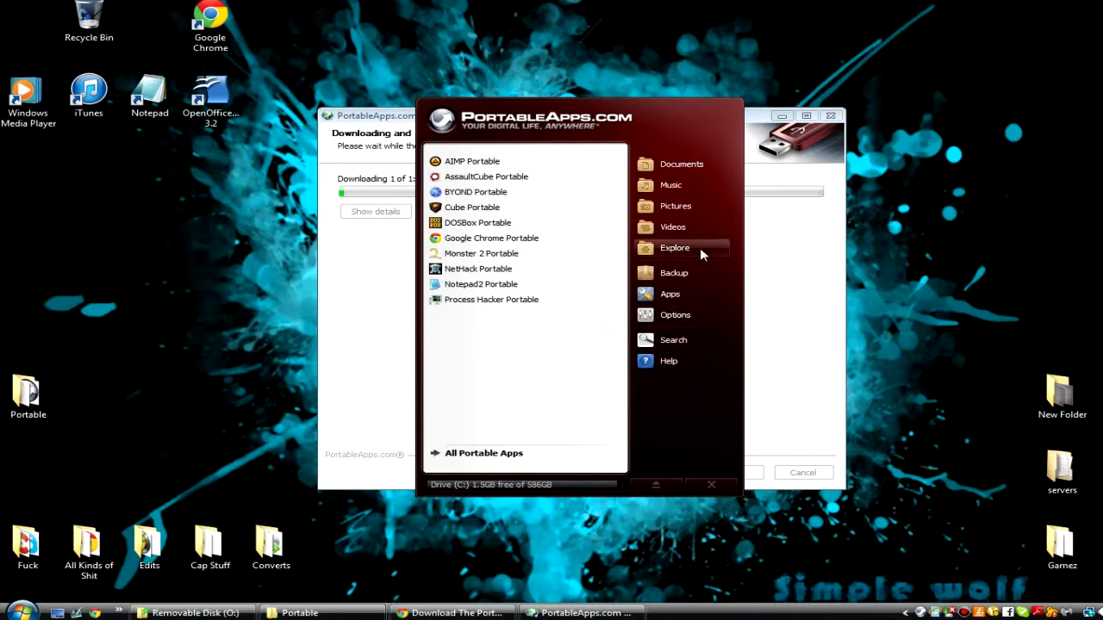
mouse_move(681, 227)
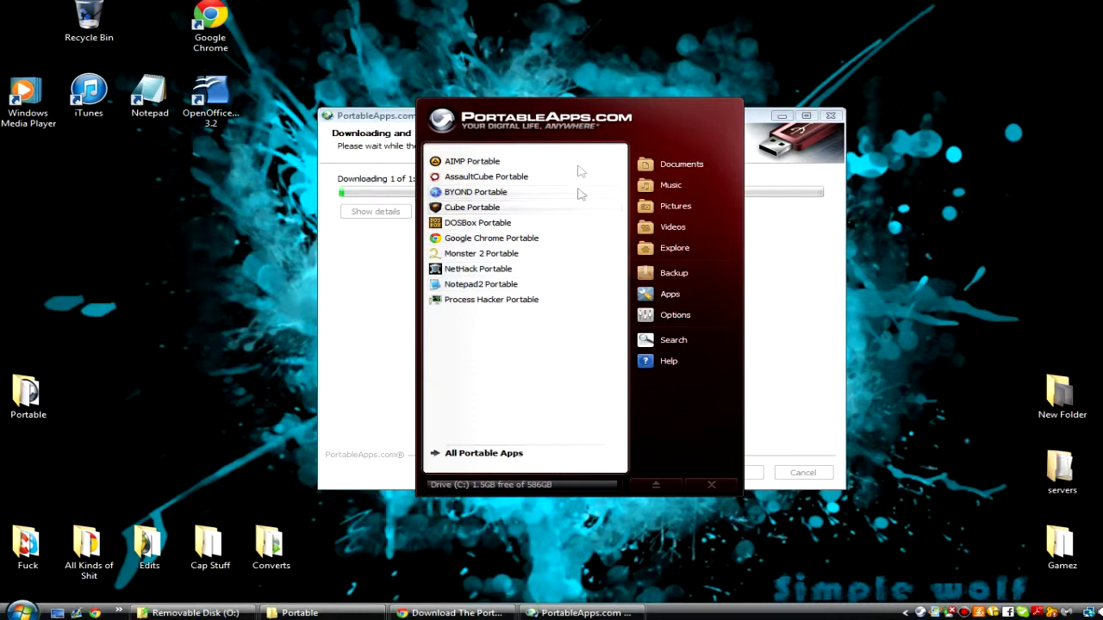
mouse_move(564, 241)
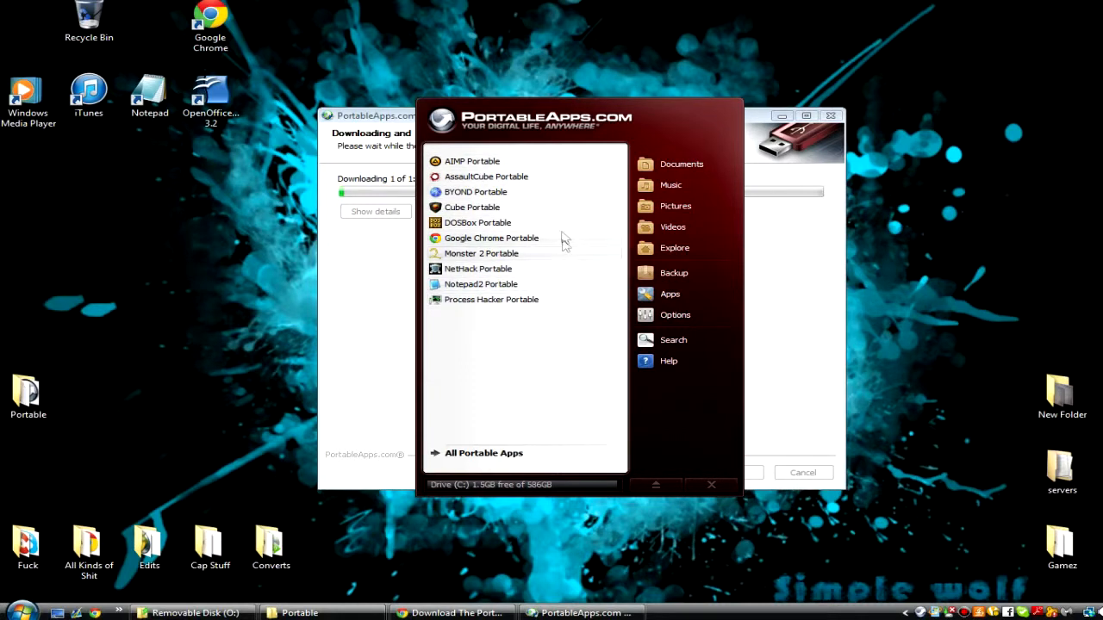
mouse_move(560, 176)
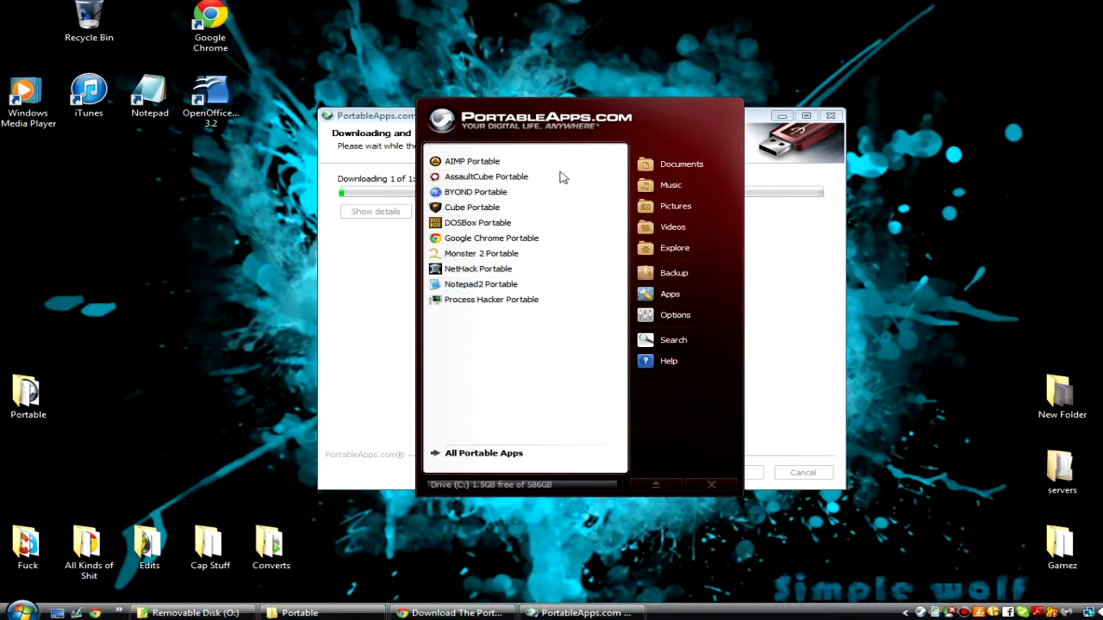
mouse_move(510, 362)
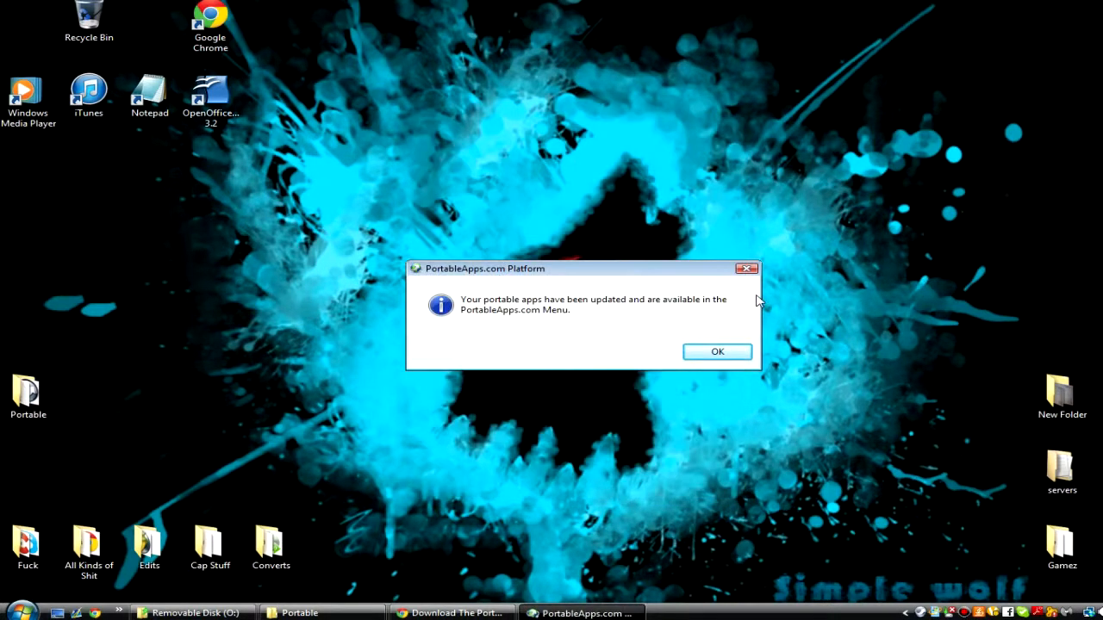
left_click(717, 352)
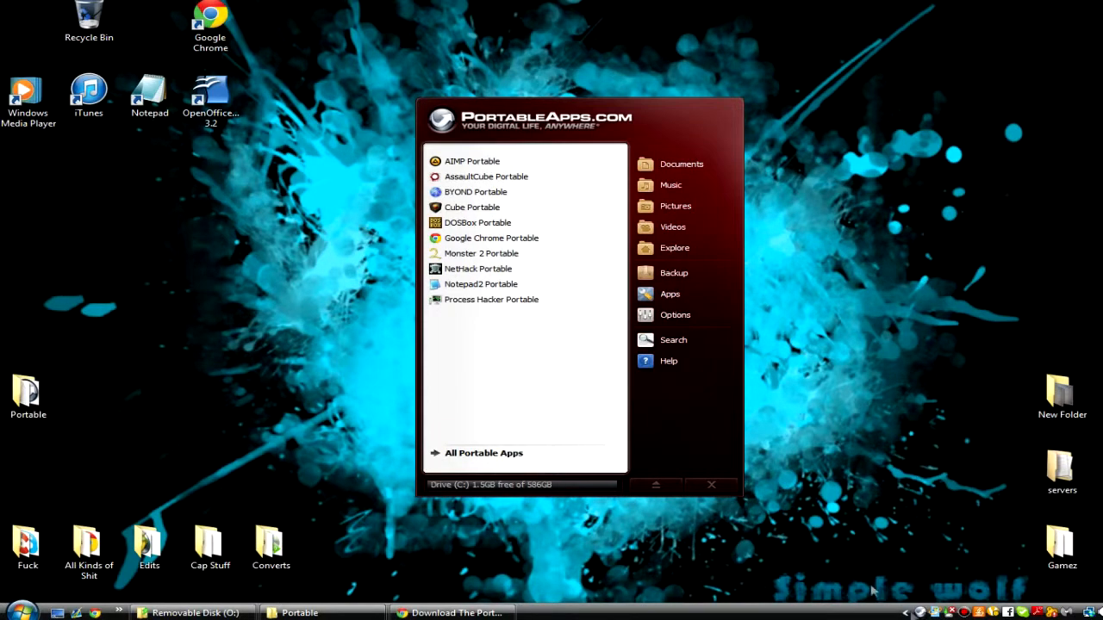
mouse_move(531, 176)
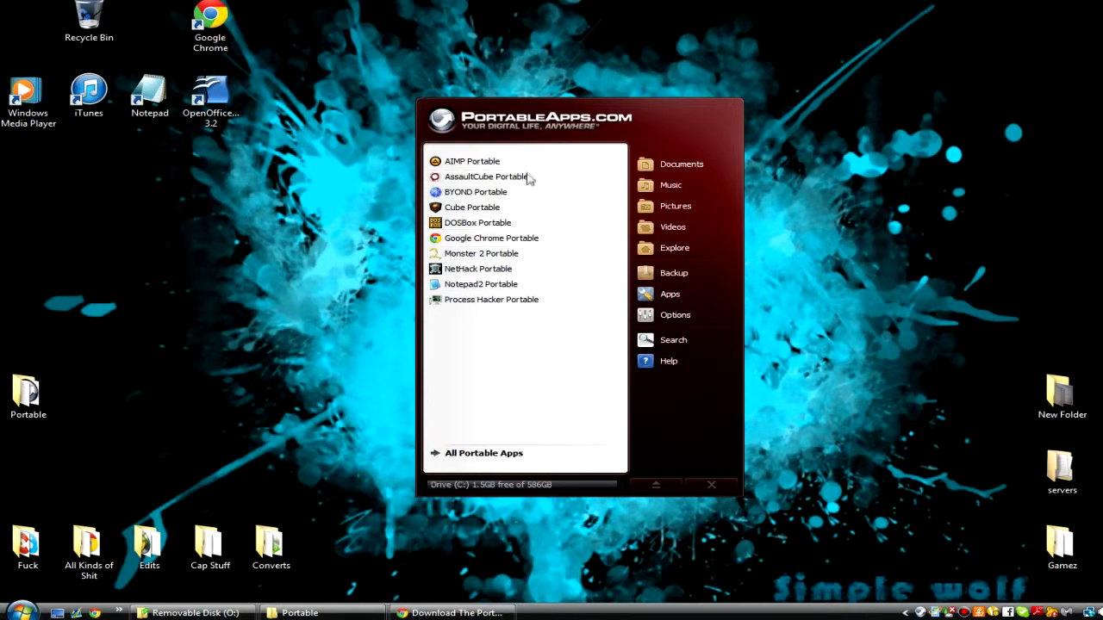
mouse_move(473, 207)
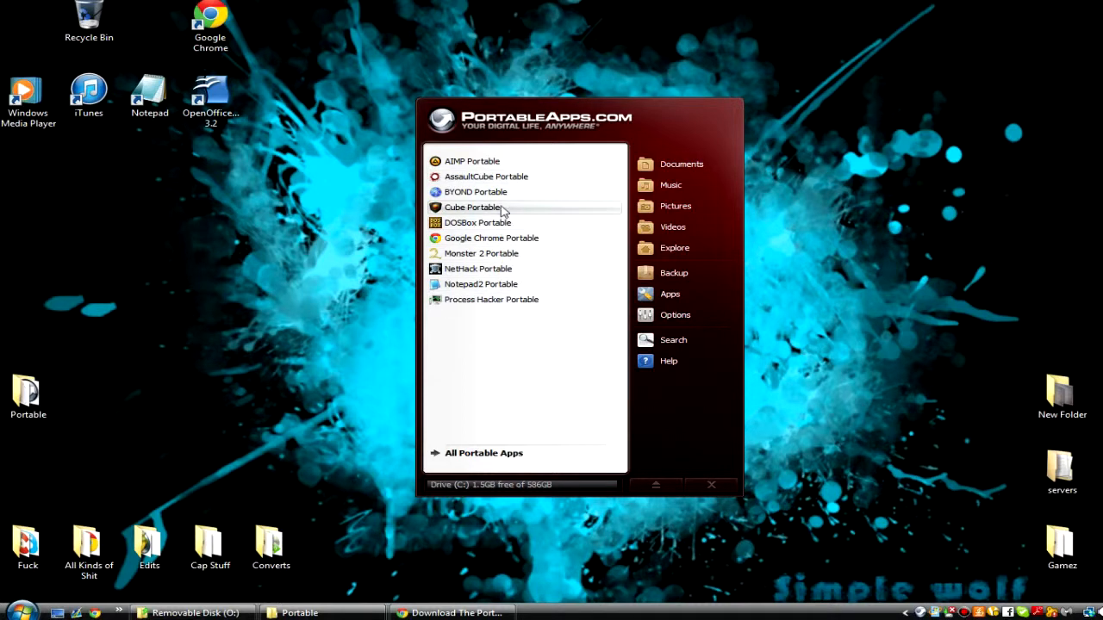
mouse_move(486, 250)
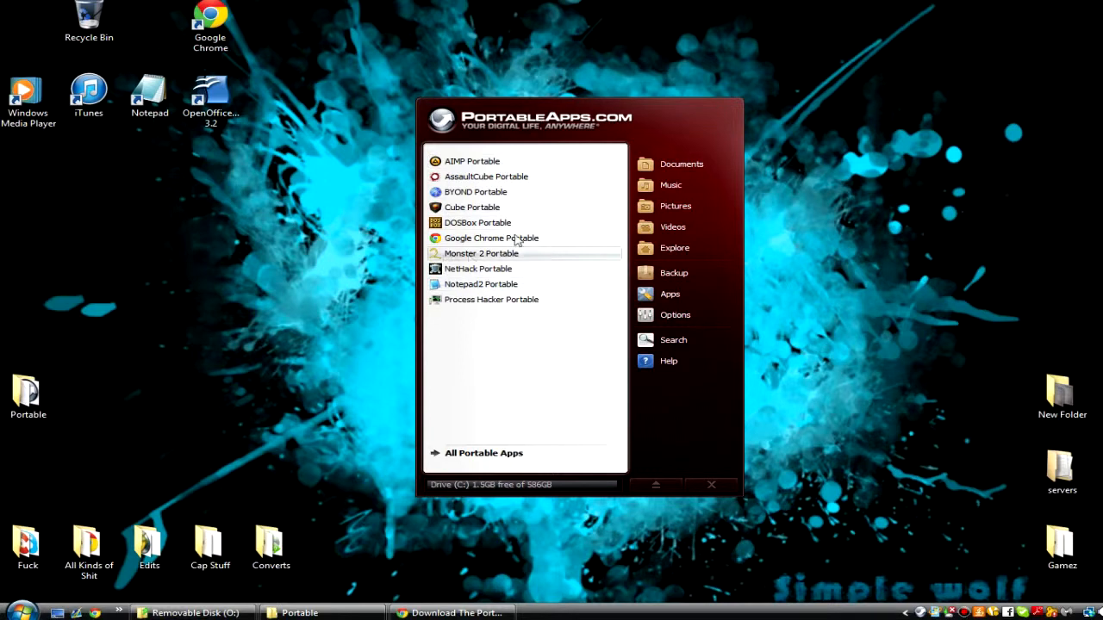
mouse_move(479, 269)
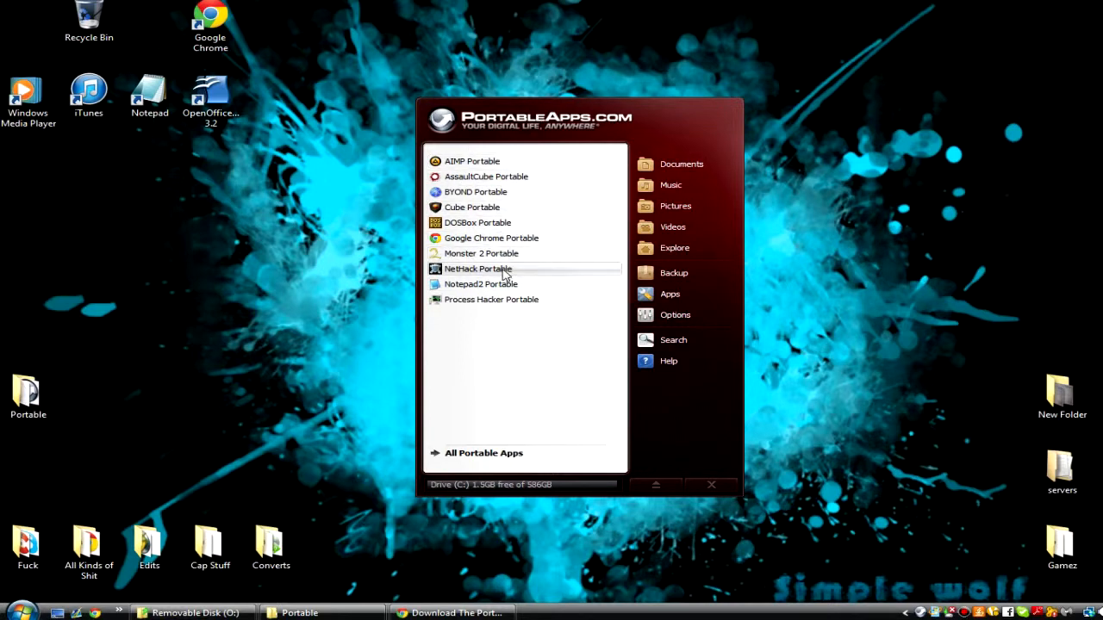
mouse_move(514, 159)
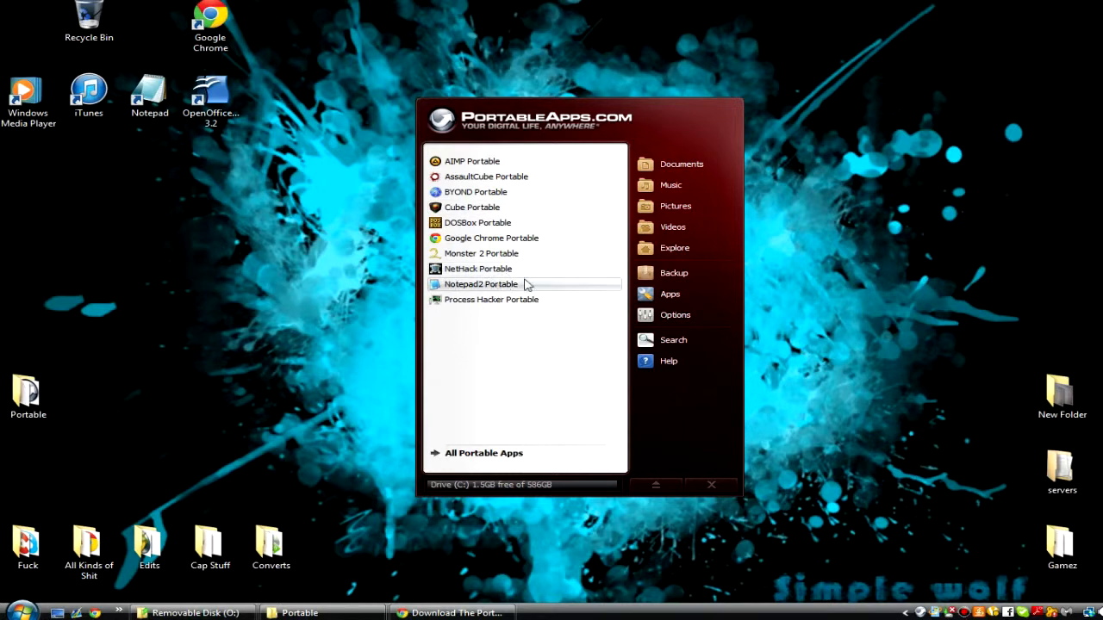
mouse_move(491, 238)
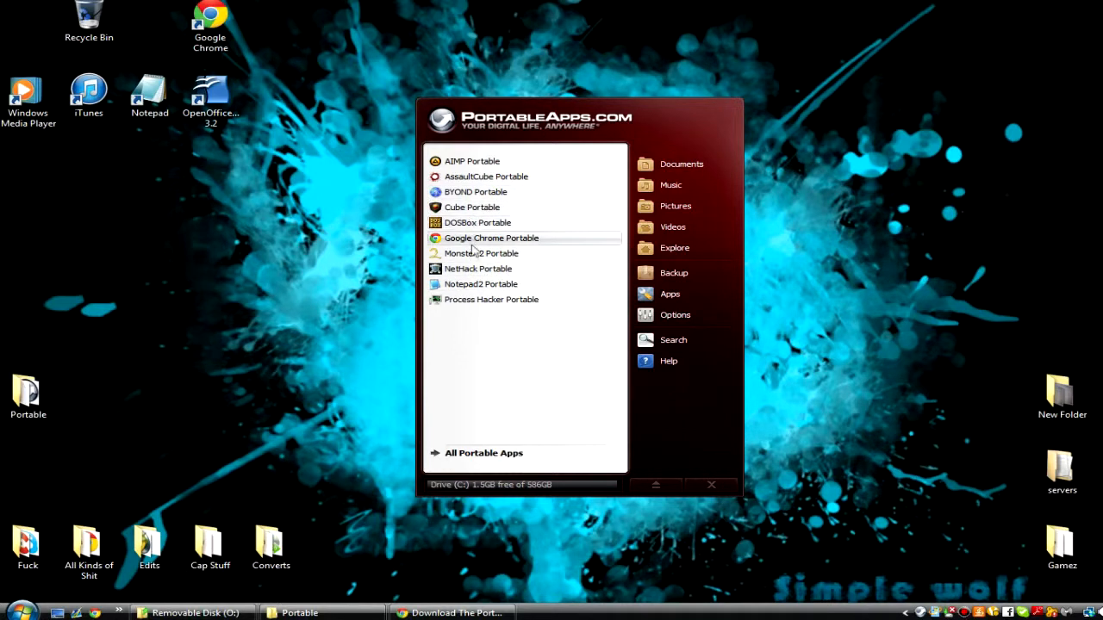
mouse_move(481, 283)
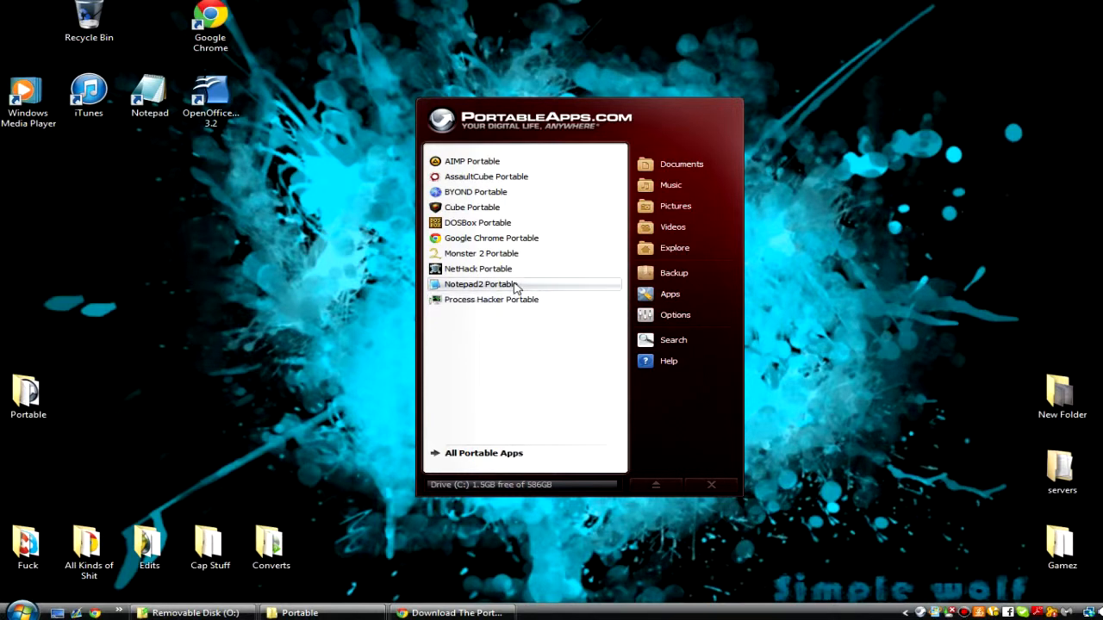
mouse_move(535, 169)
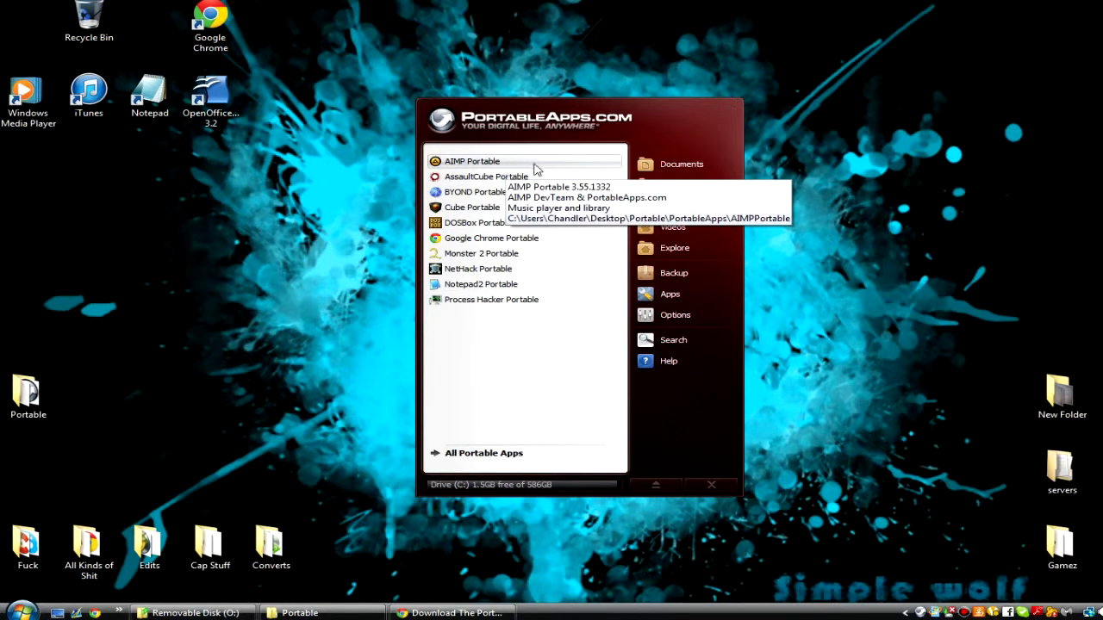
mouse_move(676, 284)
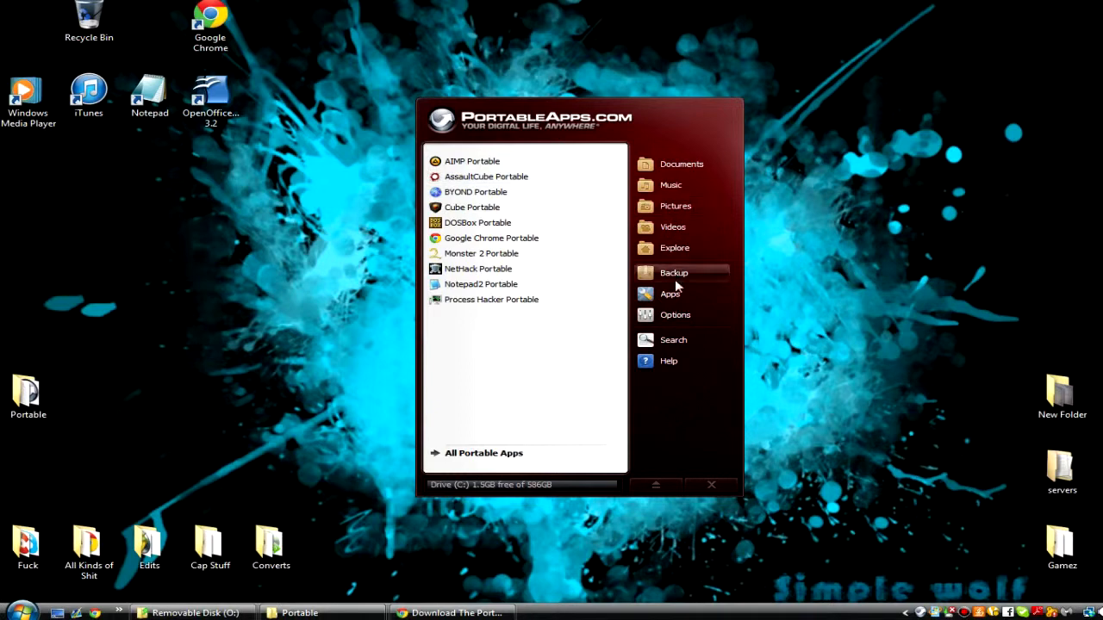
left_click(670, 293)
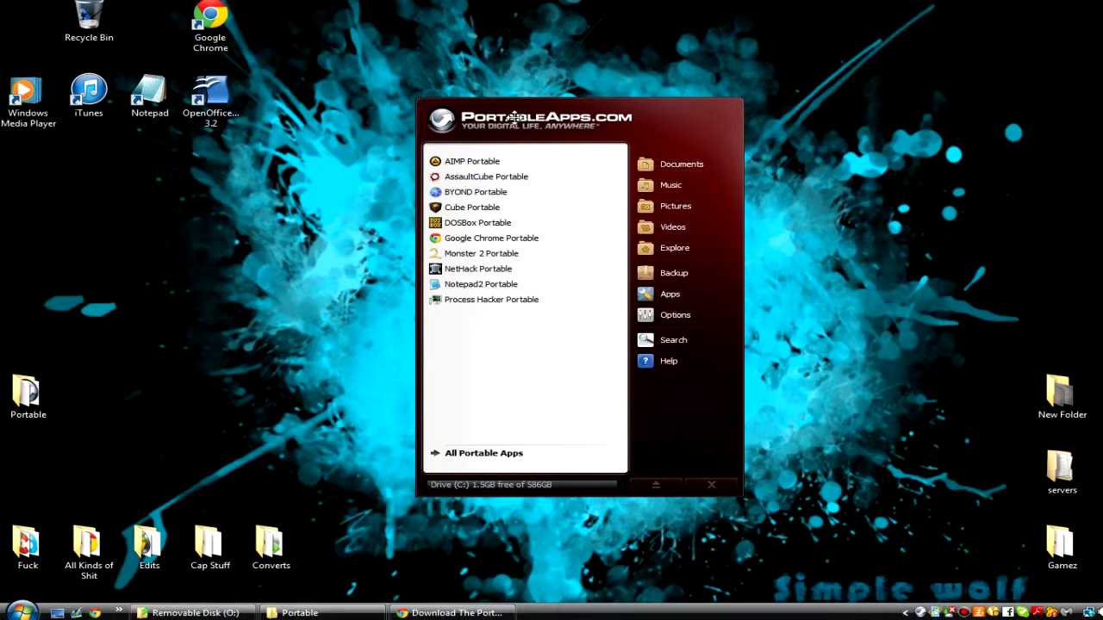
Get More Apps to show the Portable App Directory and scan its category list
left_click(669, 293)
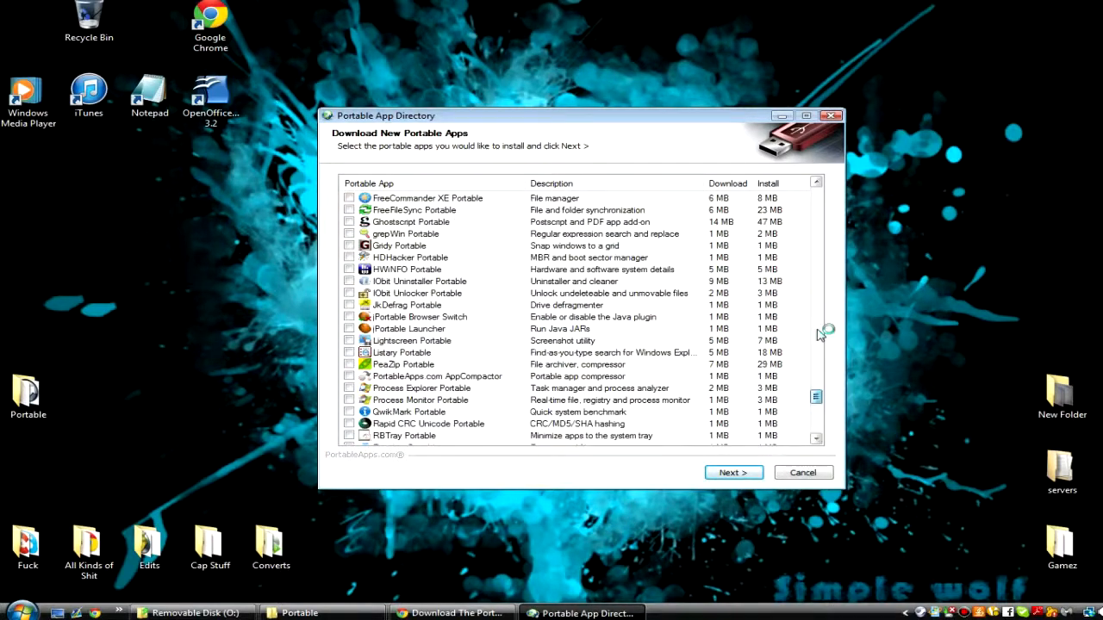
scroll("down", 3)
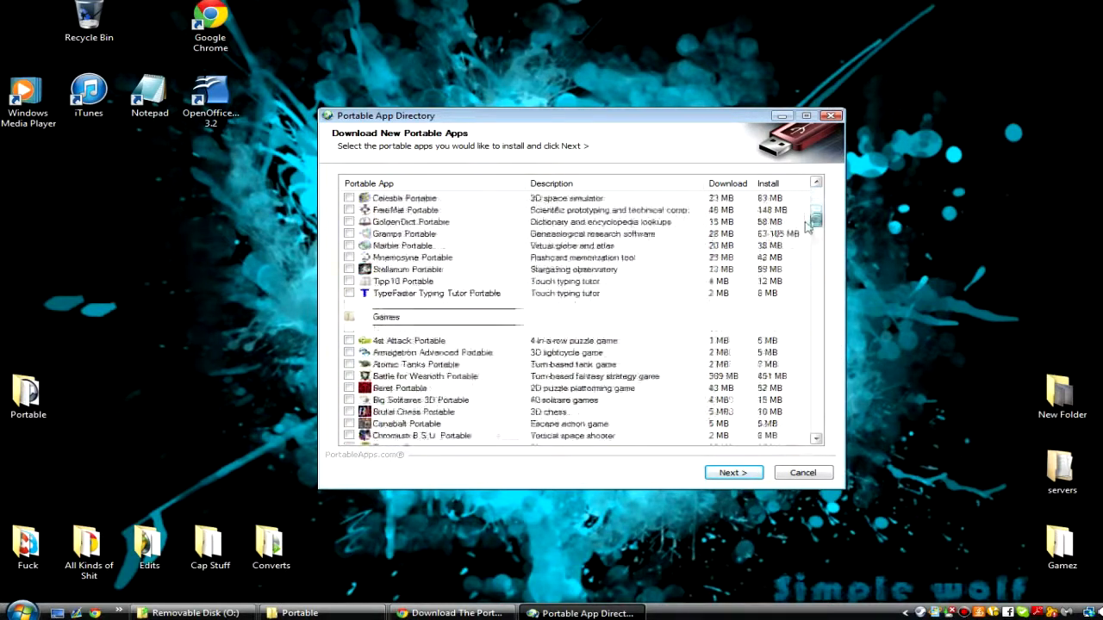
scroll("up", 3)
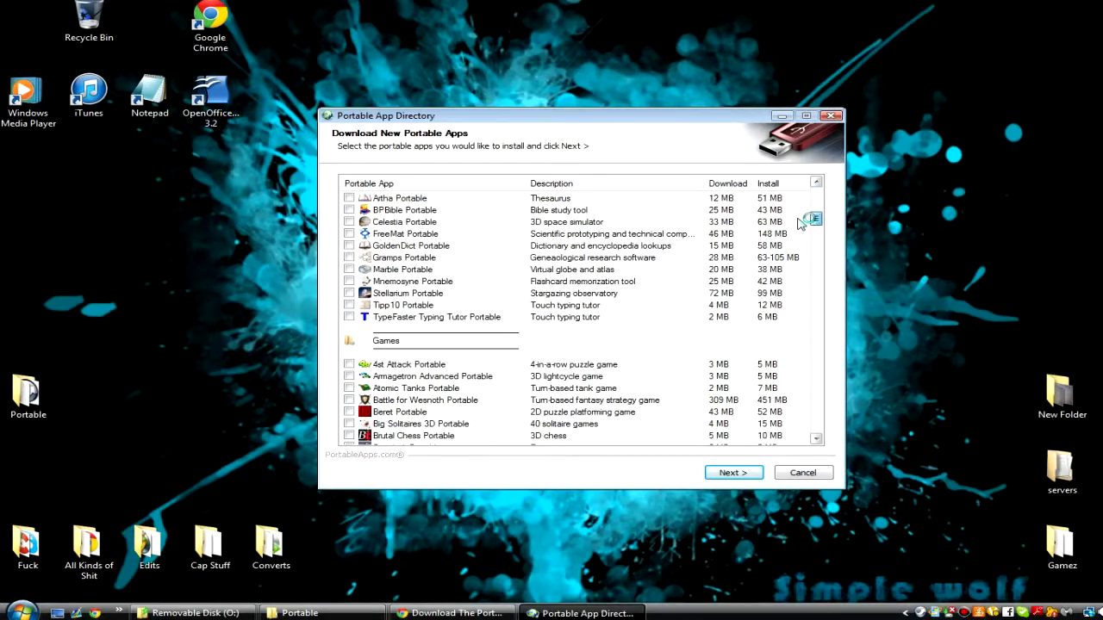
scroll("up", 3)
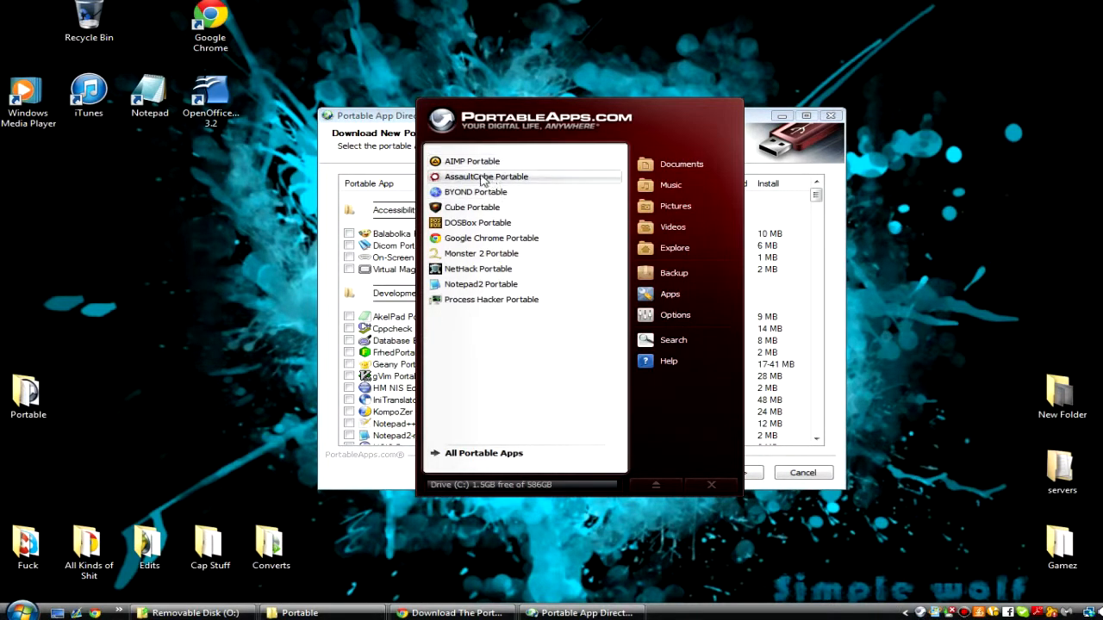
mouse_move(538, 179)
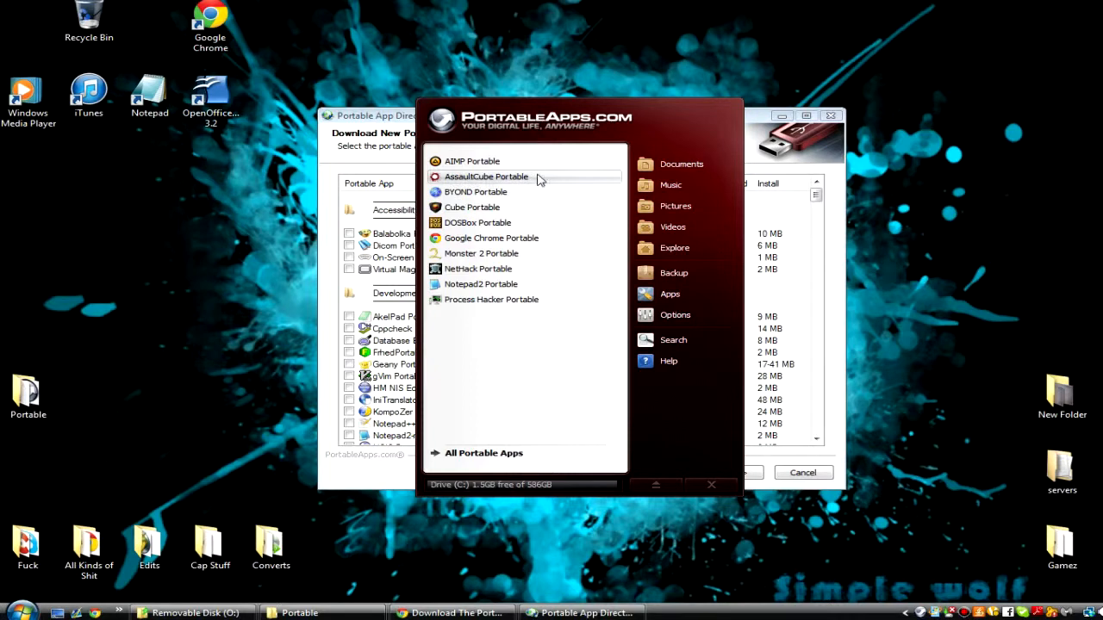
mouse_move(508, 181)
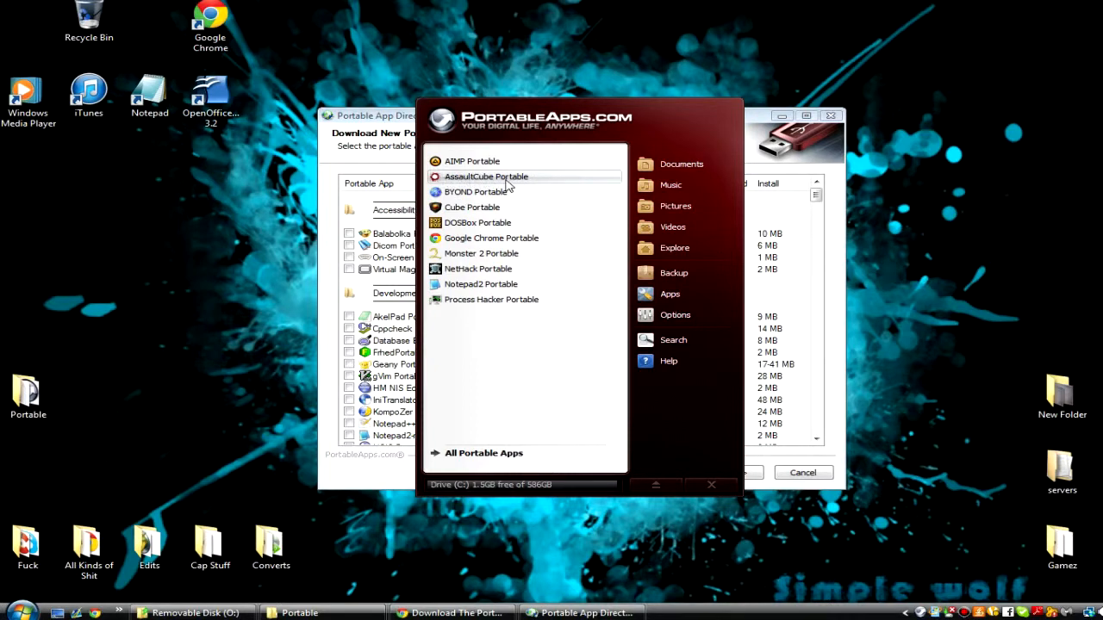
mouse_move(514, 176)
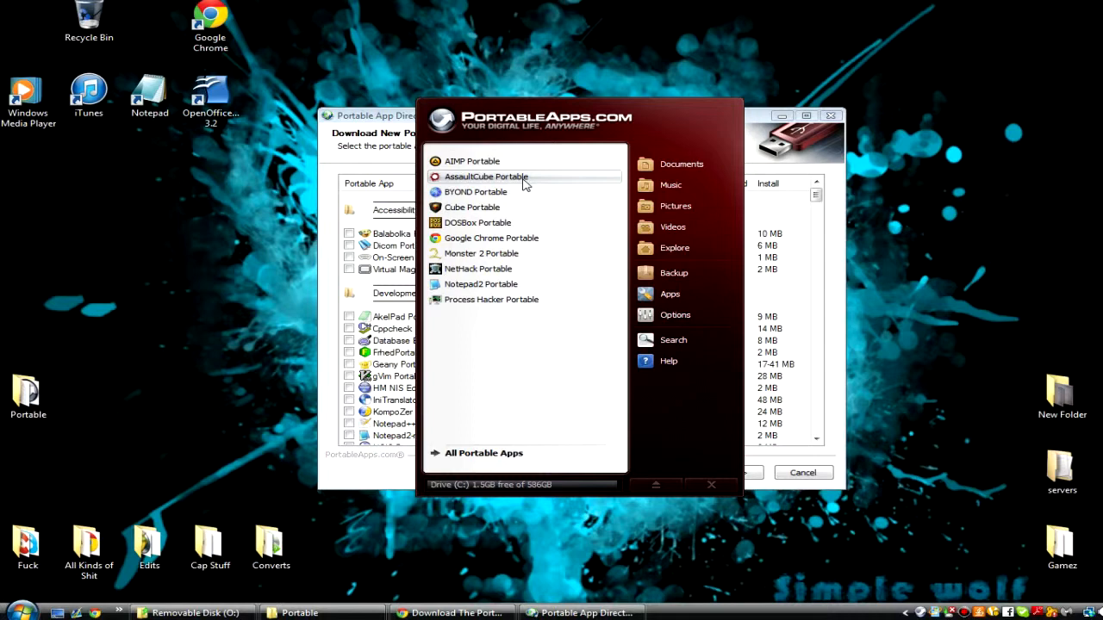
mouse_move(478, 222)
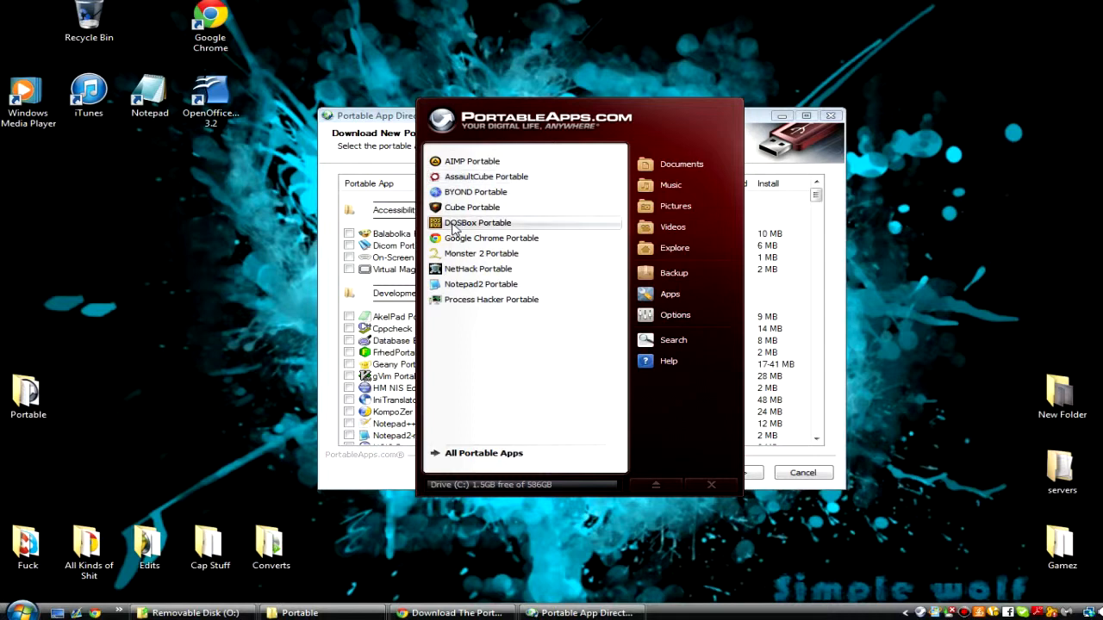
mouse_move(492, 238)
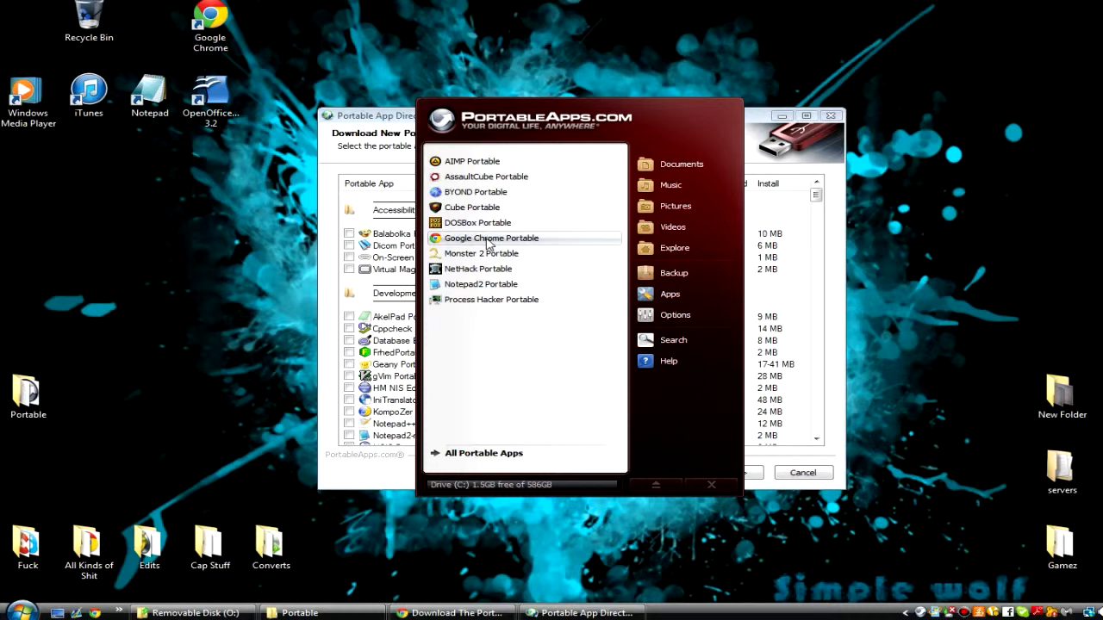
mouse_move(491, 238)
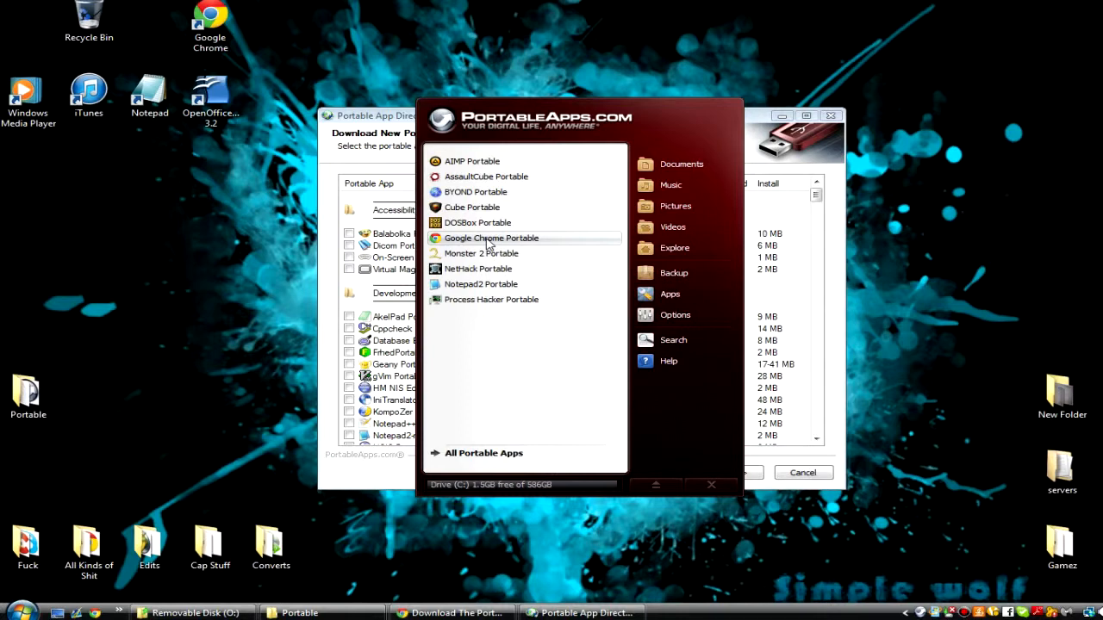
mouse_move(489, 300)
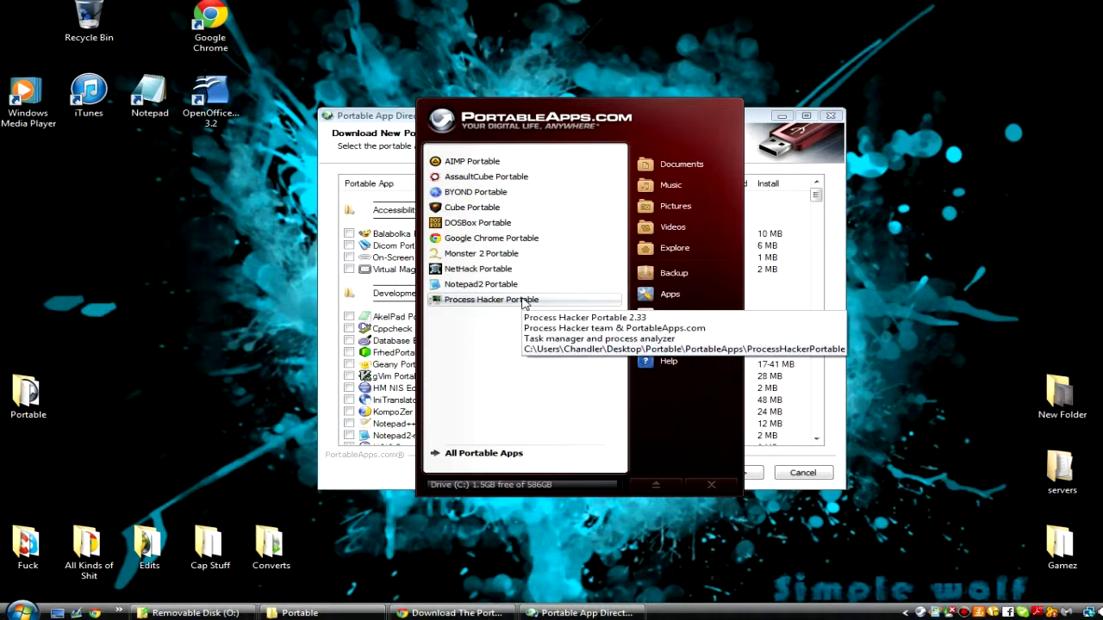
mouse_move(489, 304)
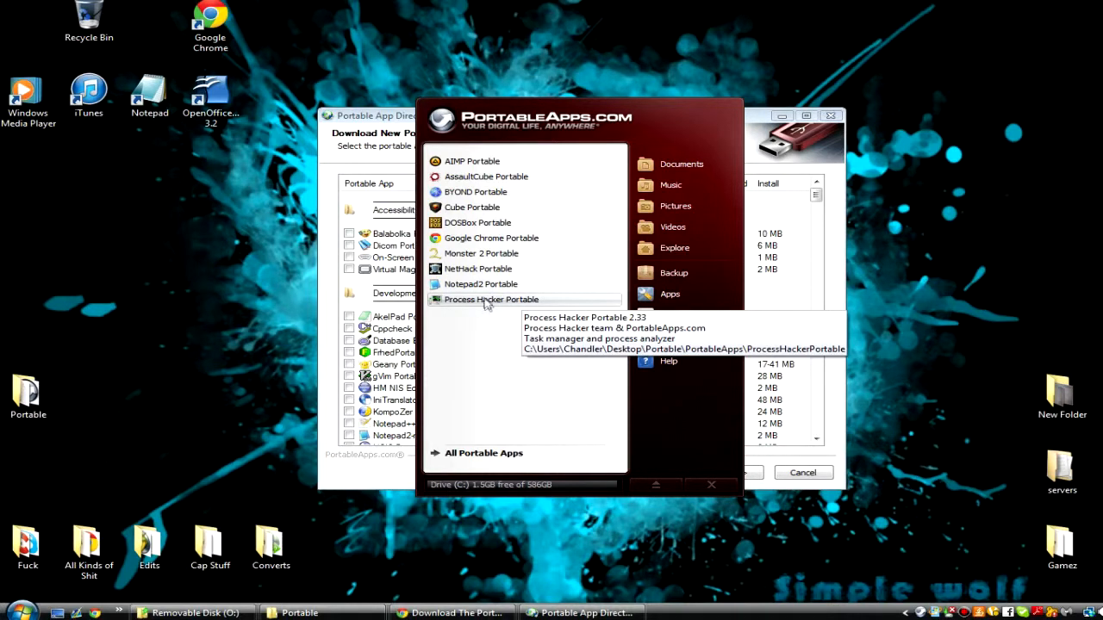
mouse_move(468, 307)
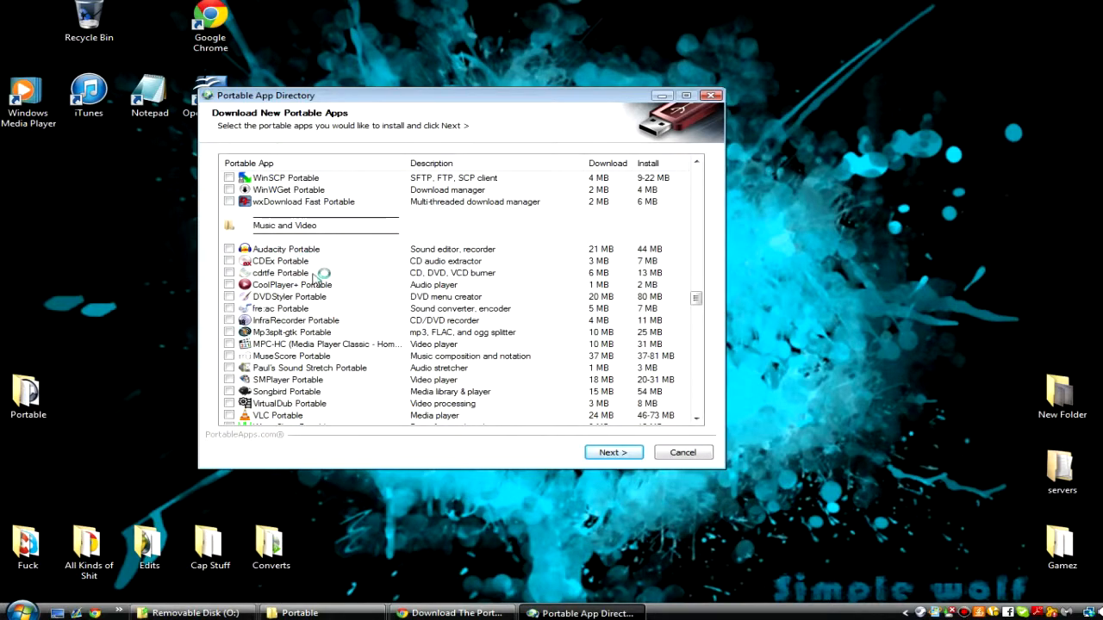
Scroll the directory through Music and Video, Office, Education and Games and back to the top
scroll("down", 3)
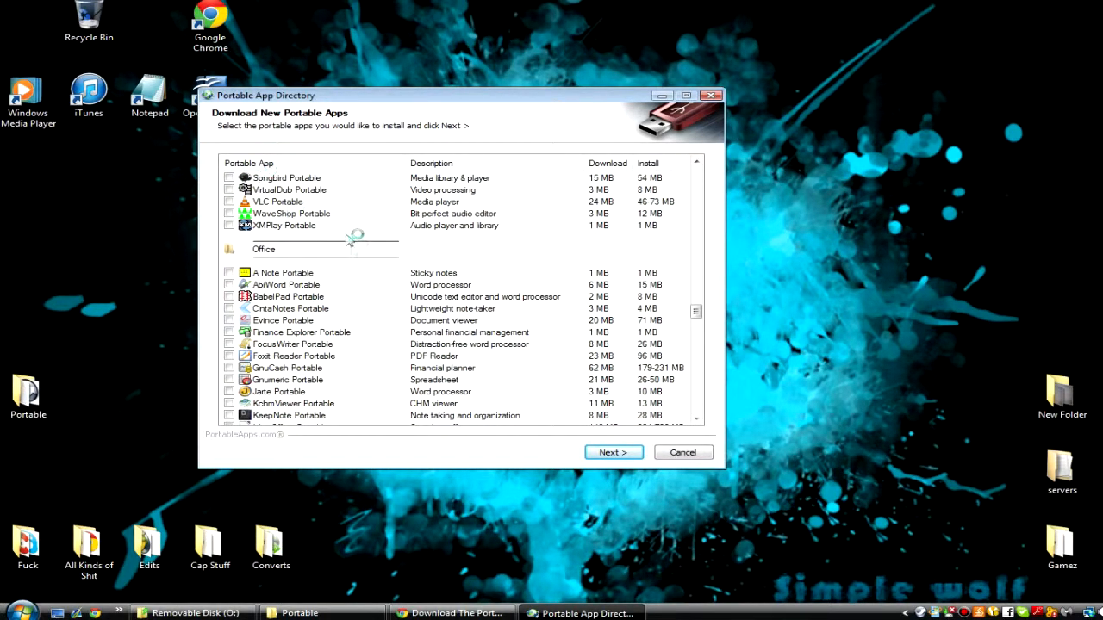
scroll("down", 3)
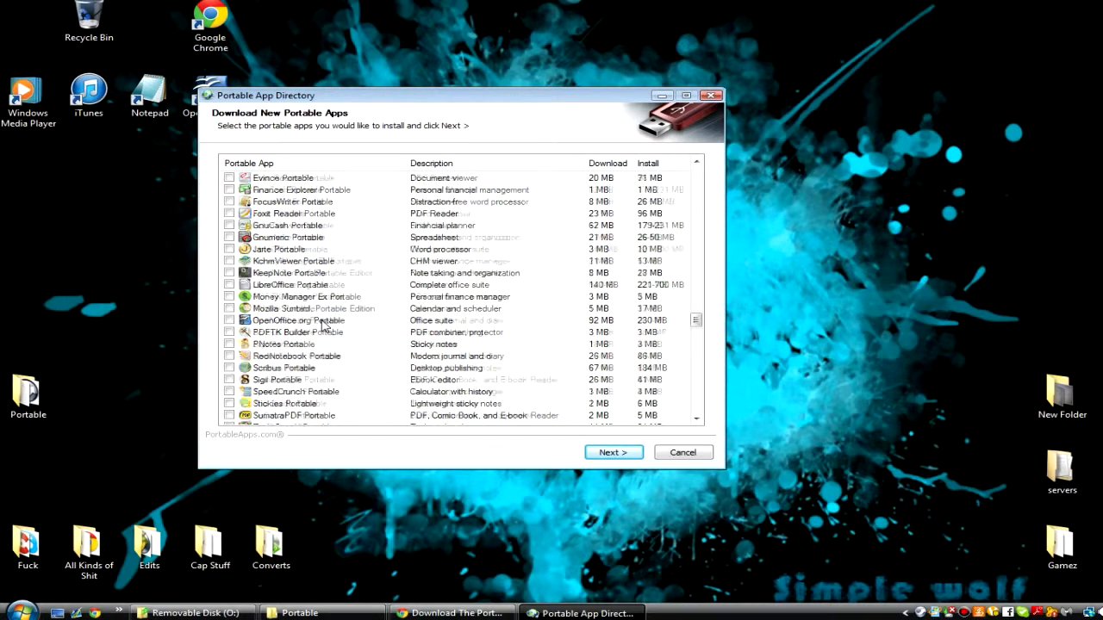
scroll("down", 3)
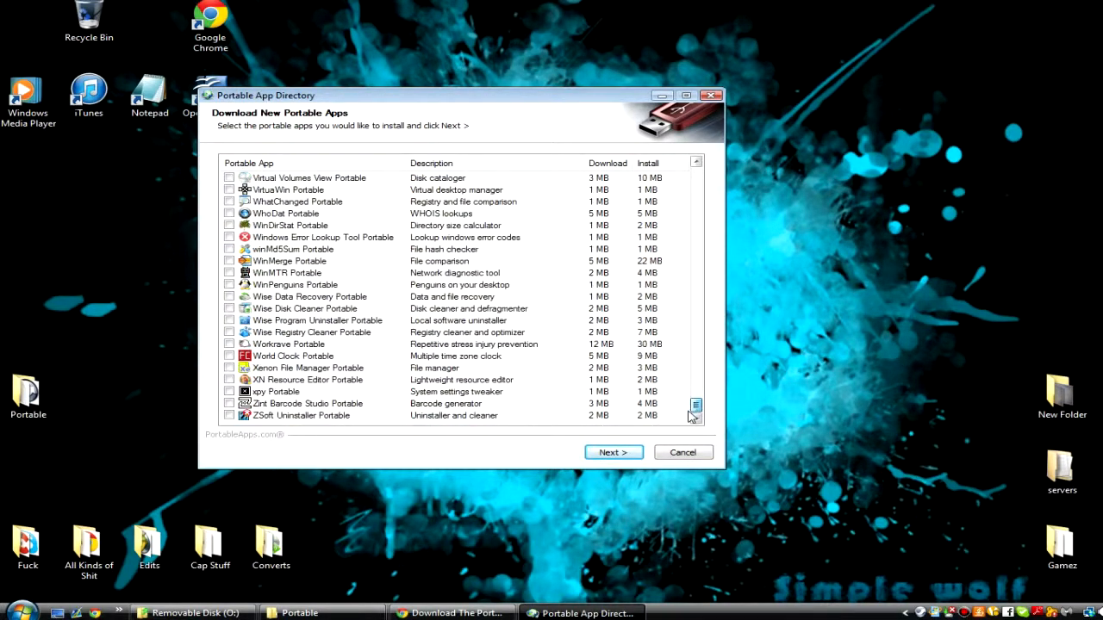
scroll("up", 3)
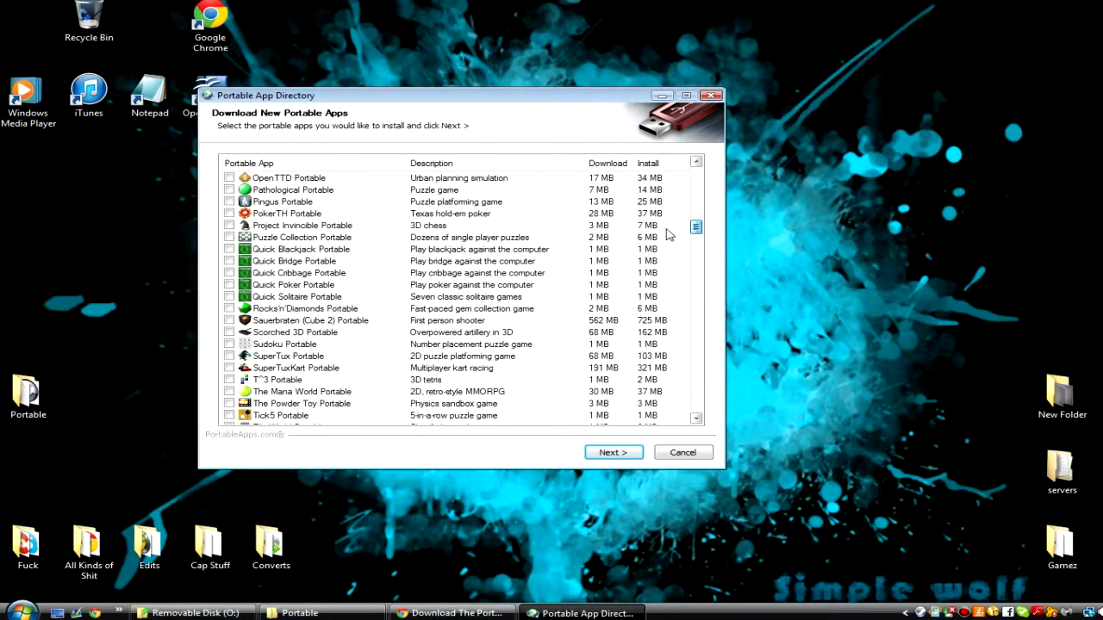
scroll("up", 3)
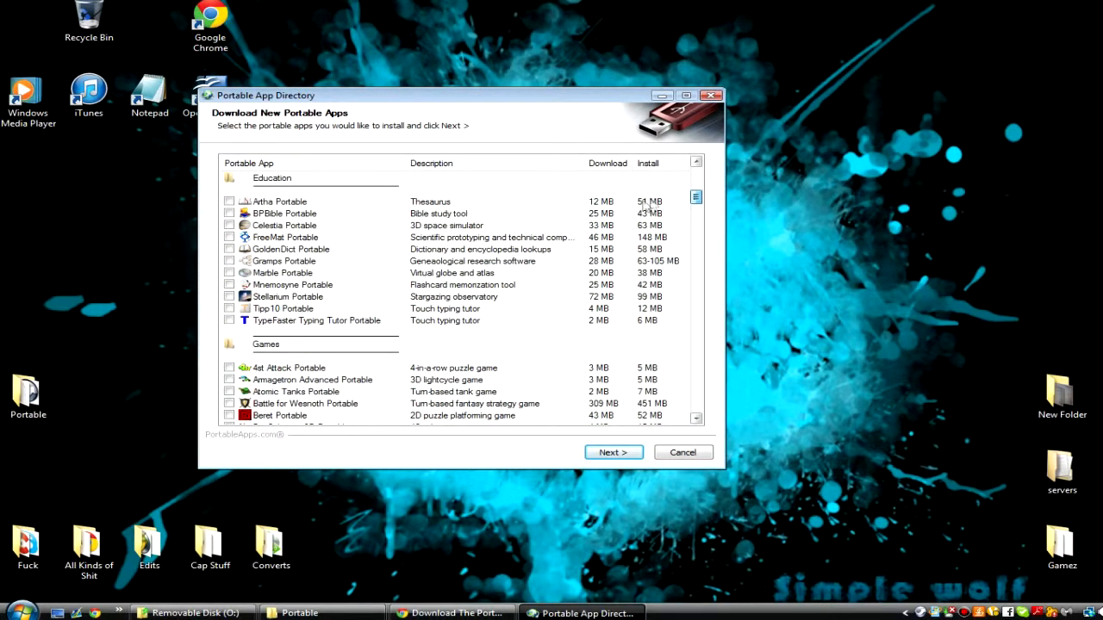
scroll("up", 3)
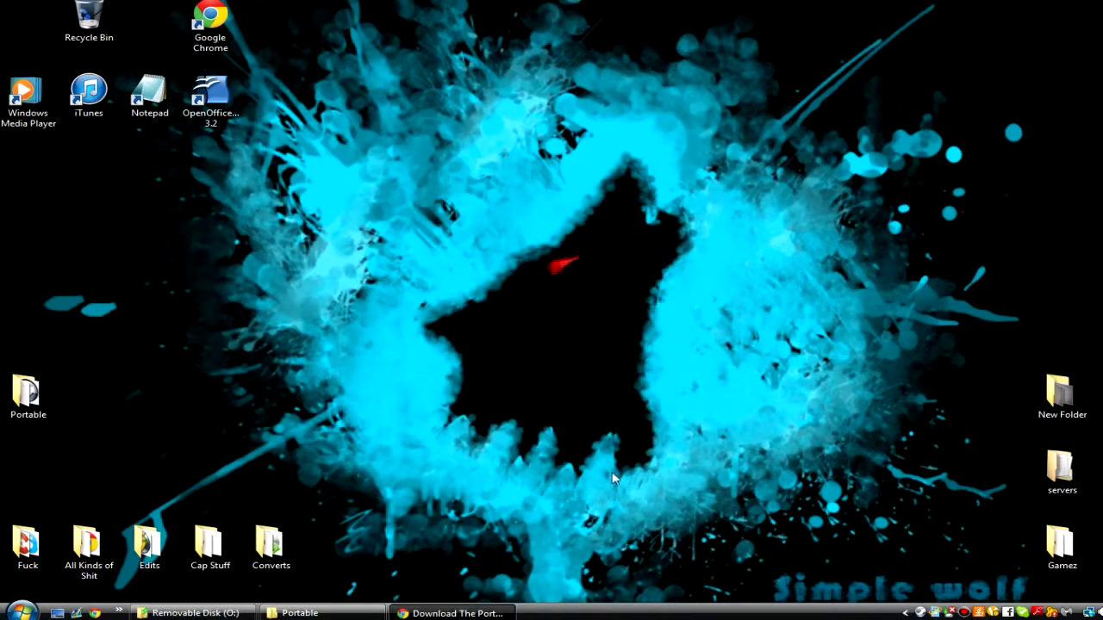
mouse_move(776, 200)
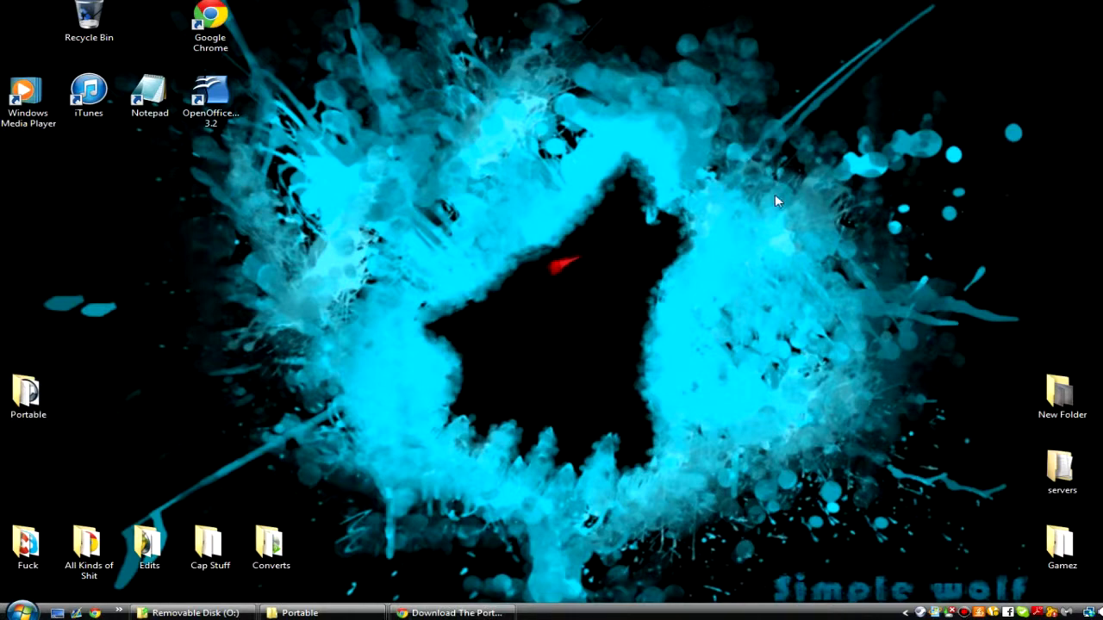
mouse_move(920, 614)
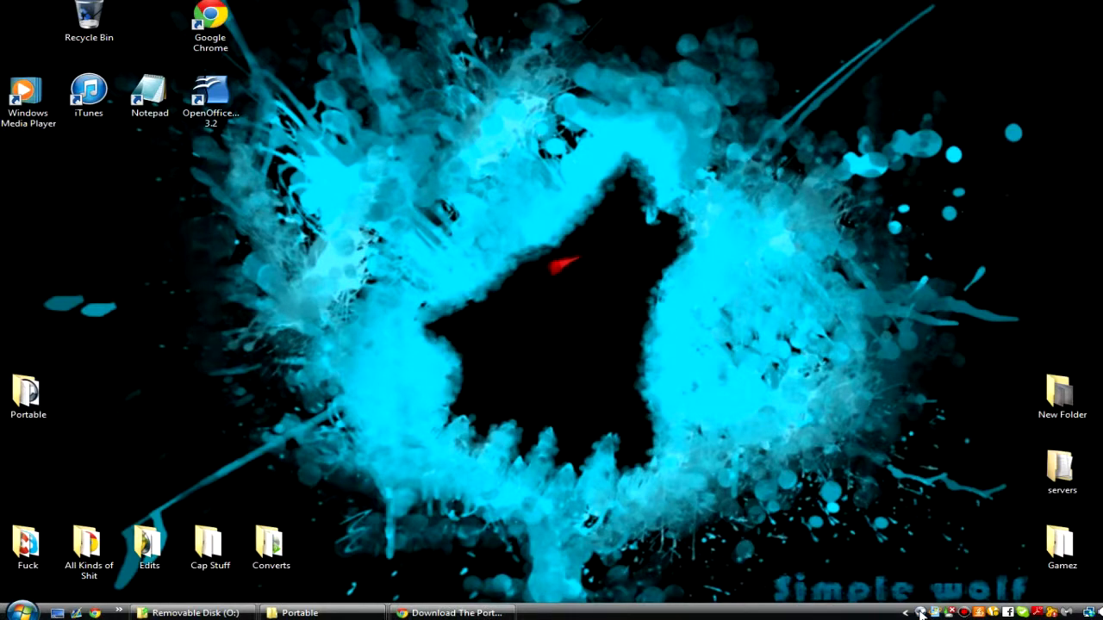
Navigate the flash drive to Portable\Gens and select all its contents for a size check
left_click(190, 613)
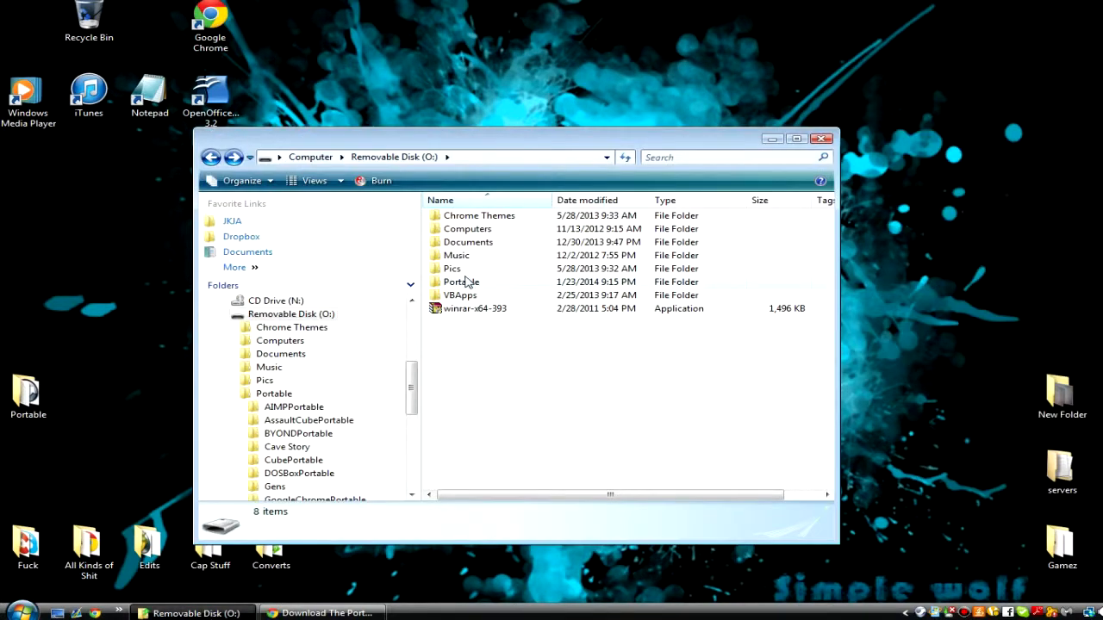
double_click(462, 283)
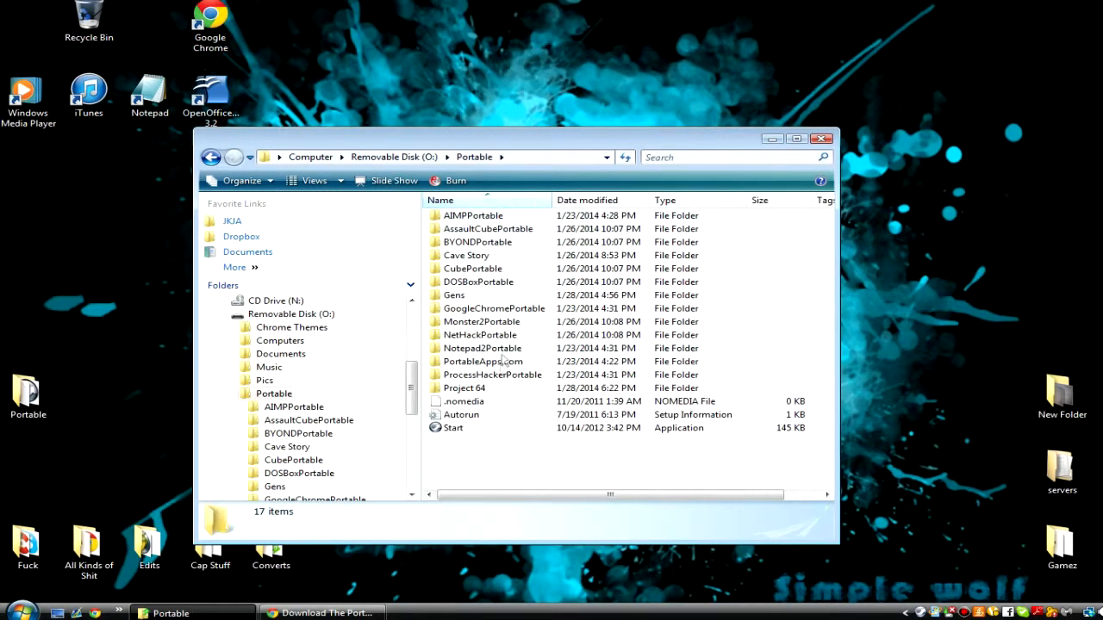
mouse_move(464, 388)
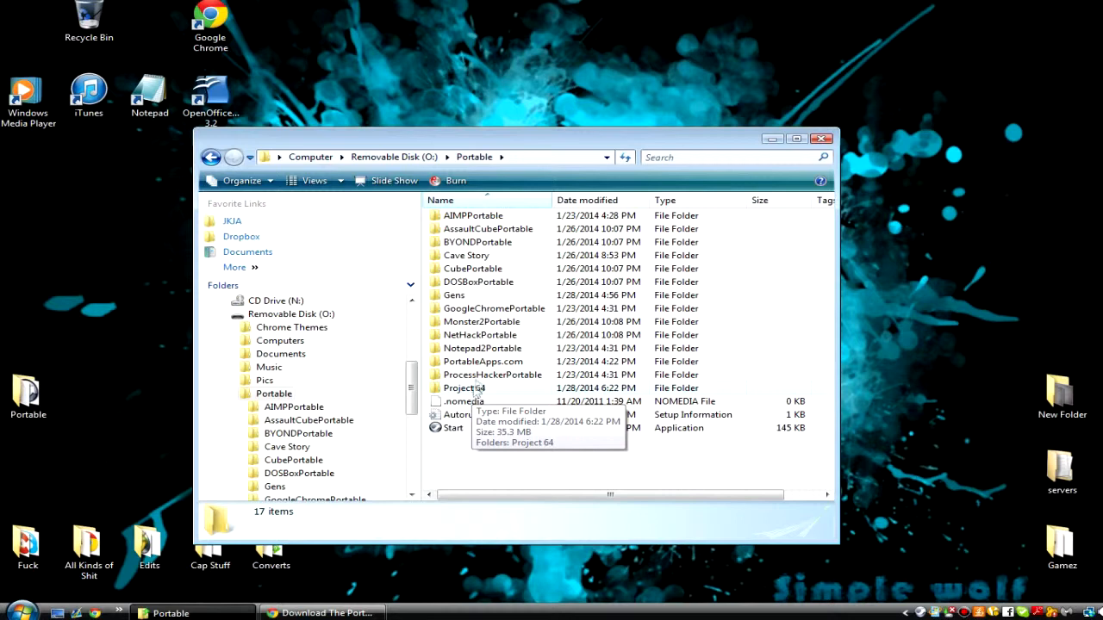
double_click(455, 295)
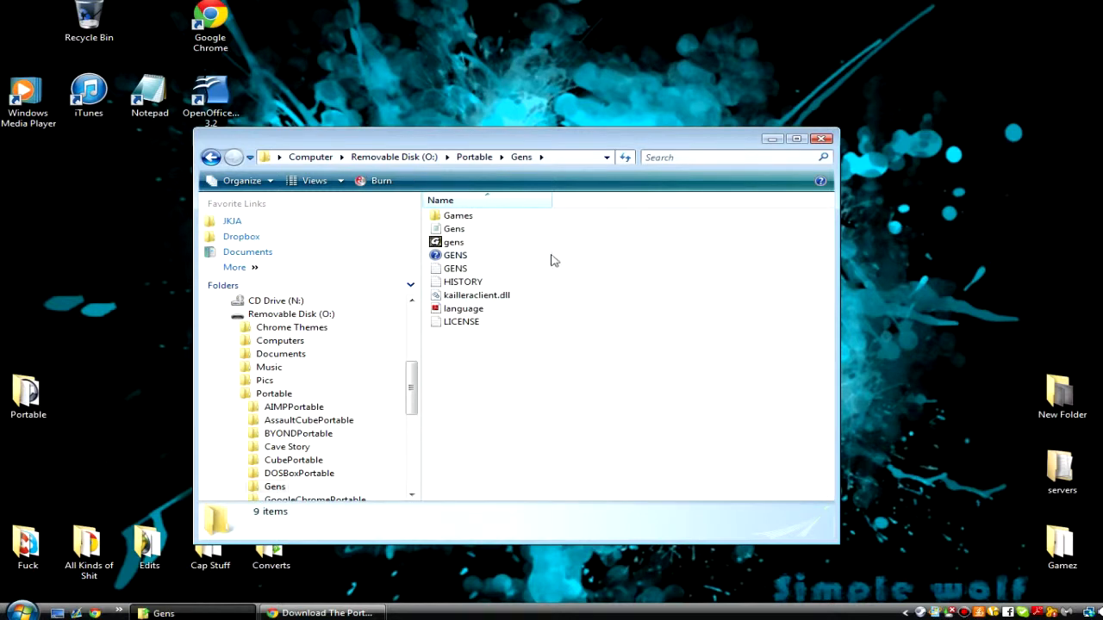
mouse_move(473, 250)
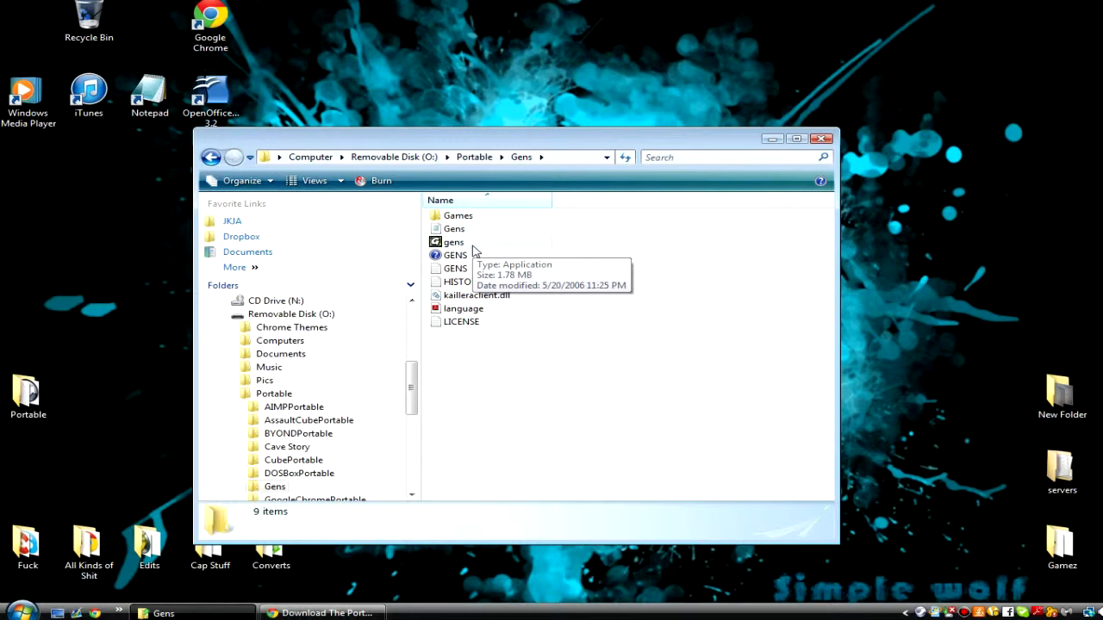
mouse_move(496, 395)
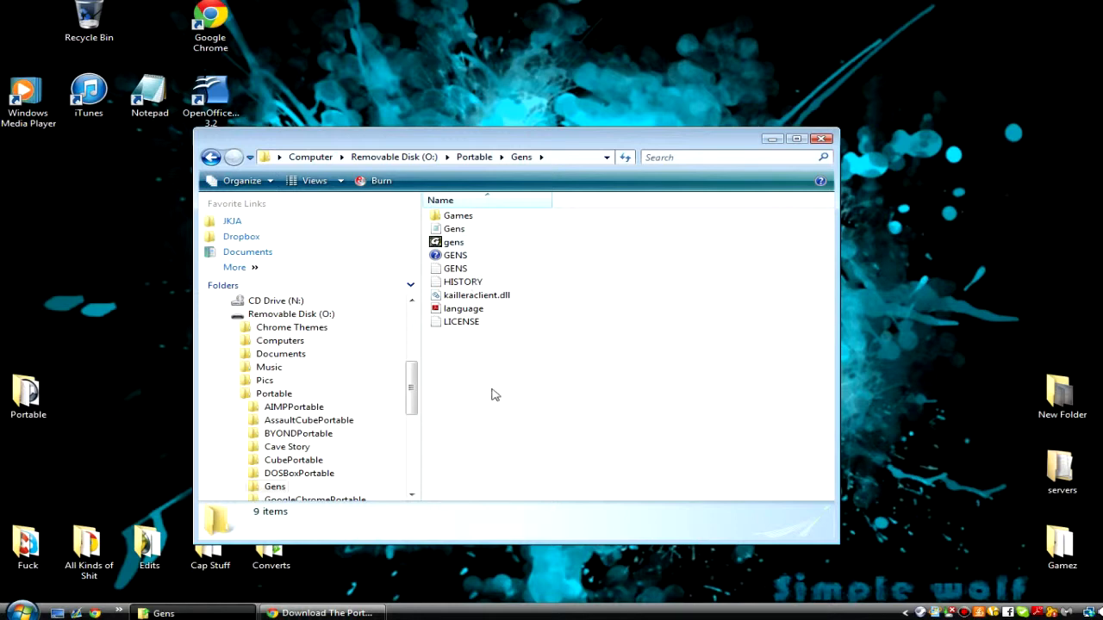
key("ctrl+a")
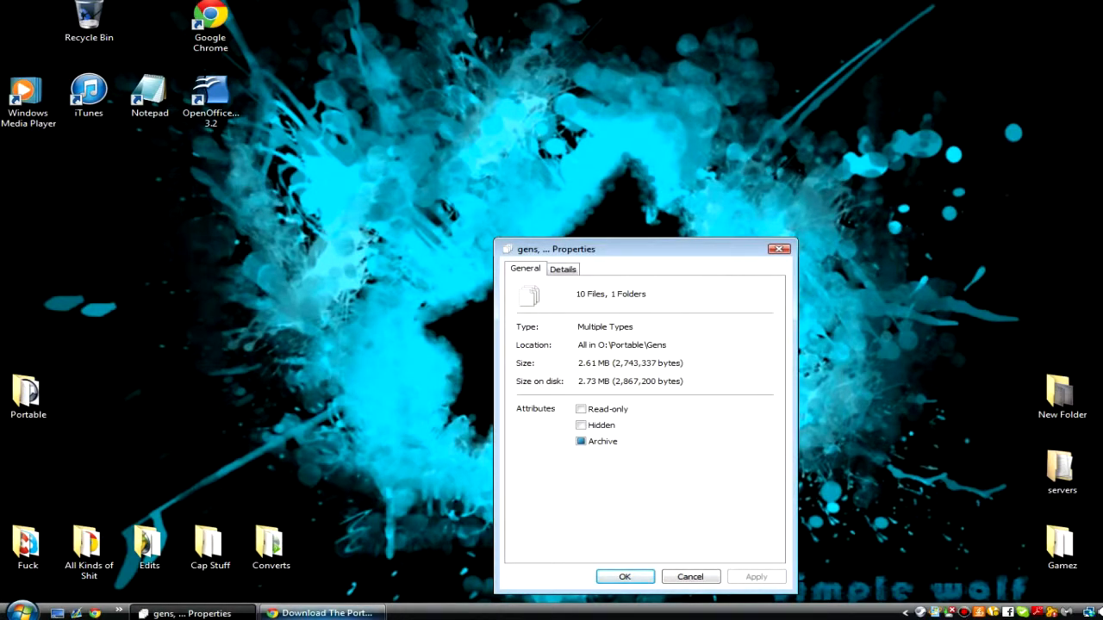
From Computer, reach the flash drive Removable Disk (O:)
left_click(13, 612)
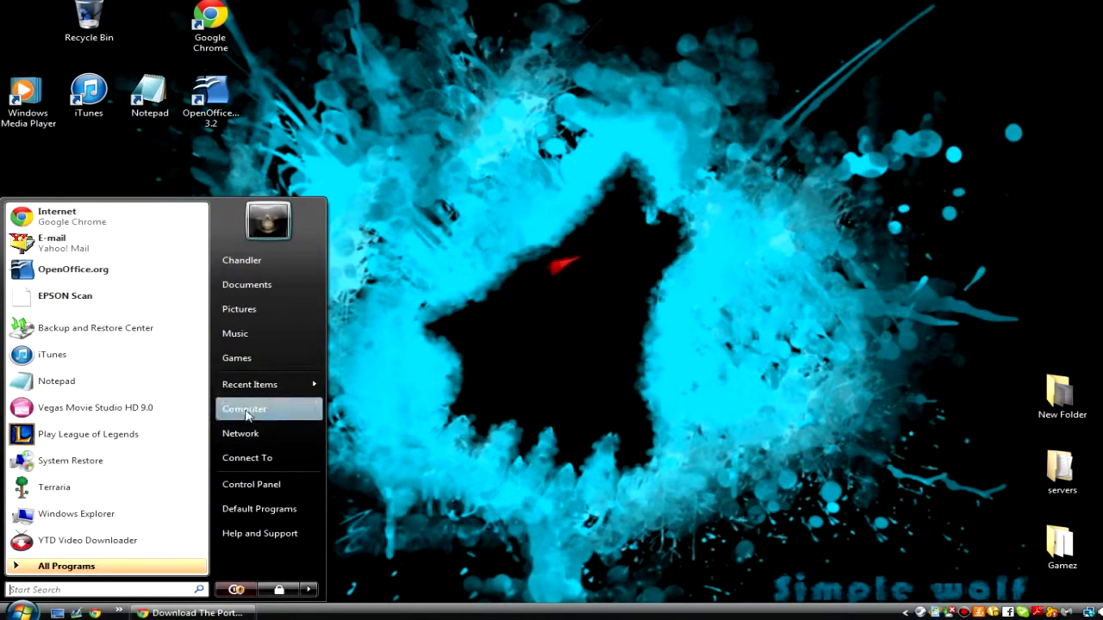
left_click(245, 408)
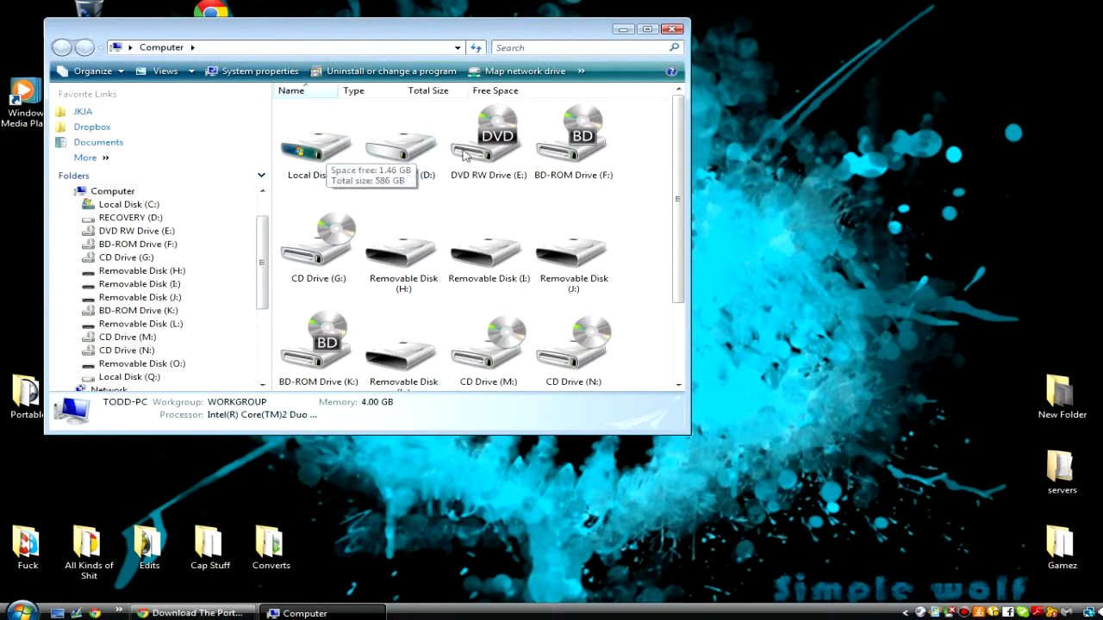
scroll("down", 3)
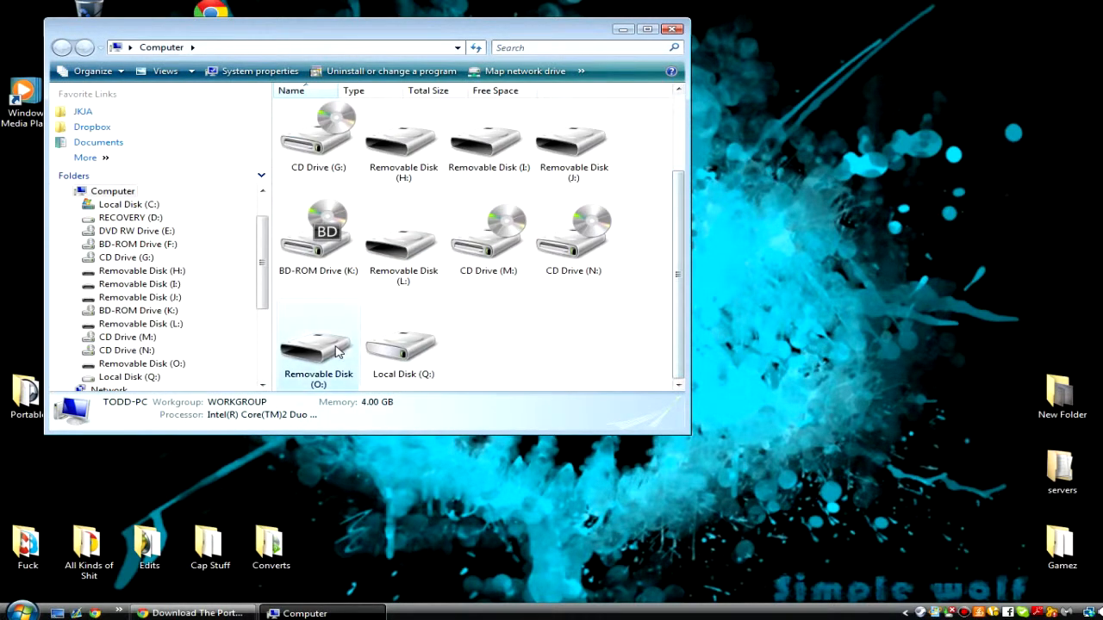
double_click(317, 336)
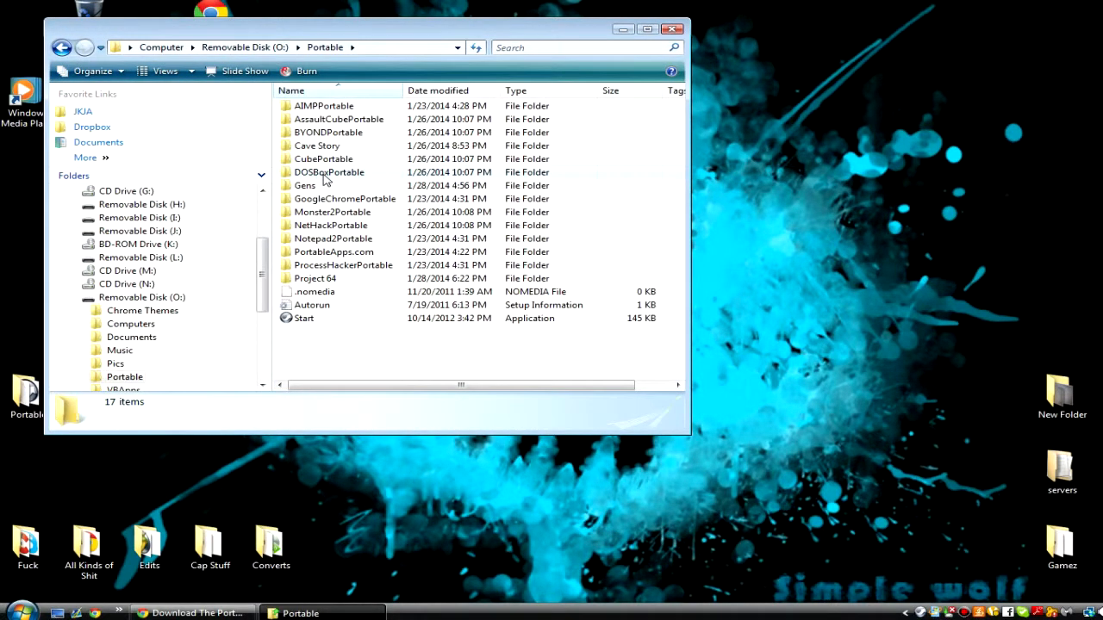
mouse_move(352, 238)
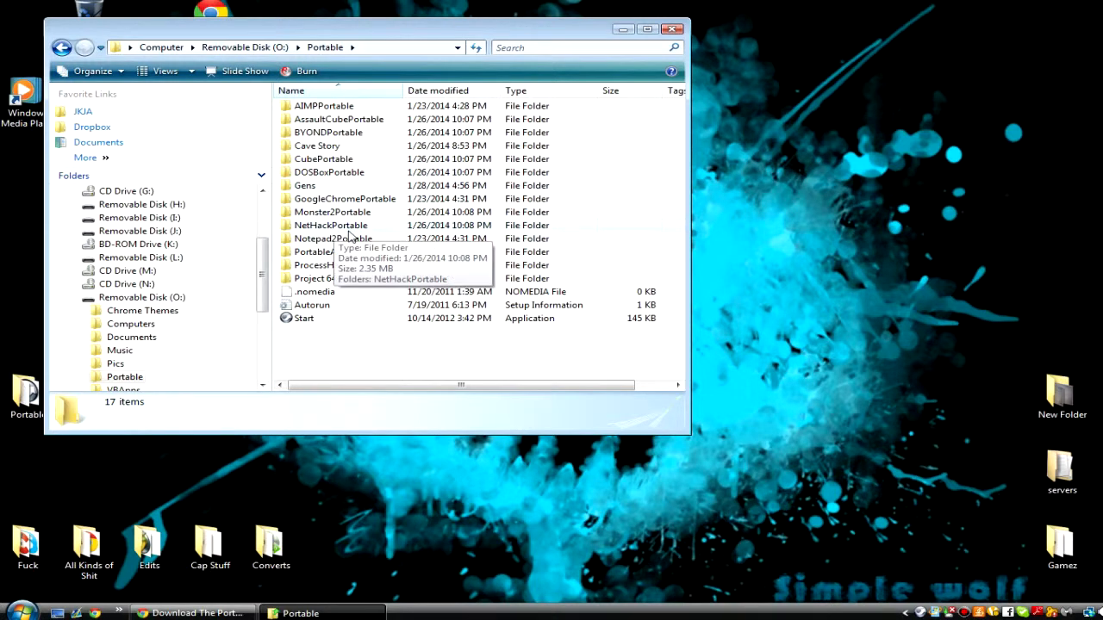
mouse_move(317, 145)
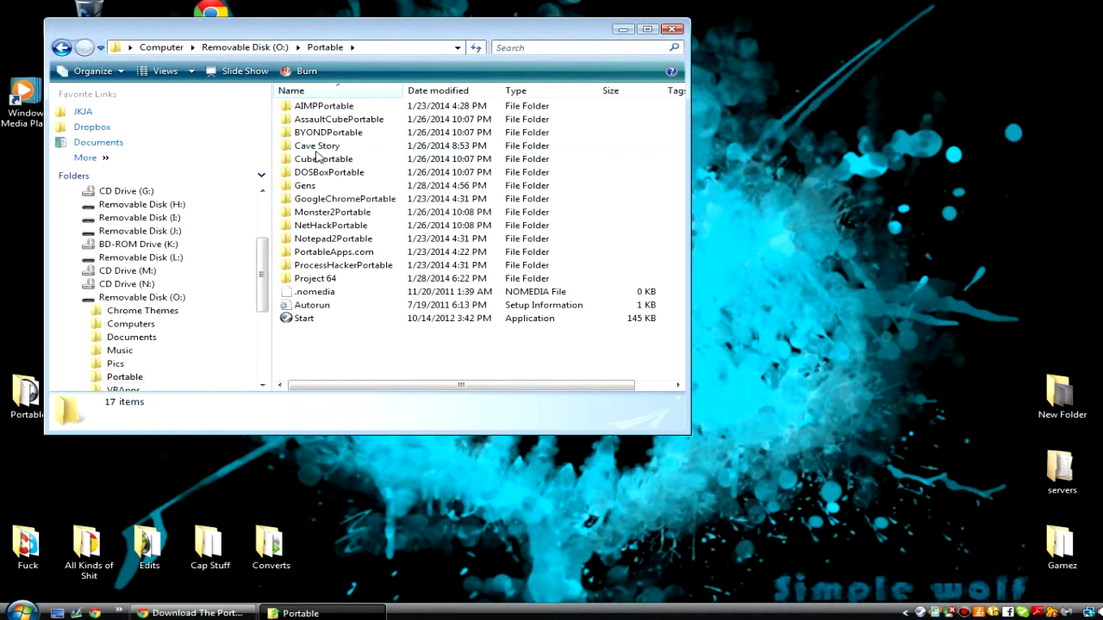
mouse_move(331, 171)
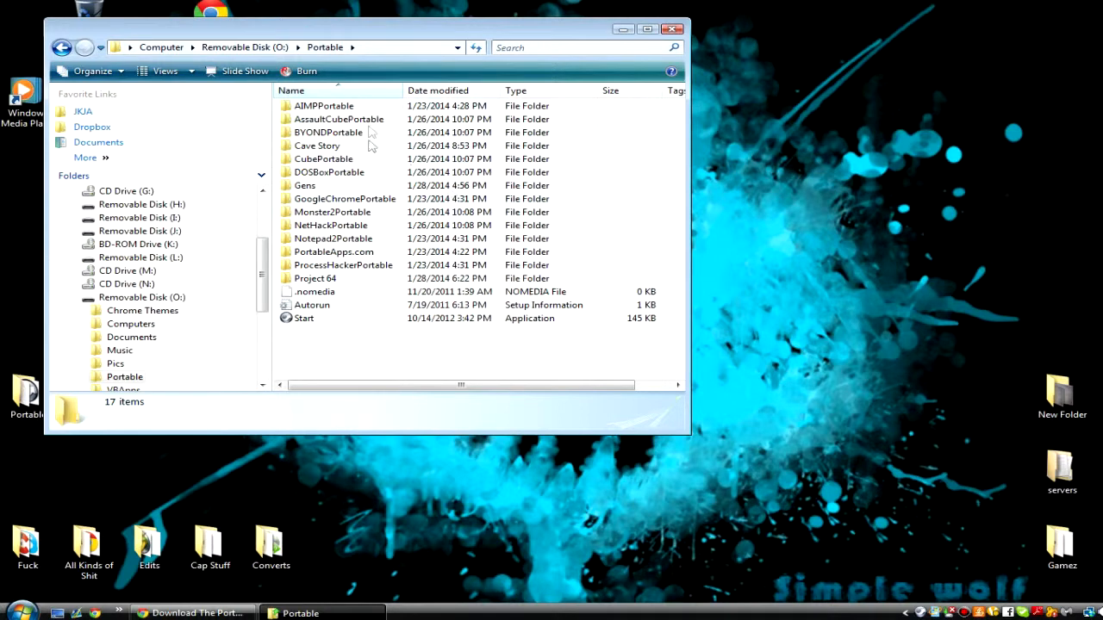
mouse_move(358, 293)
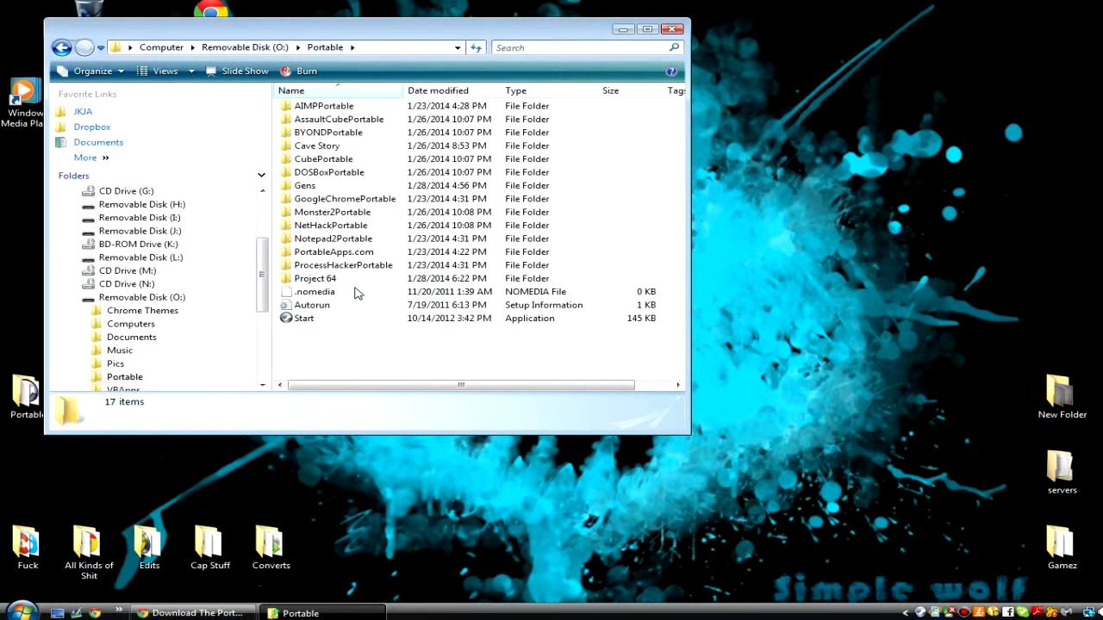
Look inside Project 64's Games folder, then go back and into Portable
double_click(314, 279)
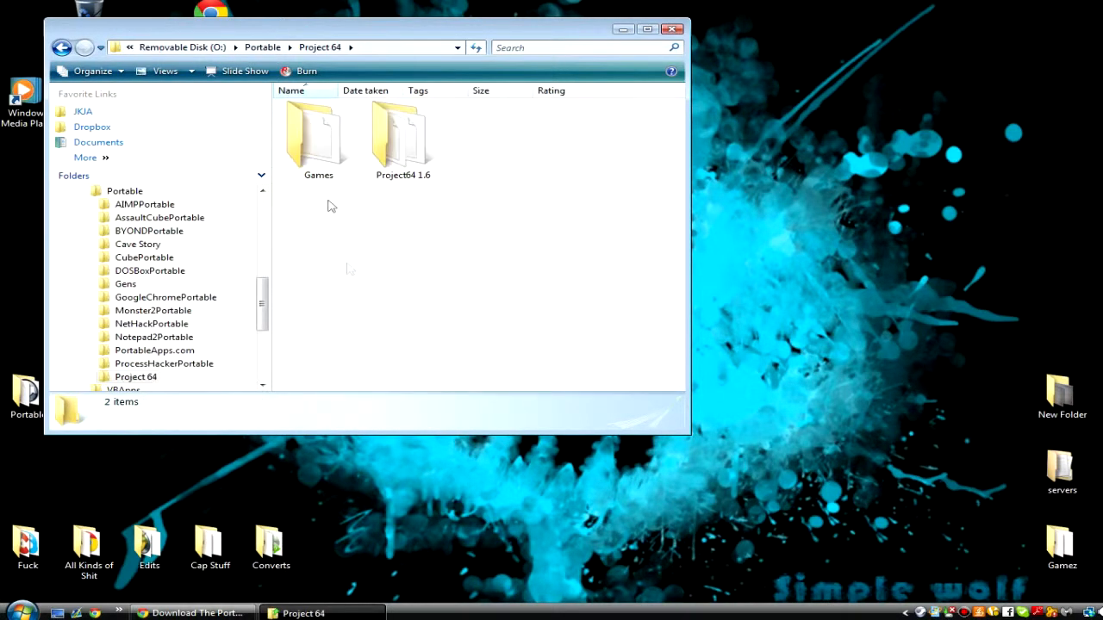
double_click(317, 137)
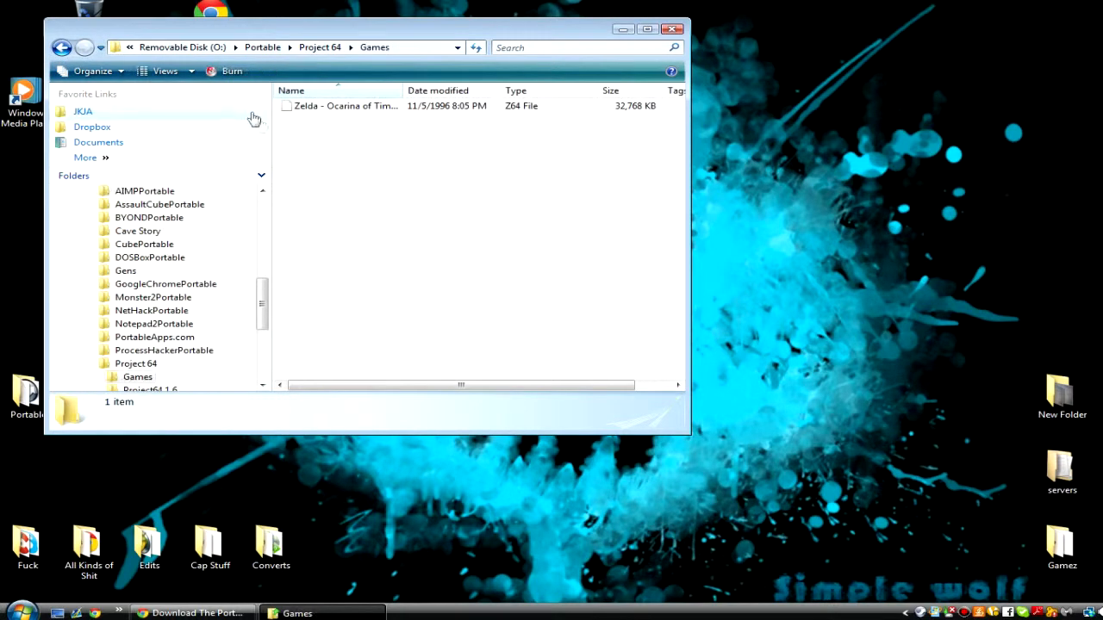
left_click(62, 48)
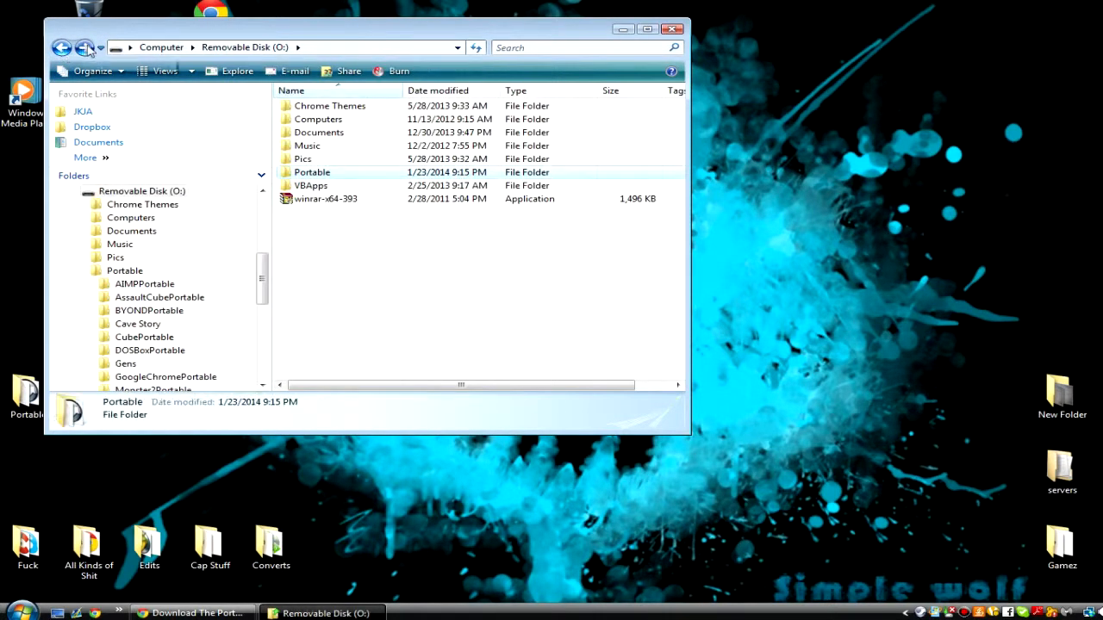
double_click(311, 172)
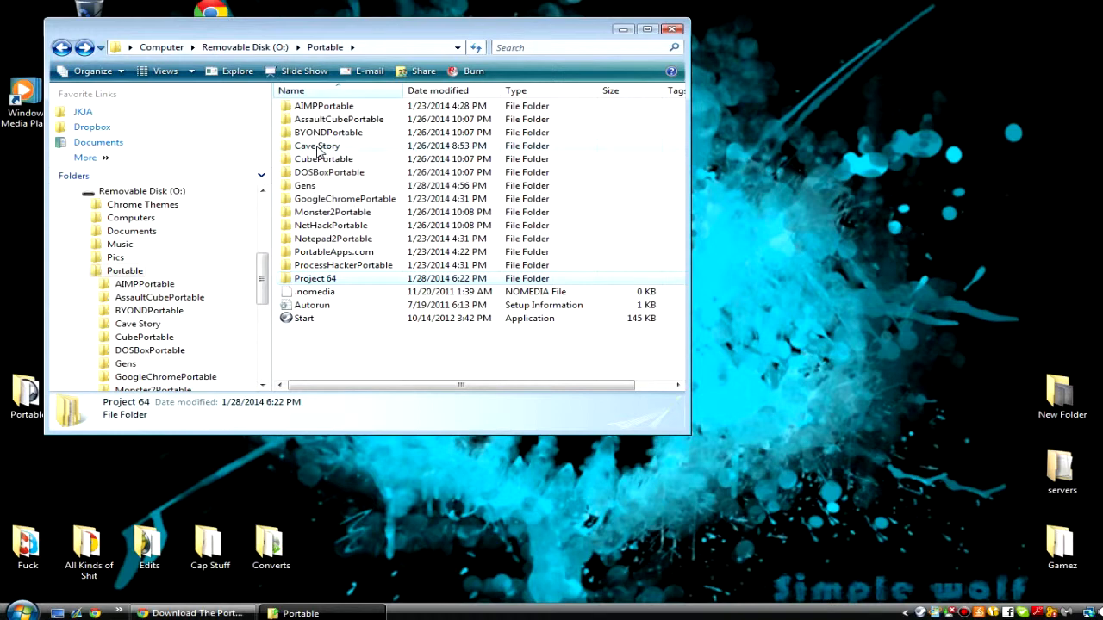
Go into Cave Story\doukutsu and launch the Doukutsu application
double_click(317, 145)
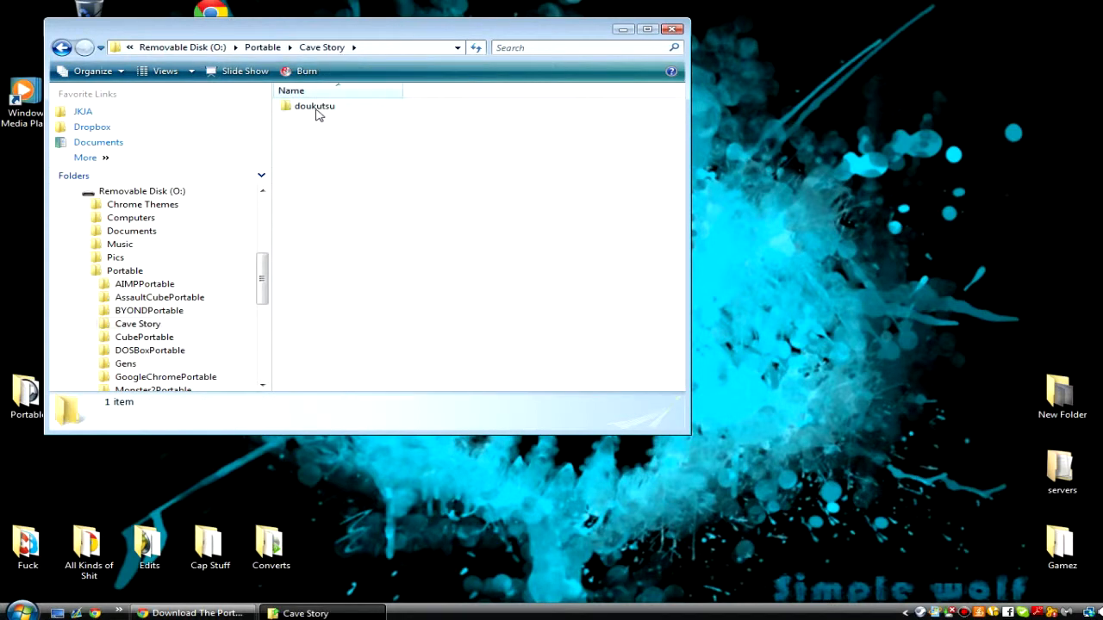
double_click(314, 105)
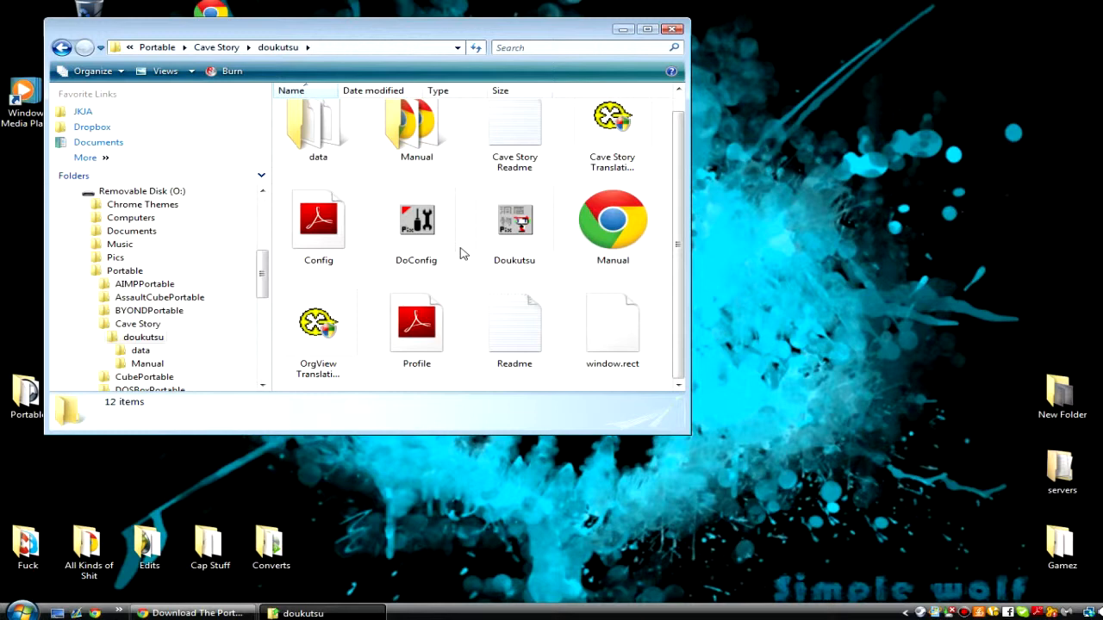
mouse_move(336, 58)
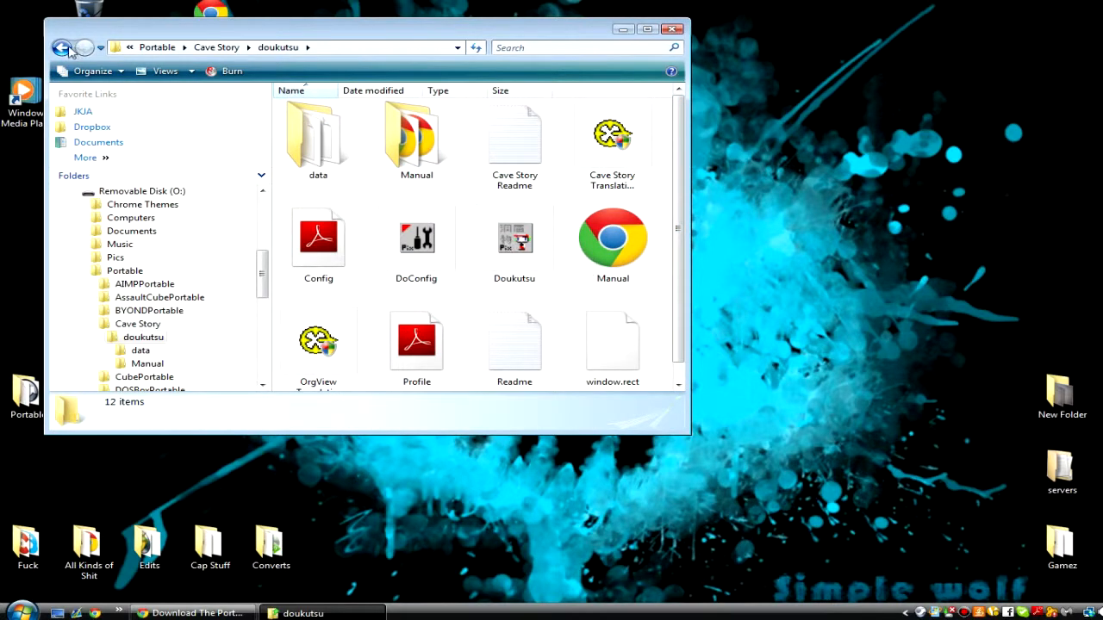
left_click(62, 48)
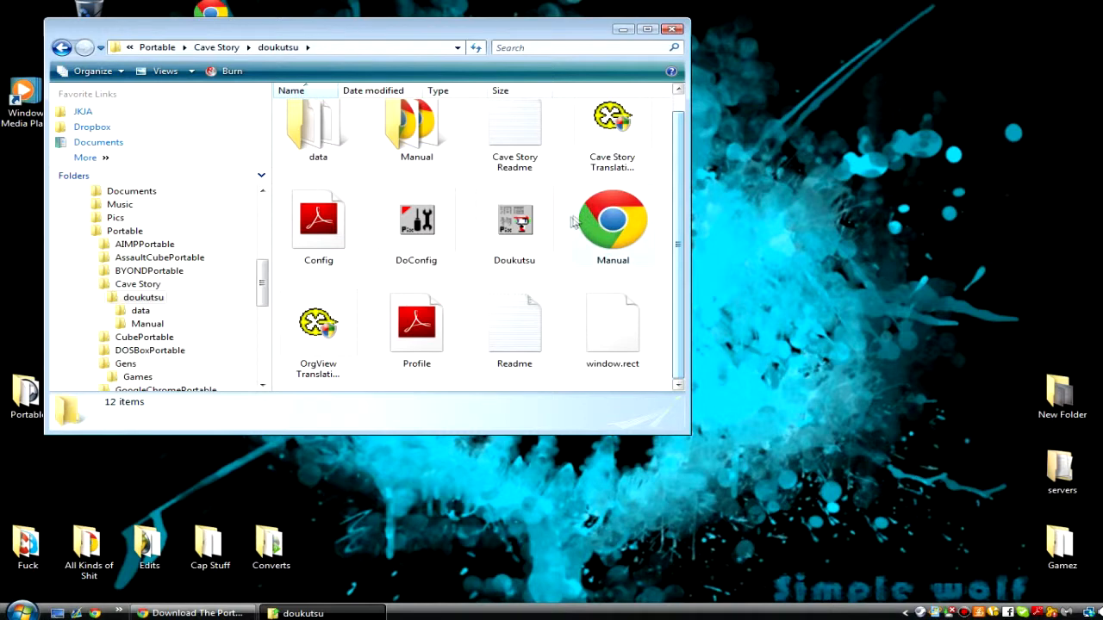
left_click(513, 238)
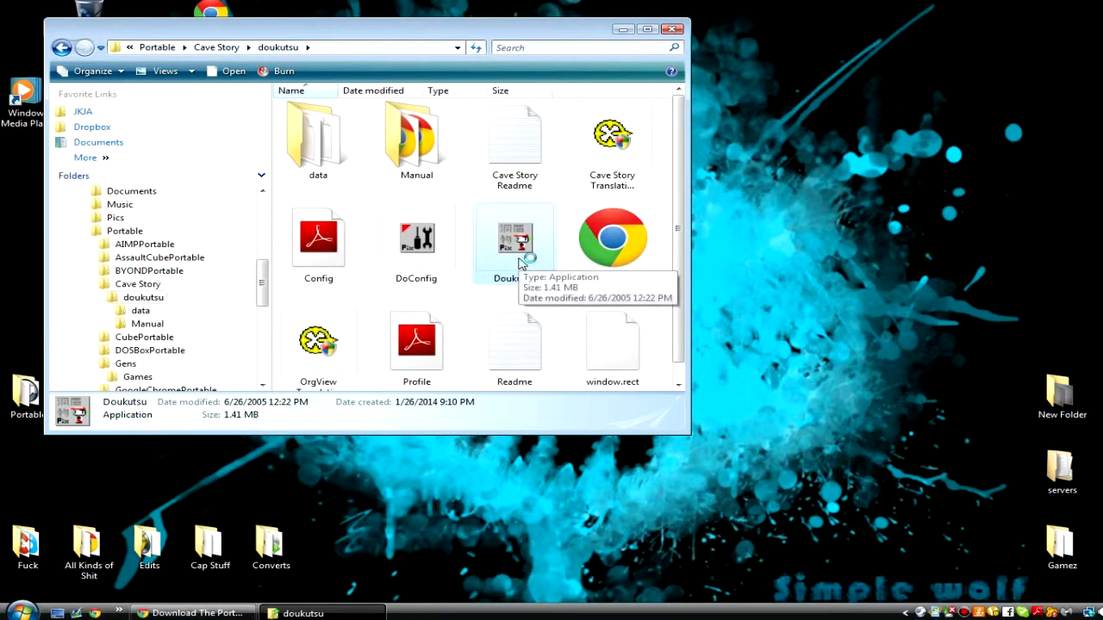
double_click(514, 238)
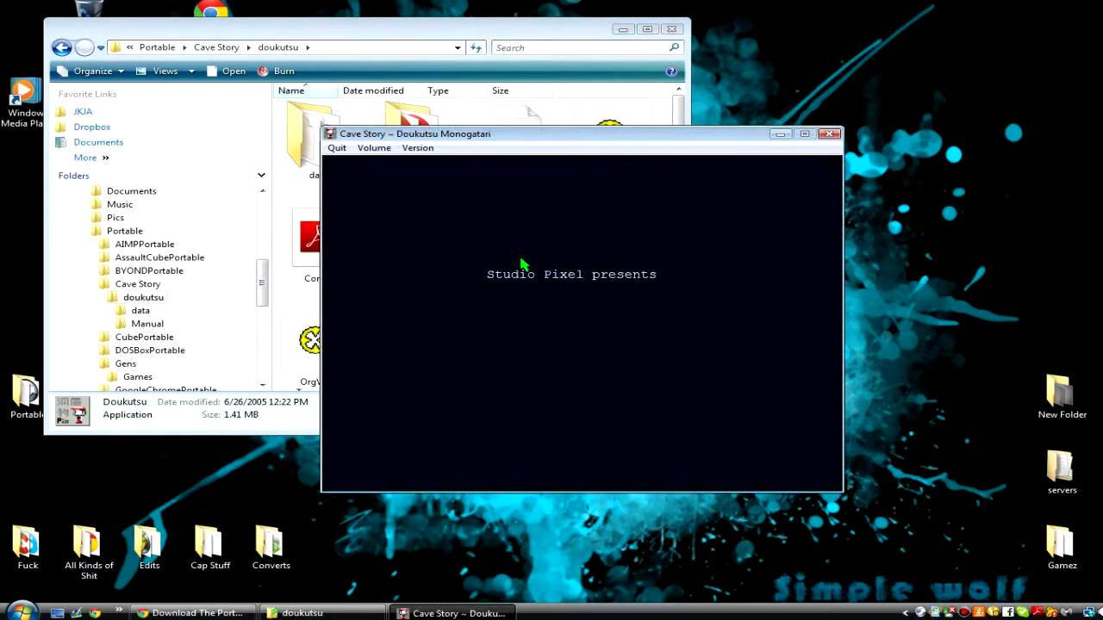